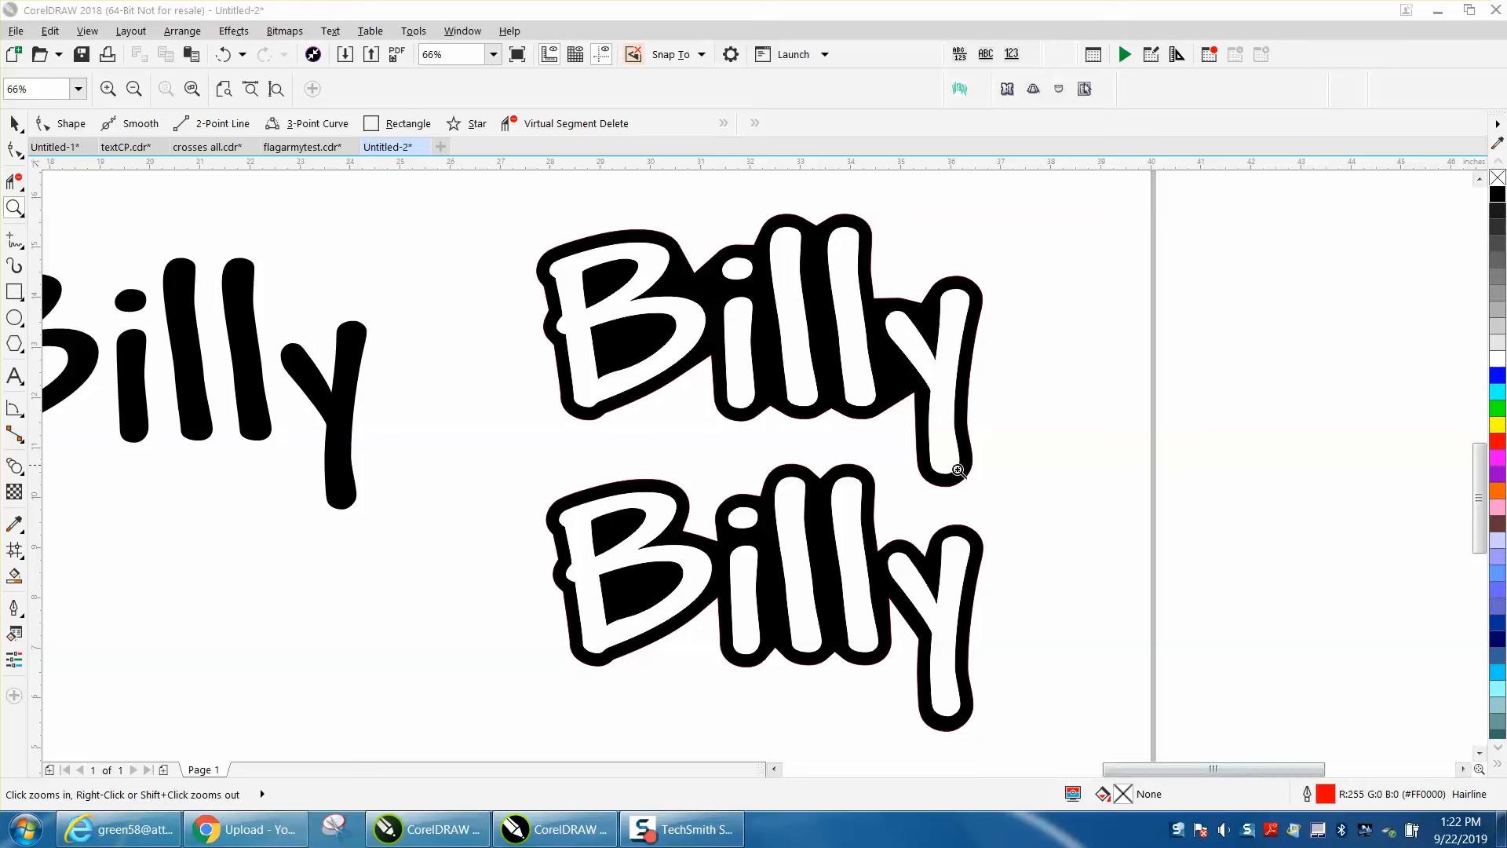
mouse_move(788, 259)
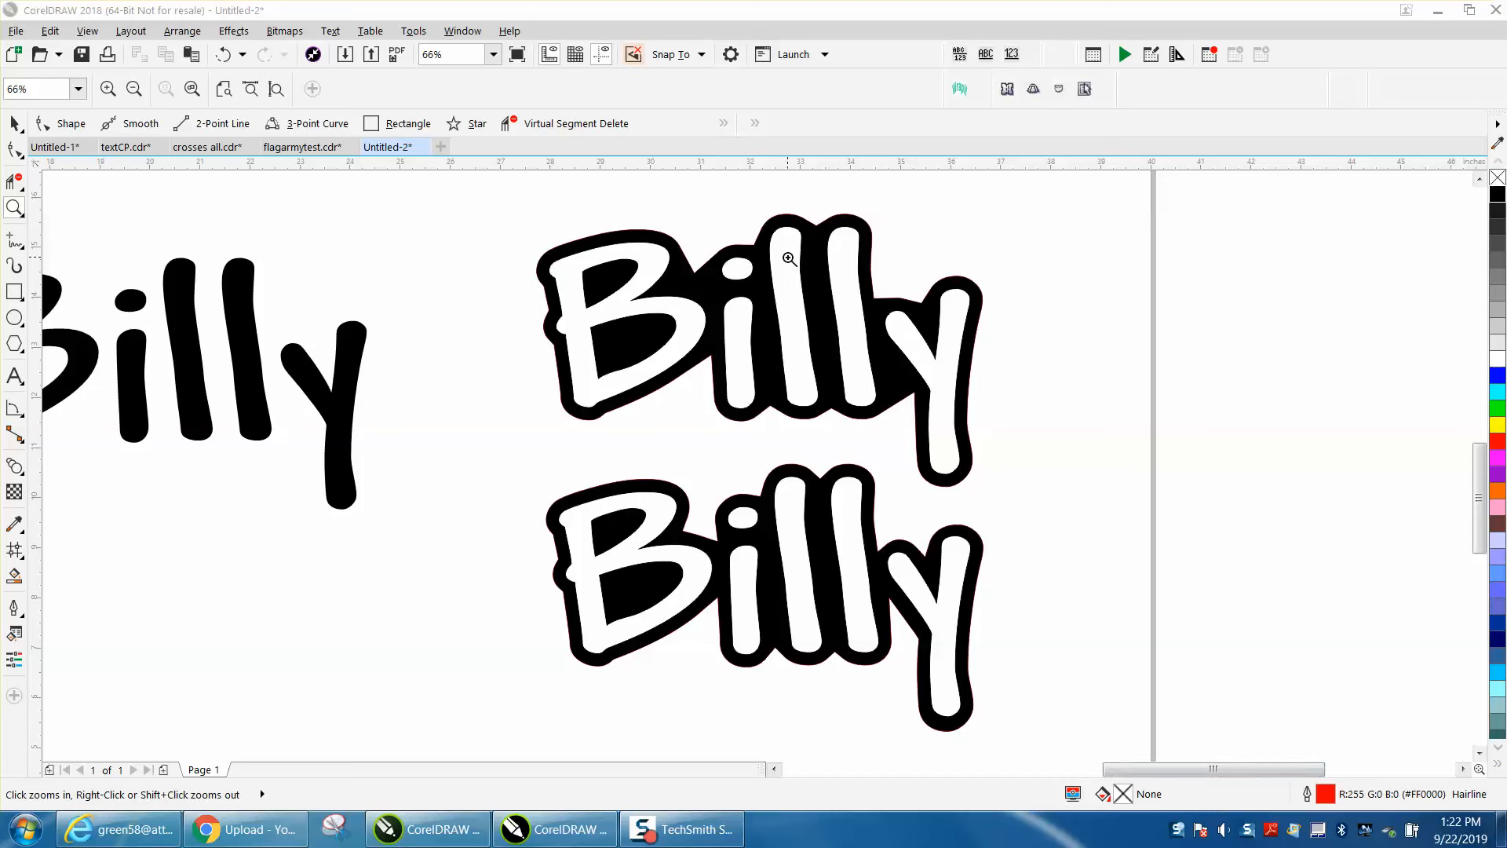
mouse_move(695, 292)
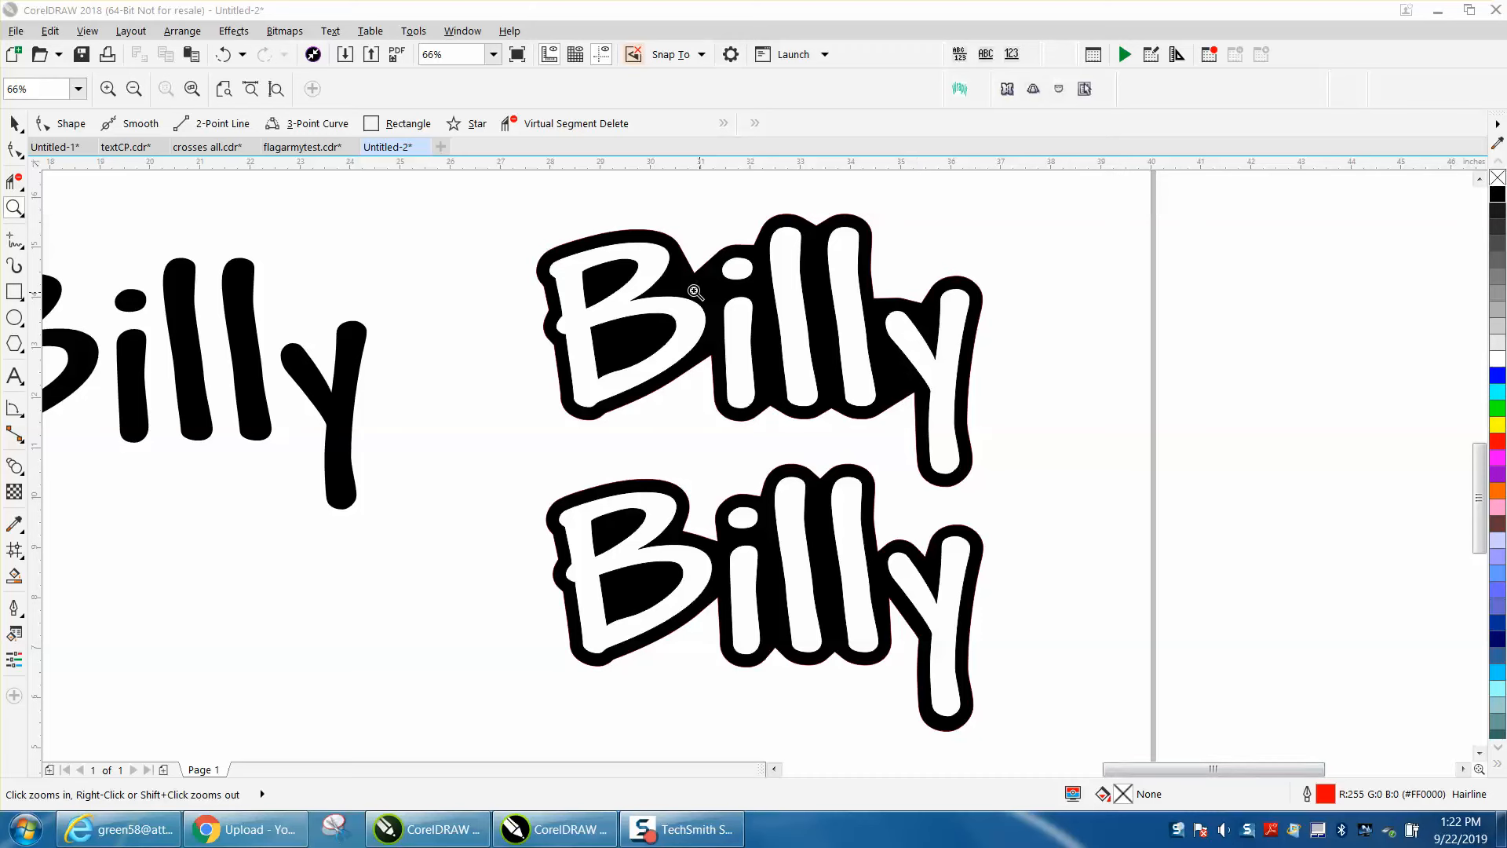
mouse_move(839, 535)
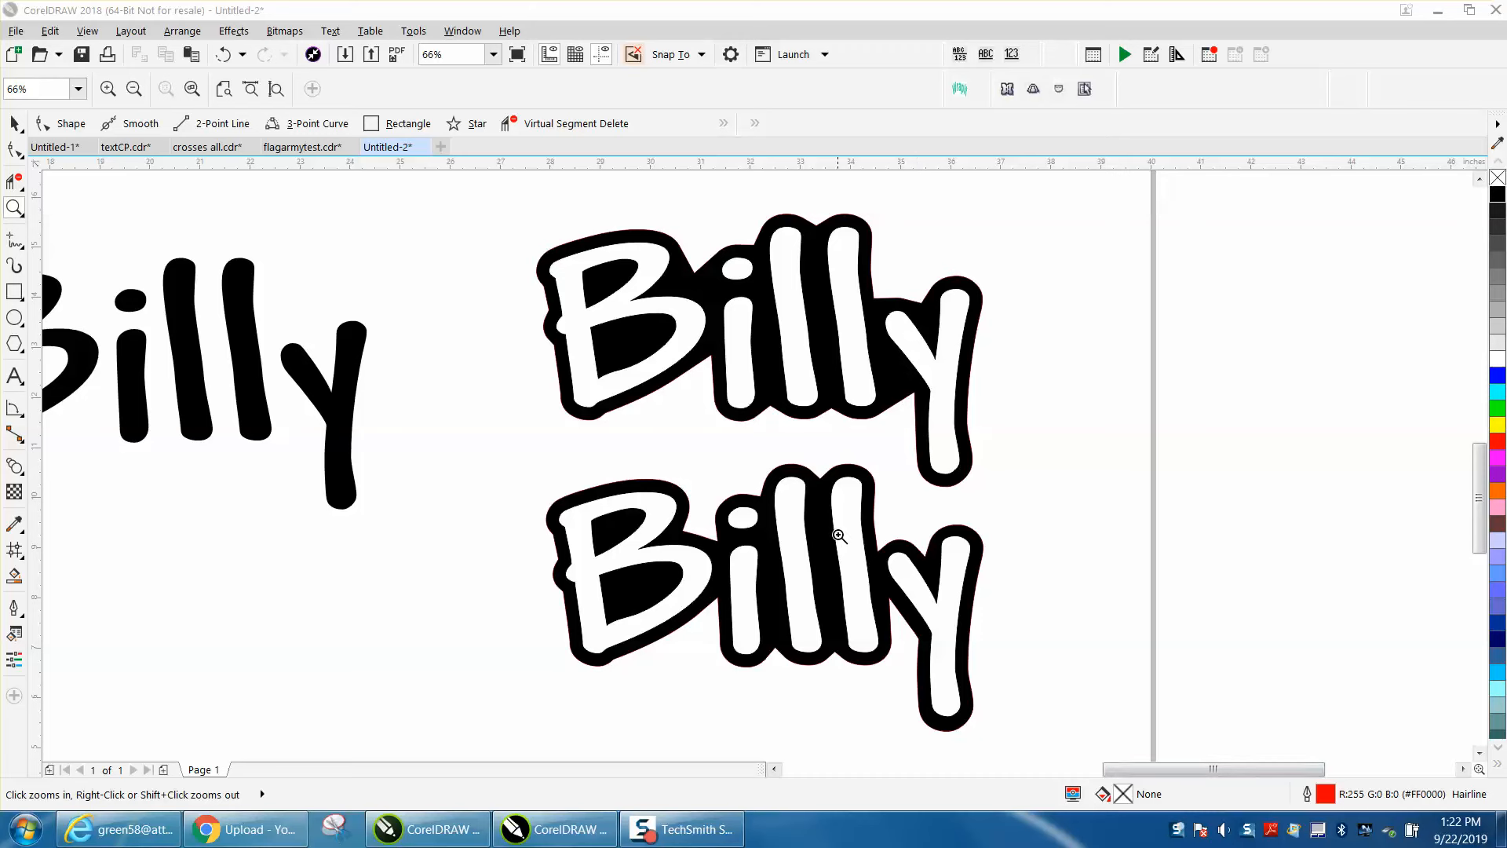
mouse_move(828, 562)
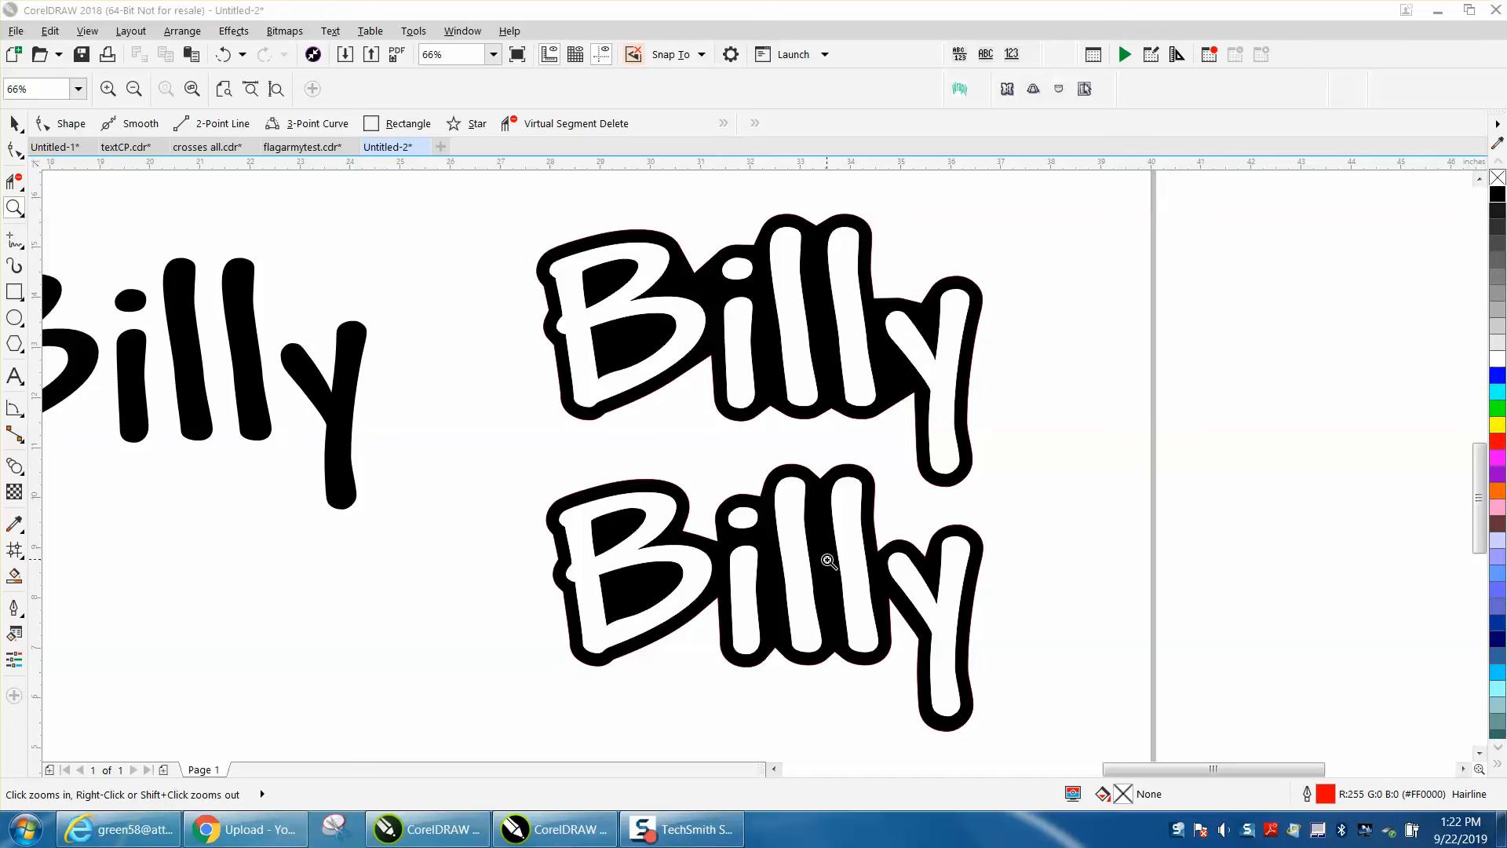
mouse_move(938, 538)
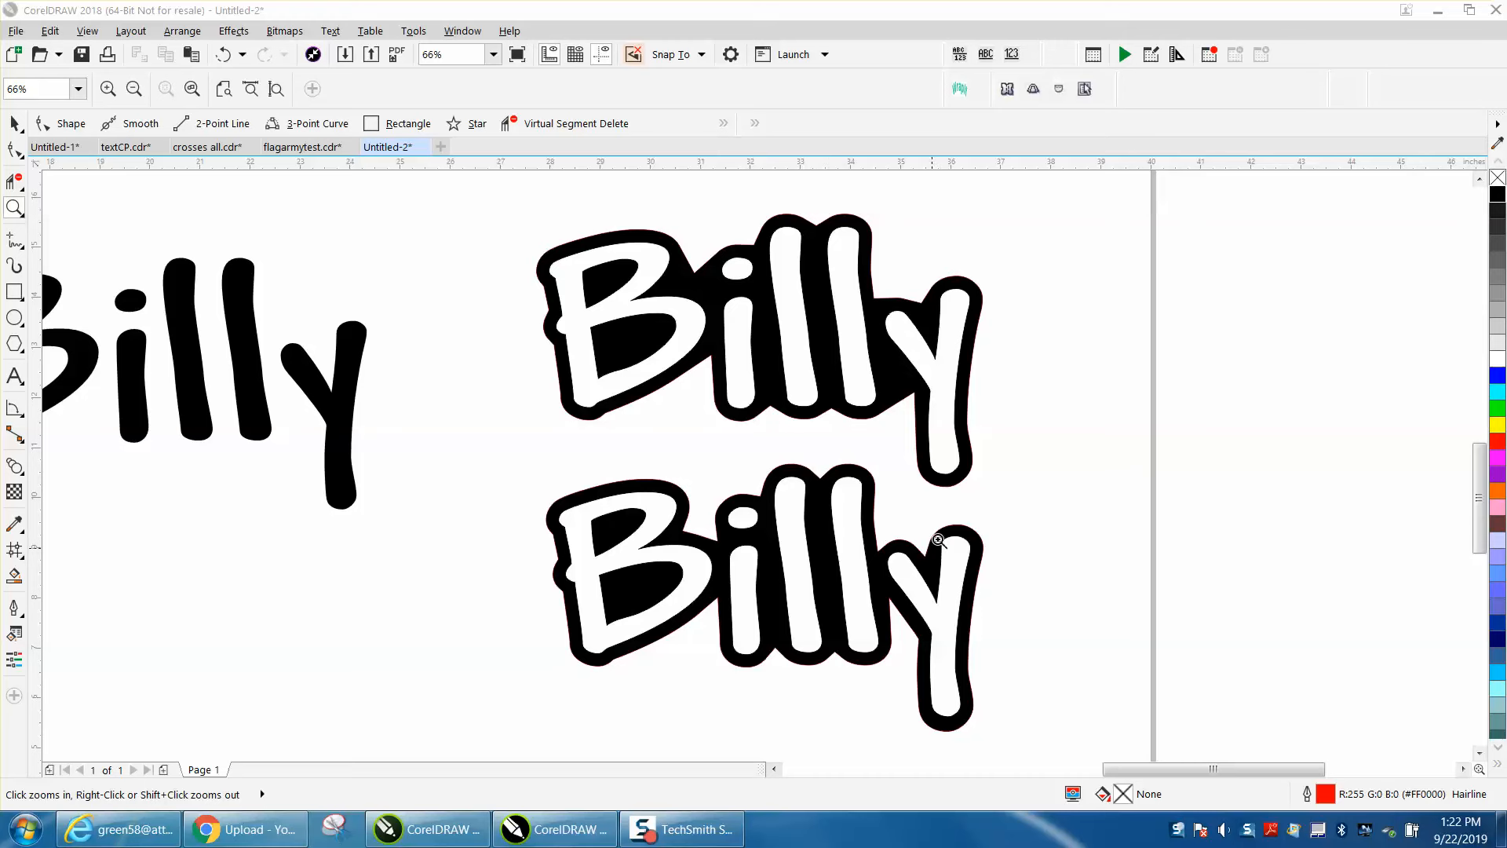
mouse_move(888, 522)
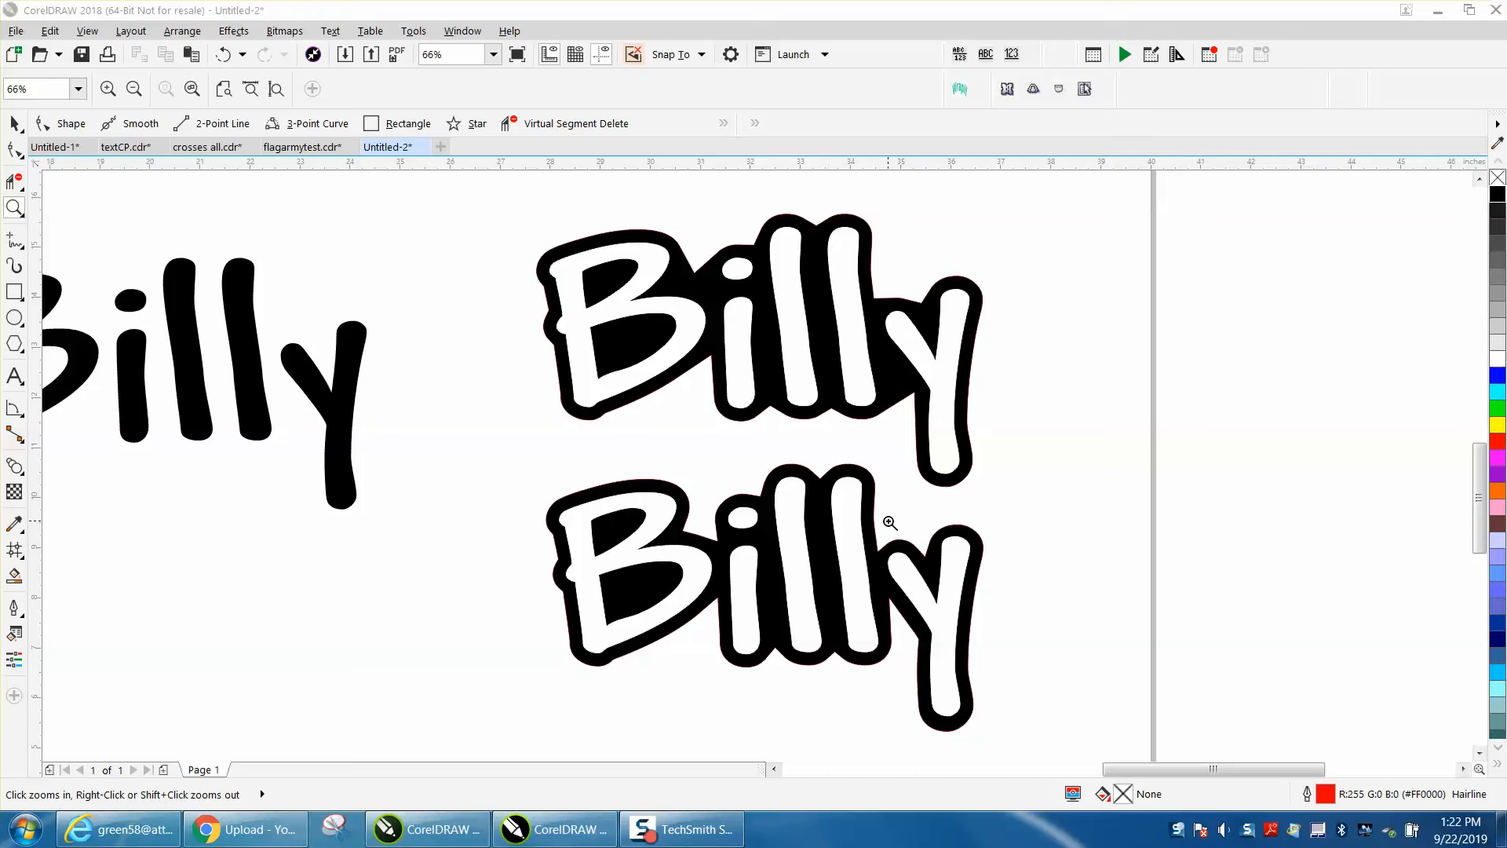
mouse_move(904, 642)
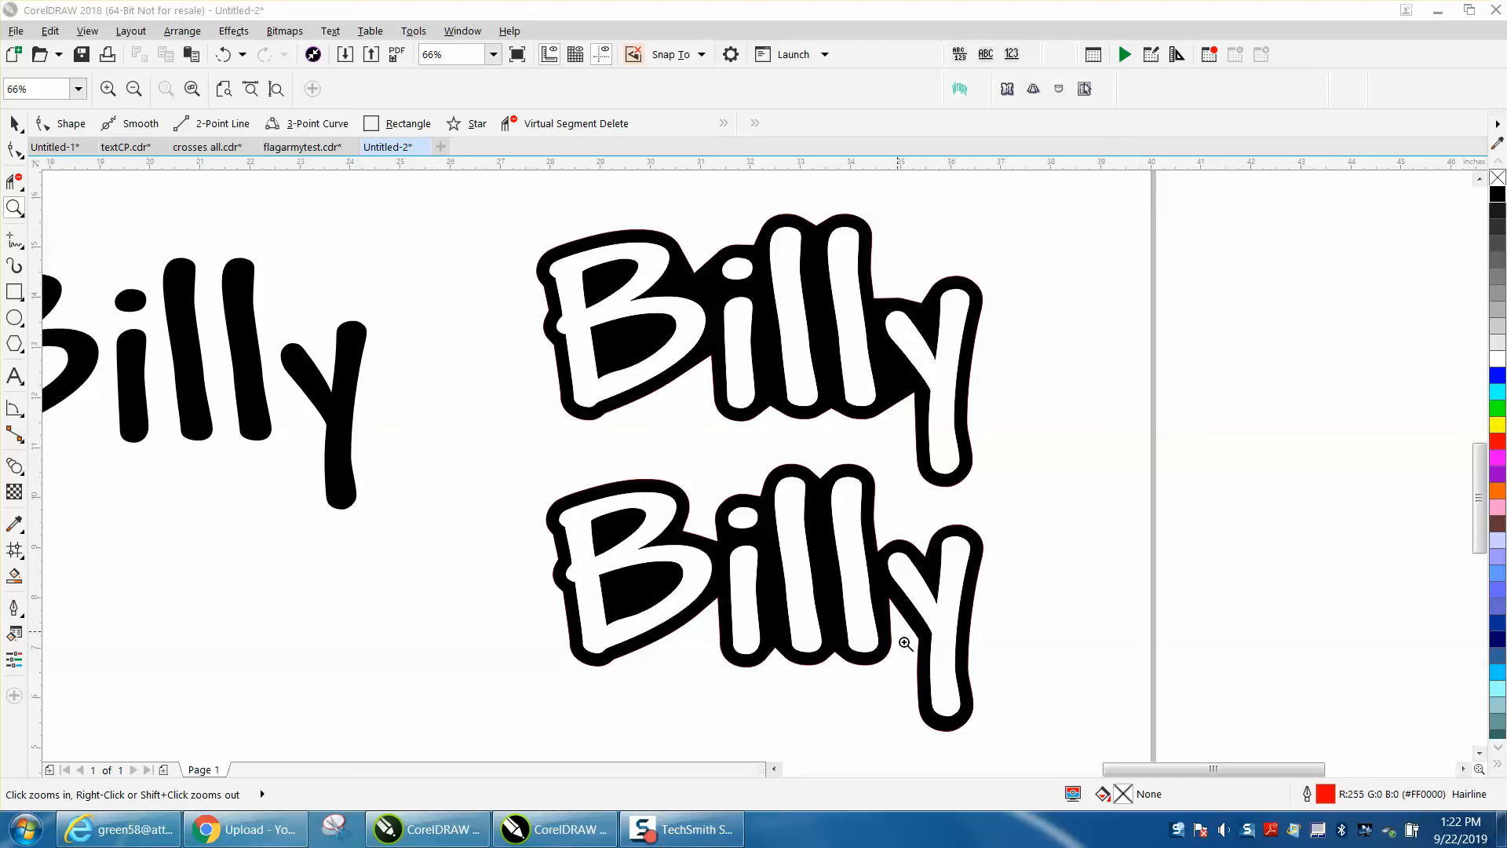
mouse_move(696, 524)
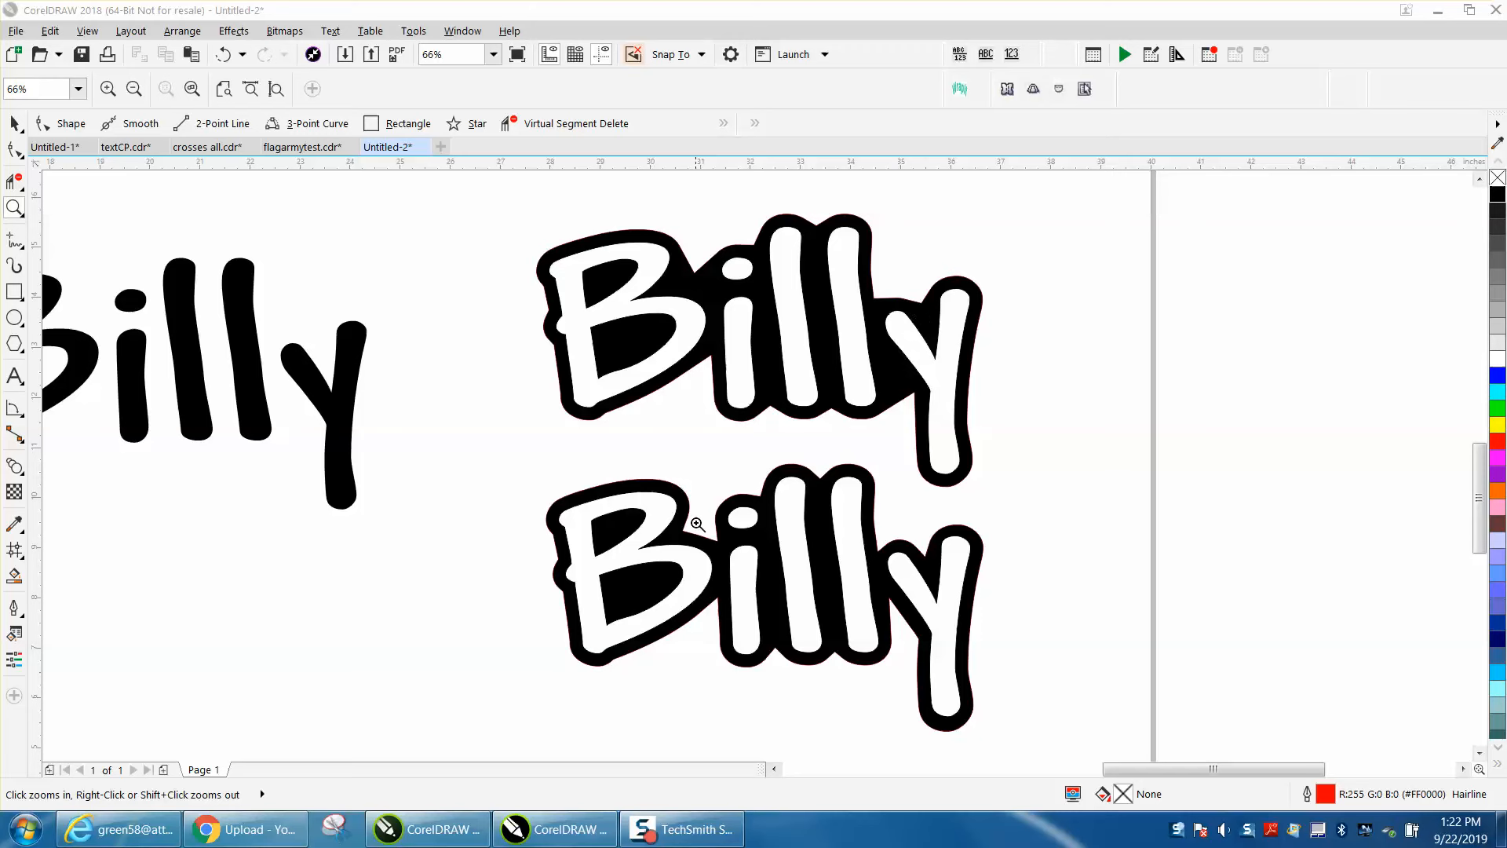
mouse_move(788, 532)
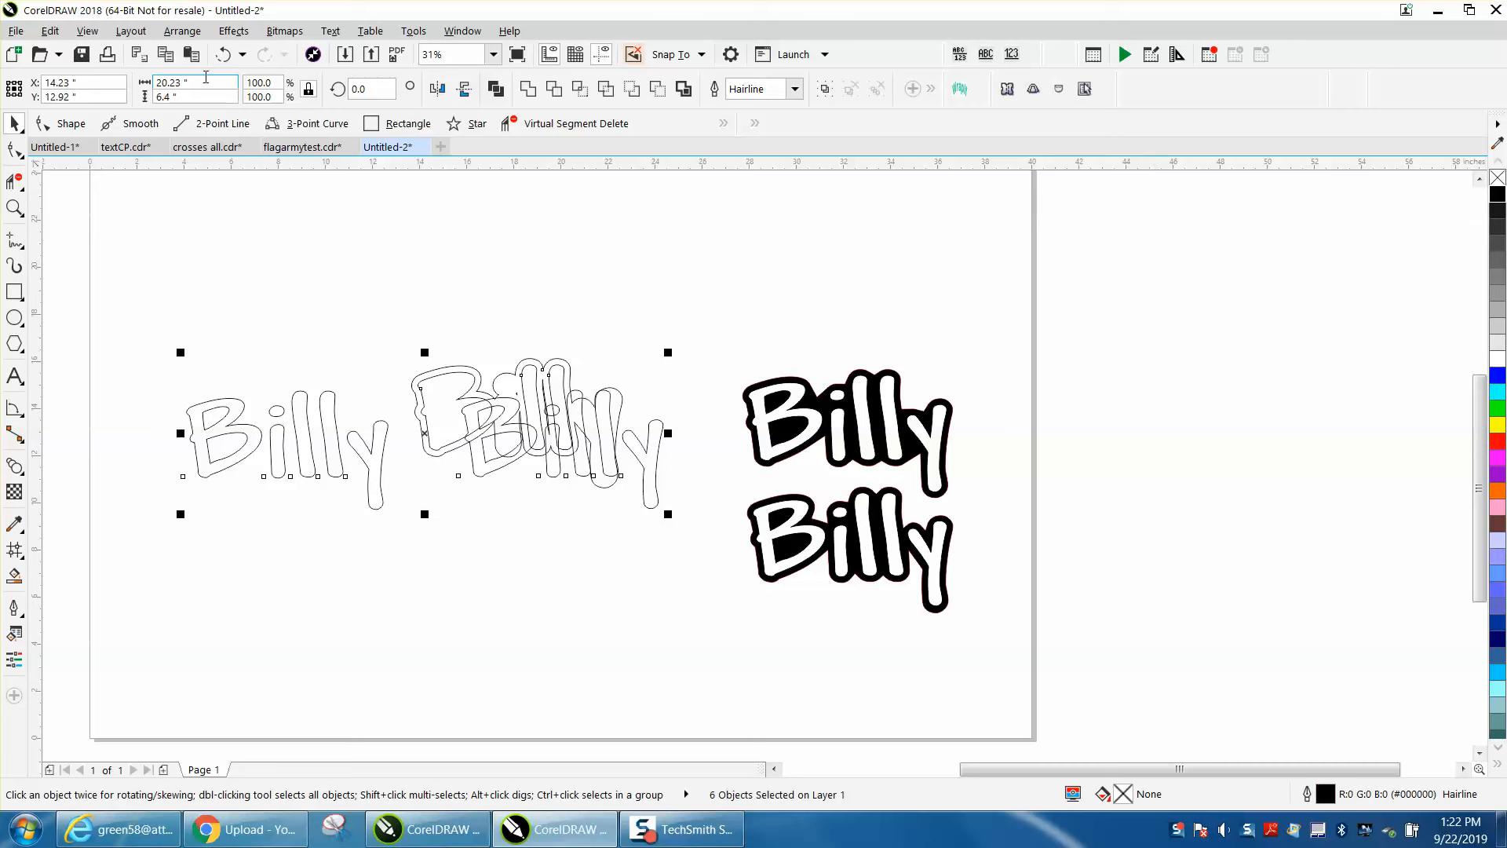
- Convert the left Billy copy to curves and break it apart into eight letter pieces
left_click(223, 53)
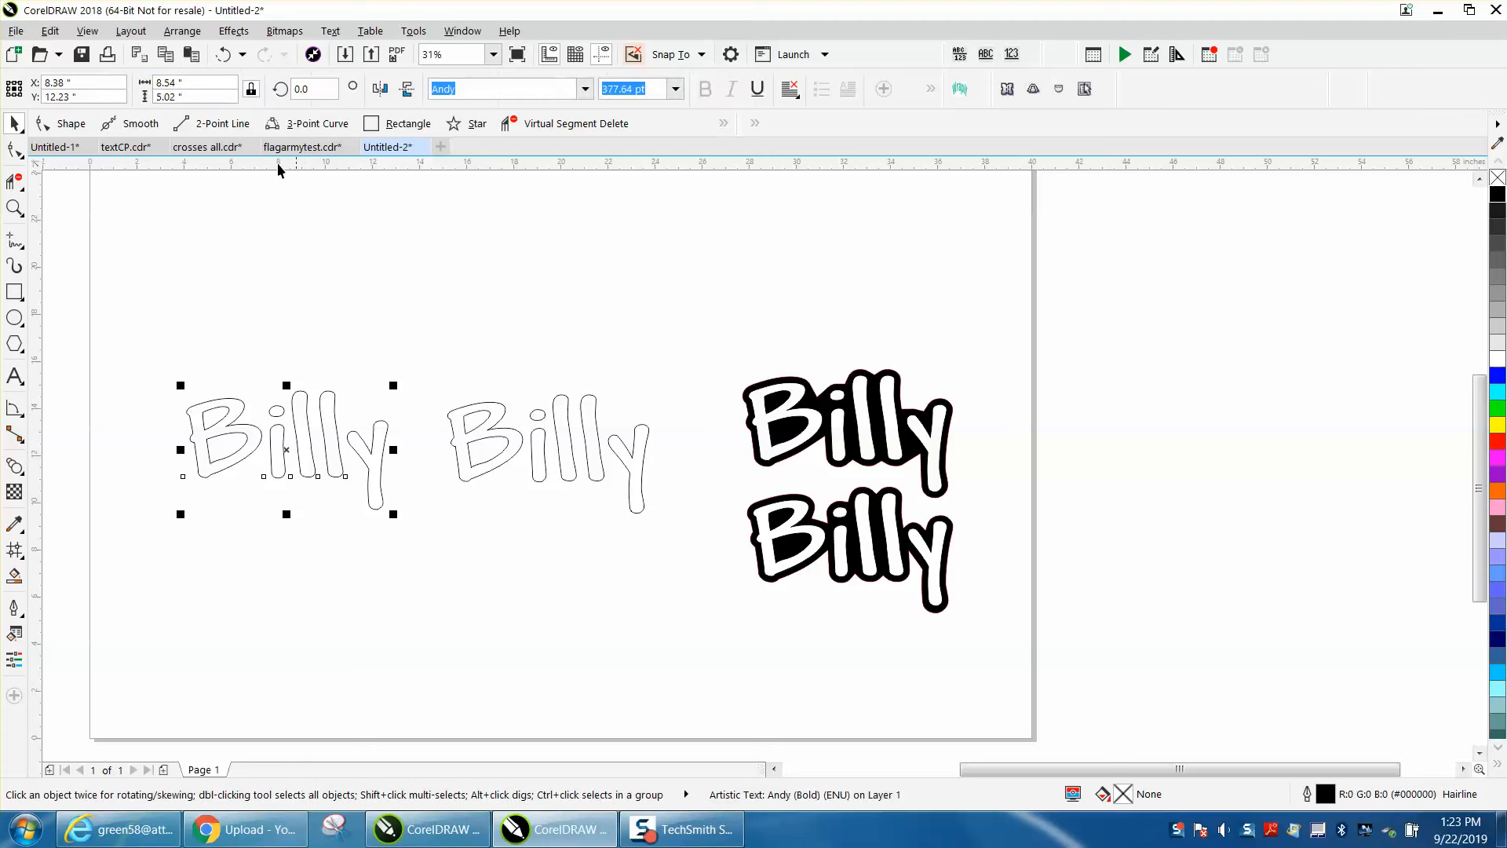
left_click(182, 30)
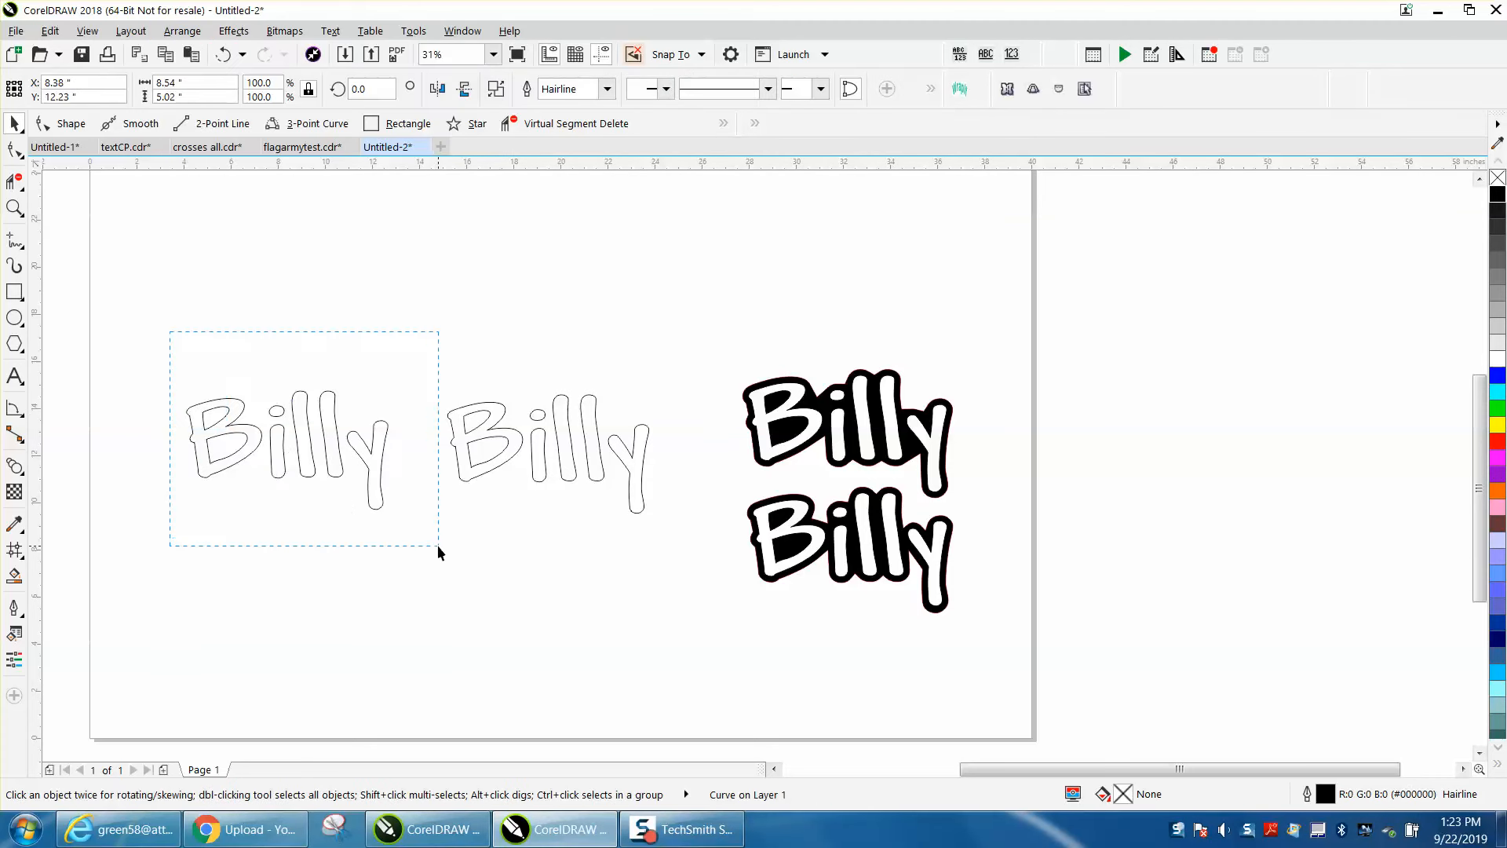
left_click(182, 32)
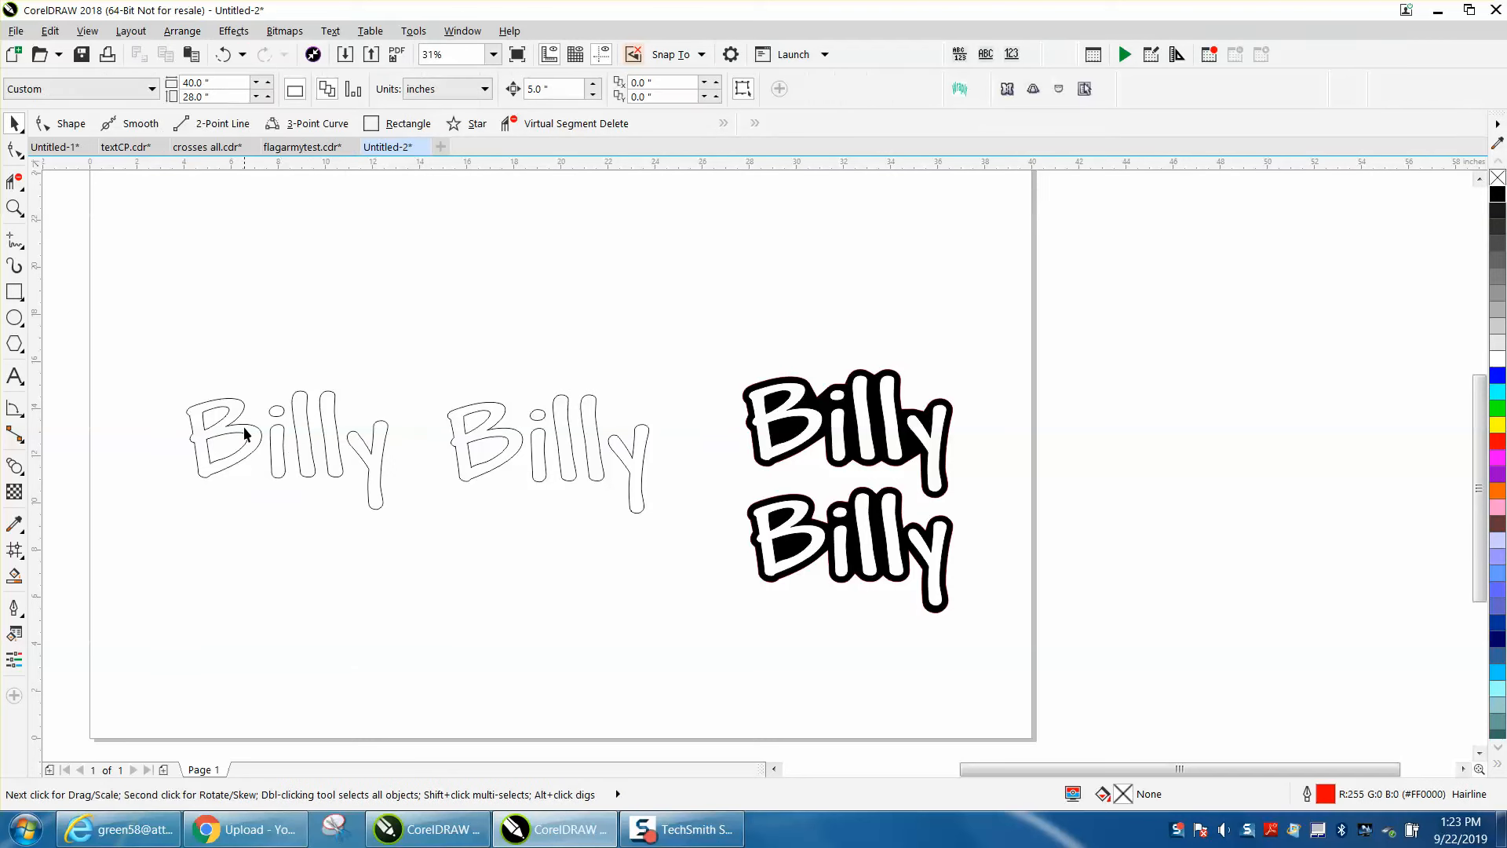
left_click(279, 438)
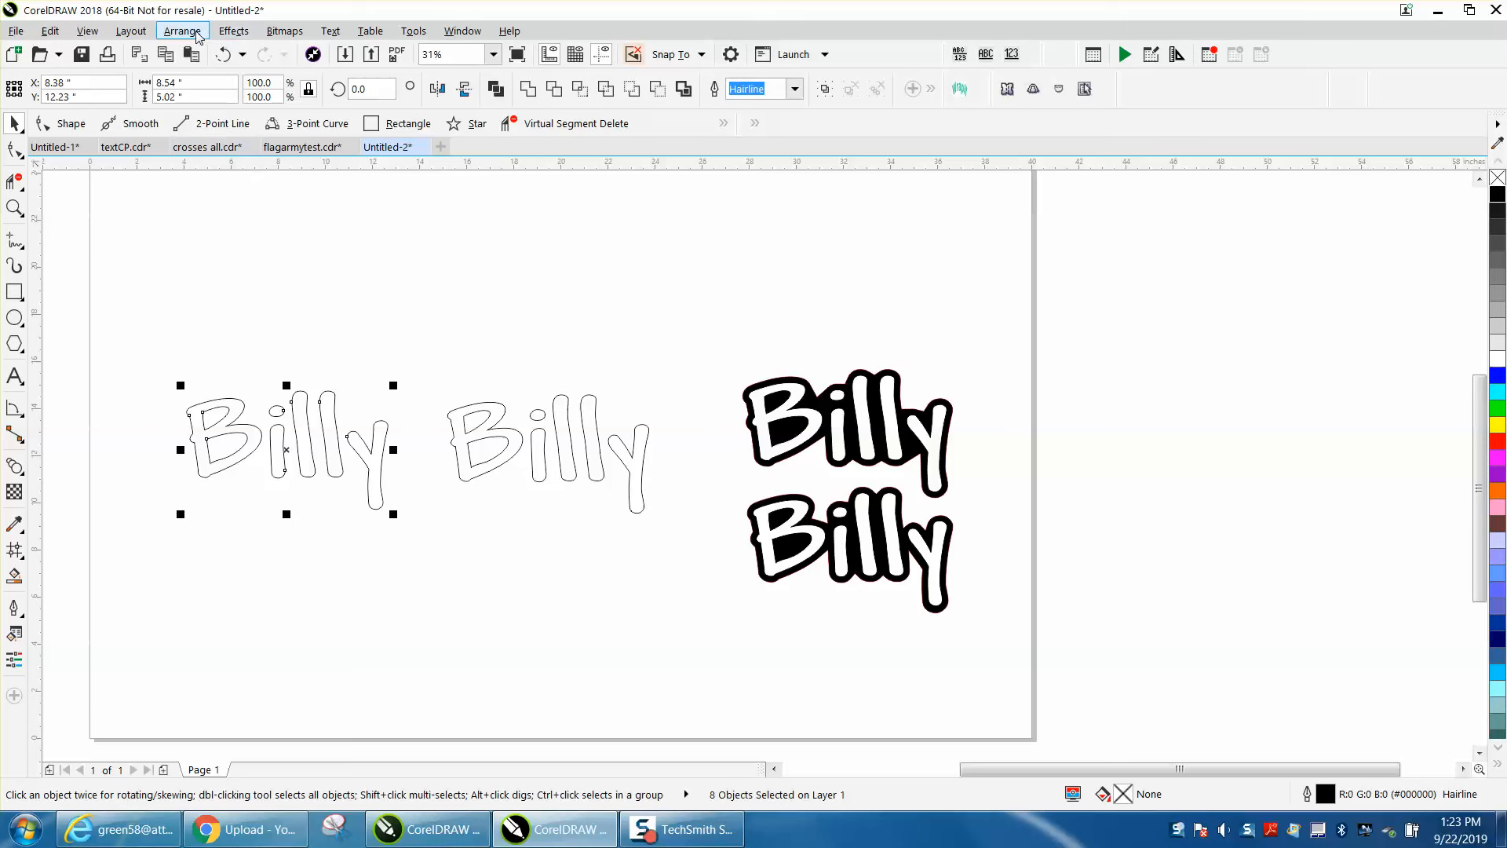
- Group the eight letter pieces via Arrange > Group and bring up the Contour docker
left_click(182, 29)
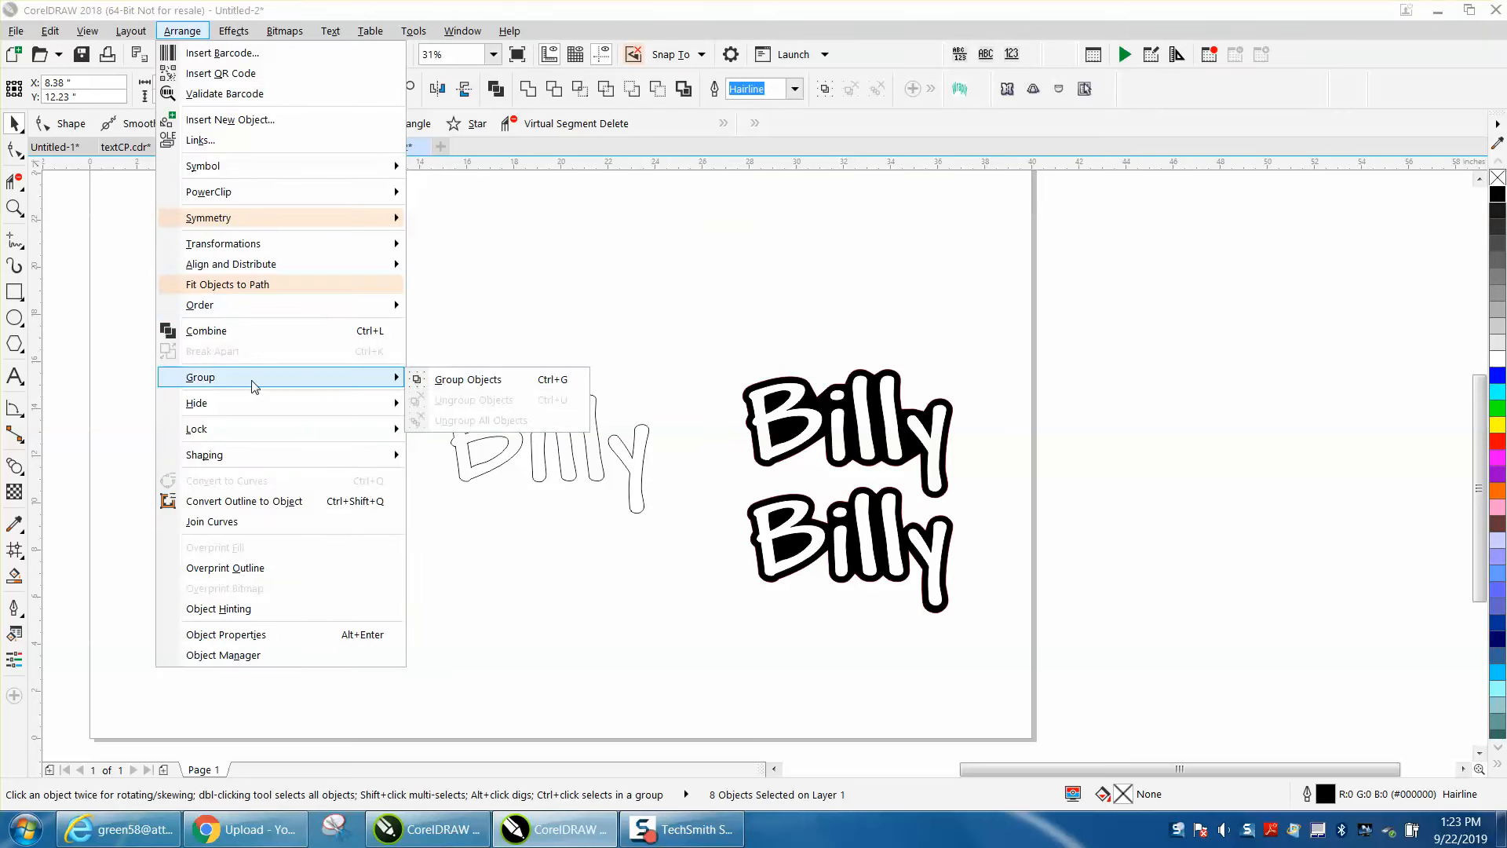
left_click(468, 379)
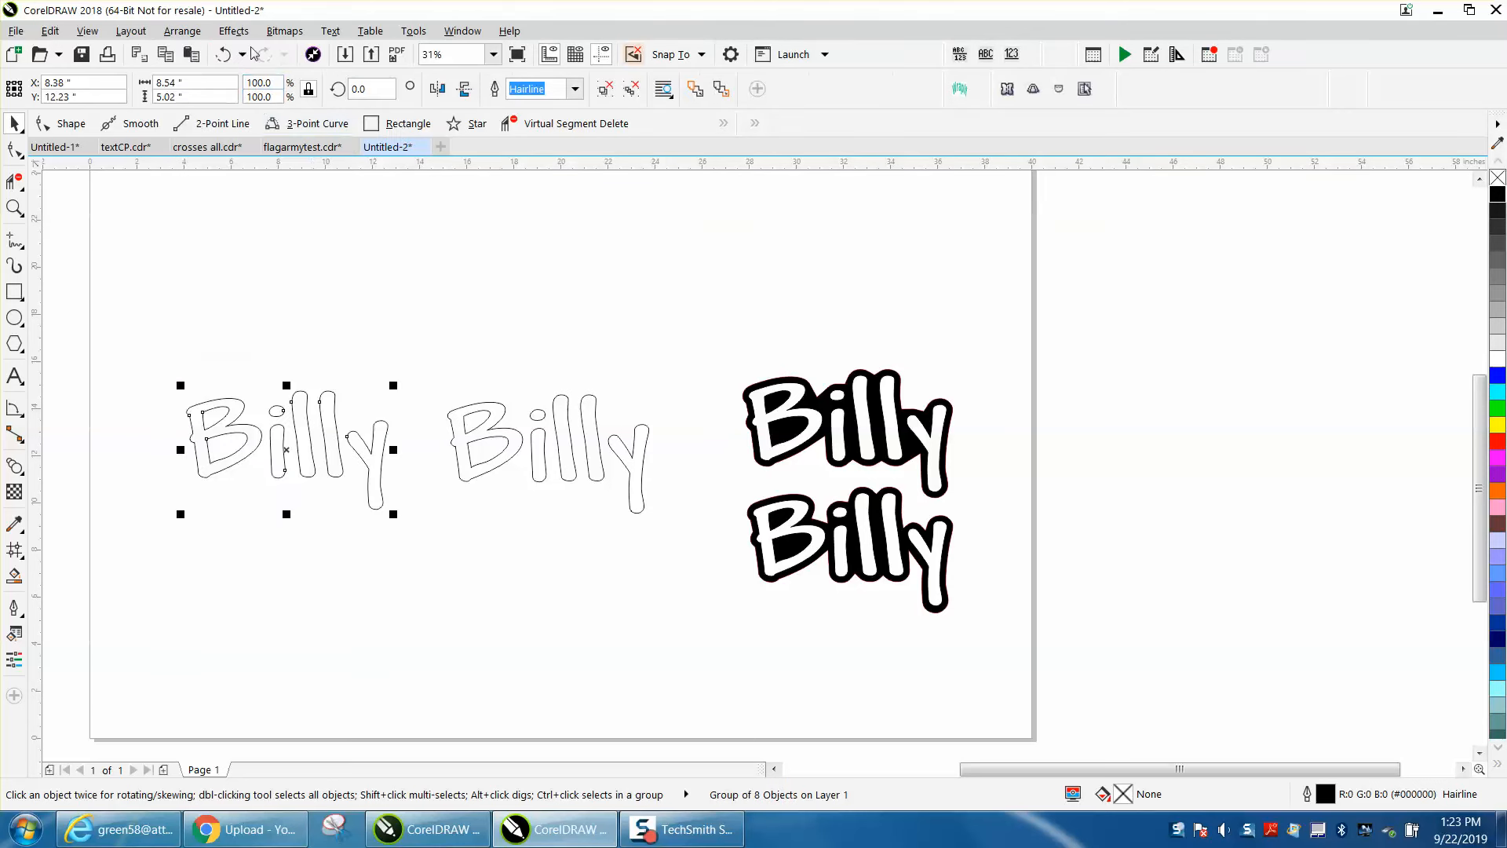
left_click(234, 31)
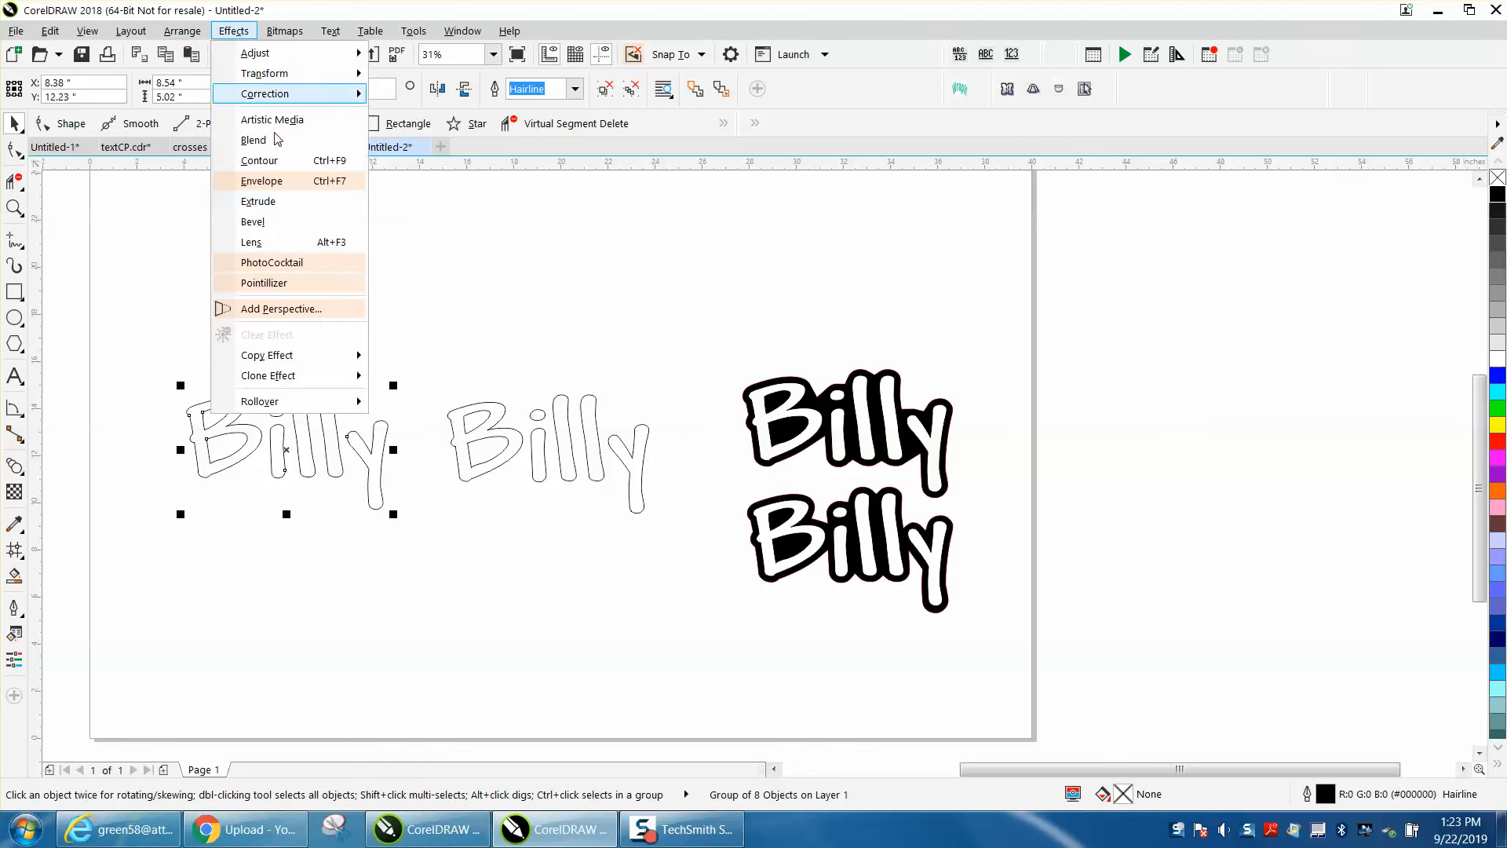
left_click(259, 160)
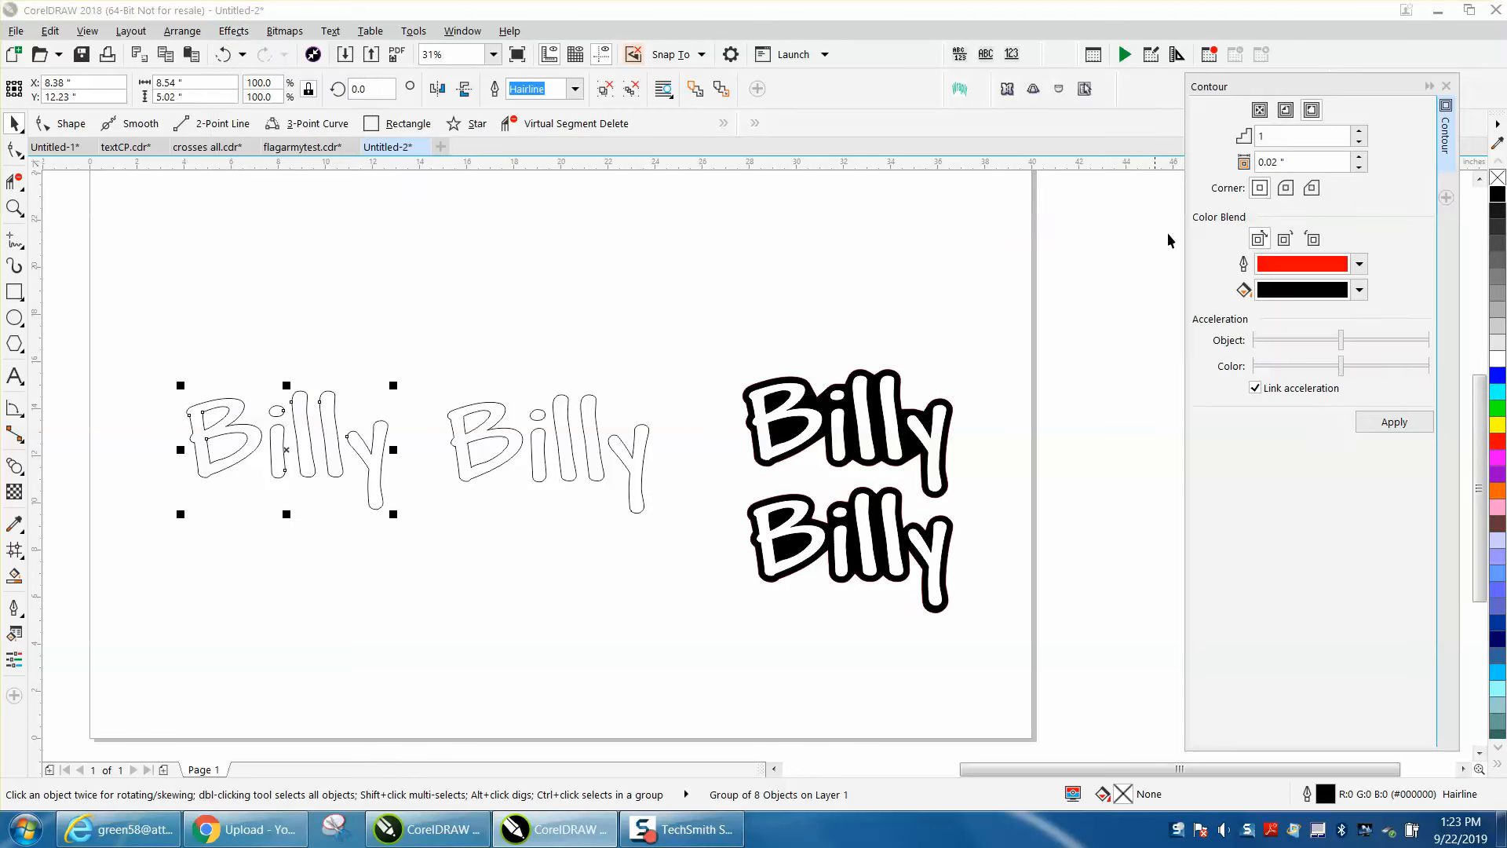
- Apply an Outside contour with a 0.75-inch offset to the grouped letters
triple_click(1303, 160)
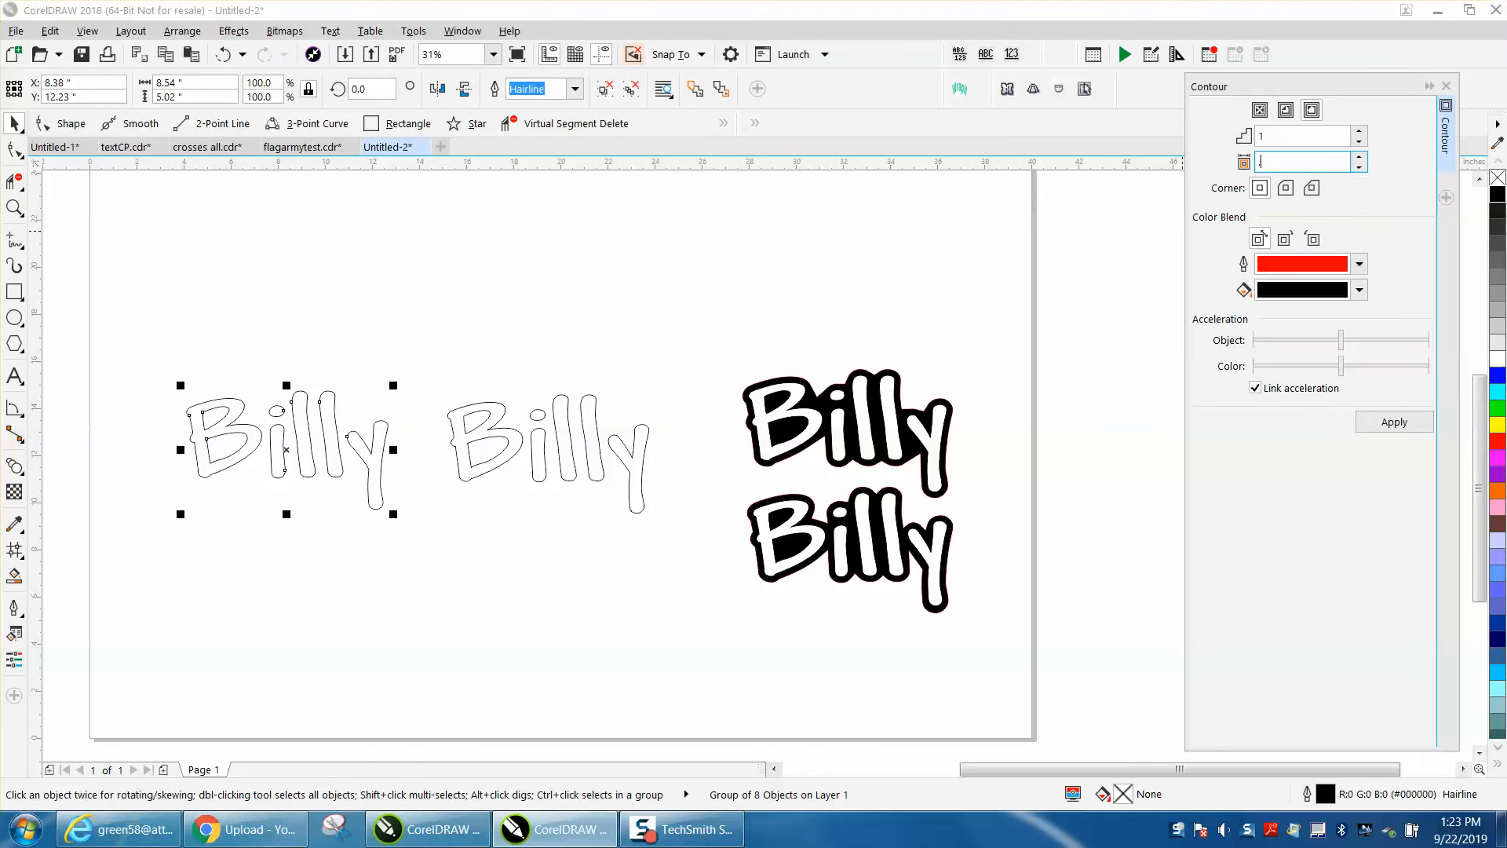
left_click(1310, 110)
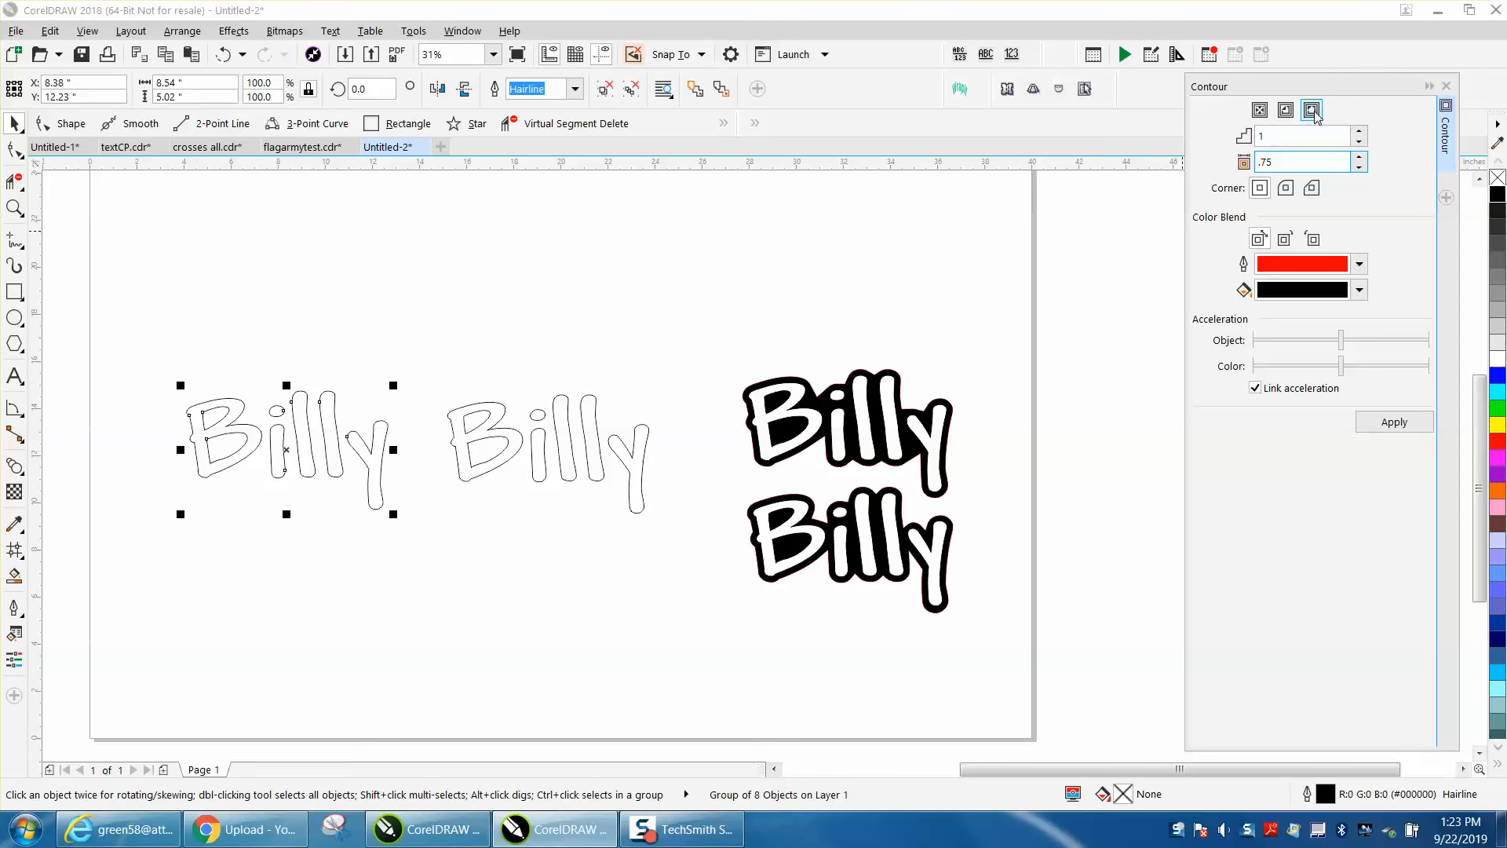
left_click(1392, 420)
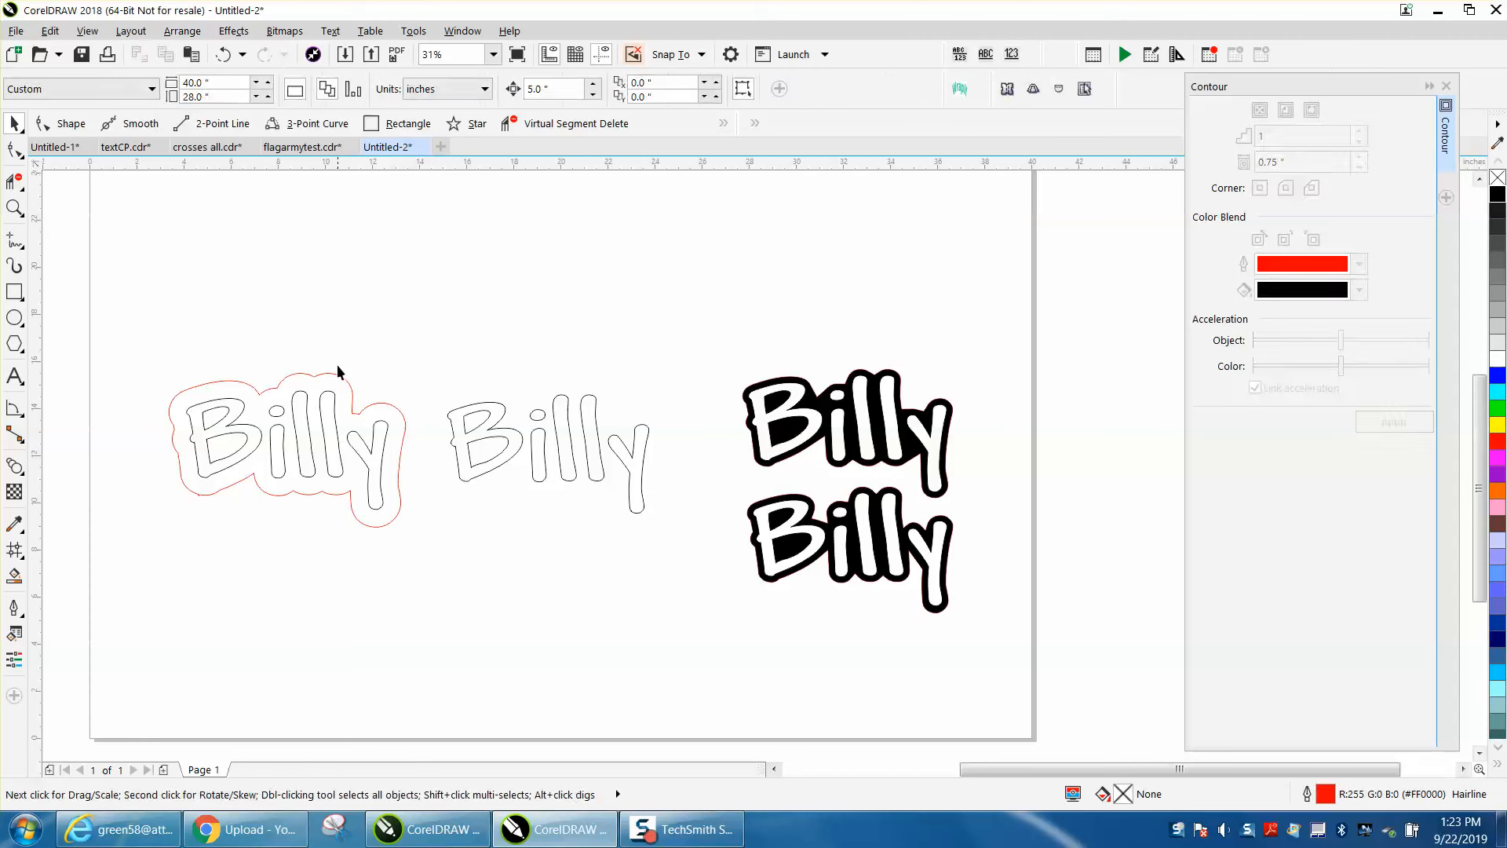
- Apply a second 0.5-inch contour to the outer outline and select the resulting contour objects
left_click(286, 449)
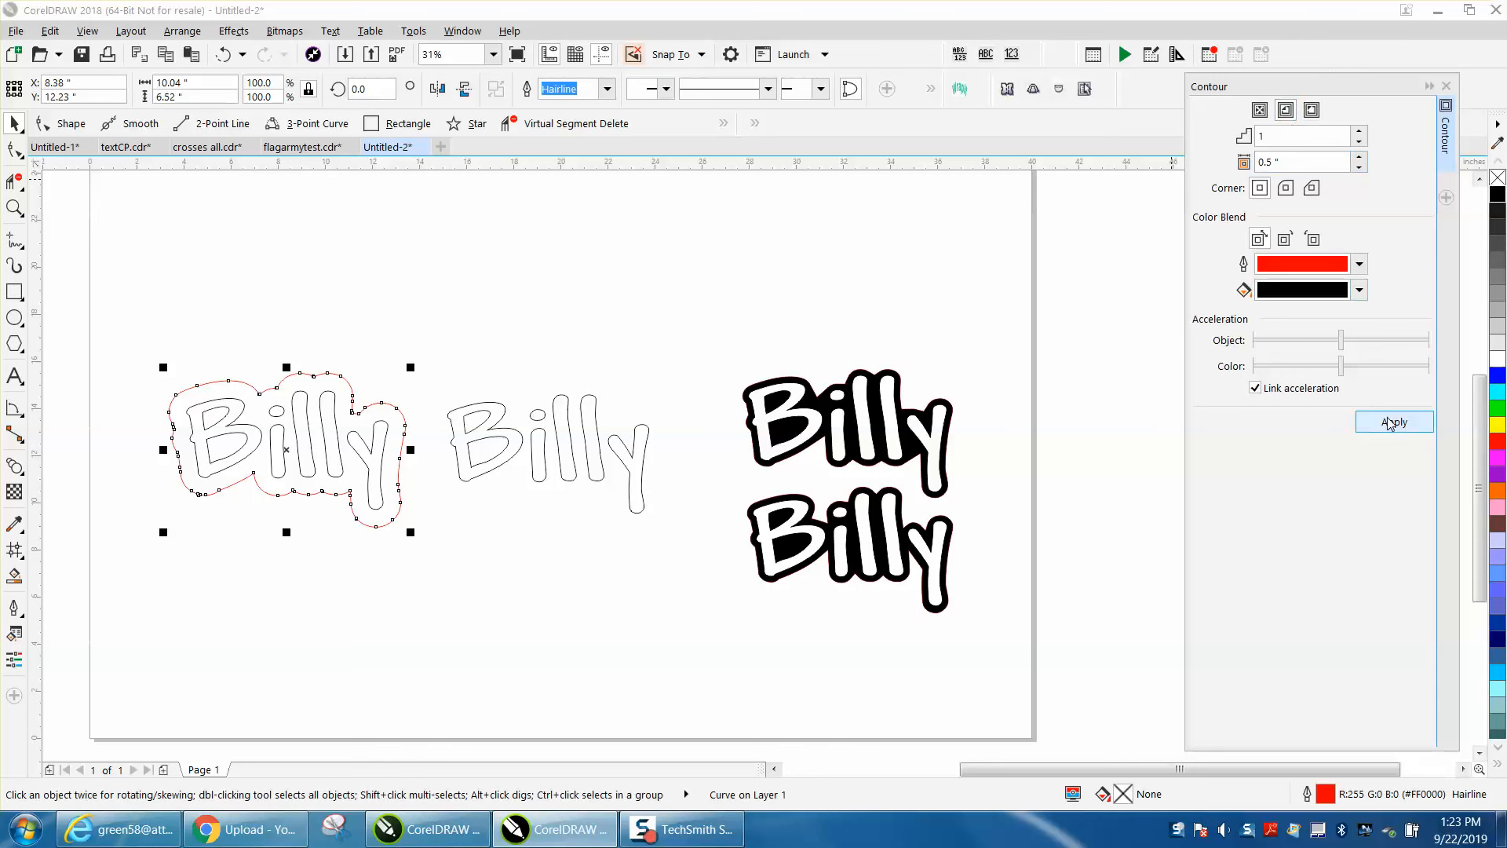
left_click(1392, 422)
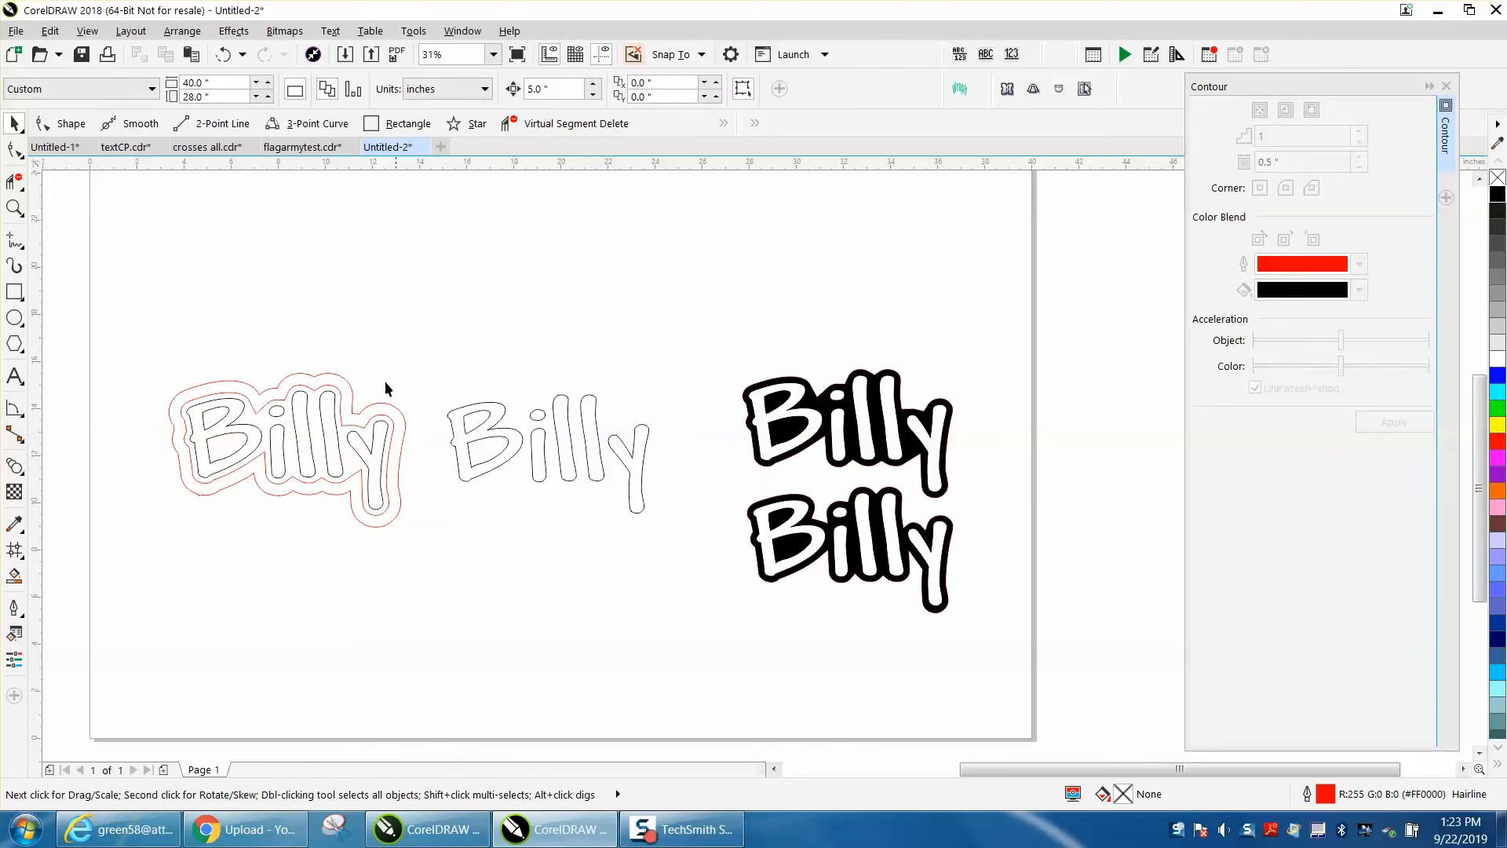
left_click(289, 452)
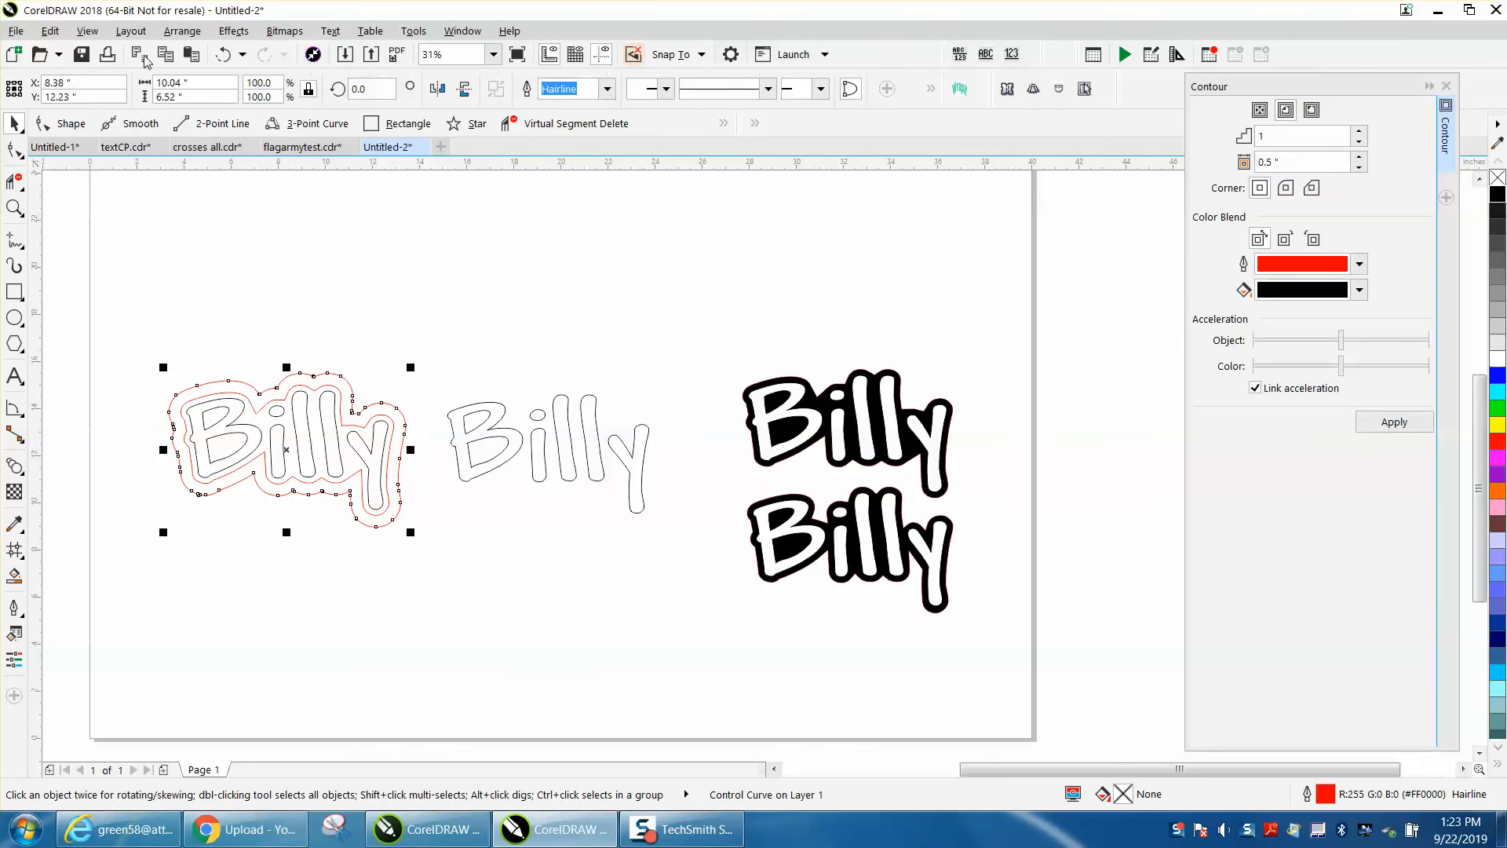
left_click(182, 31)
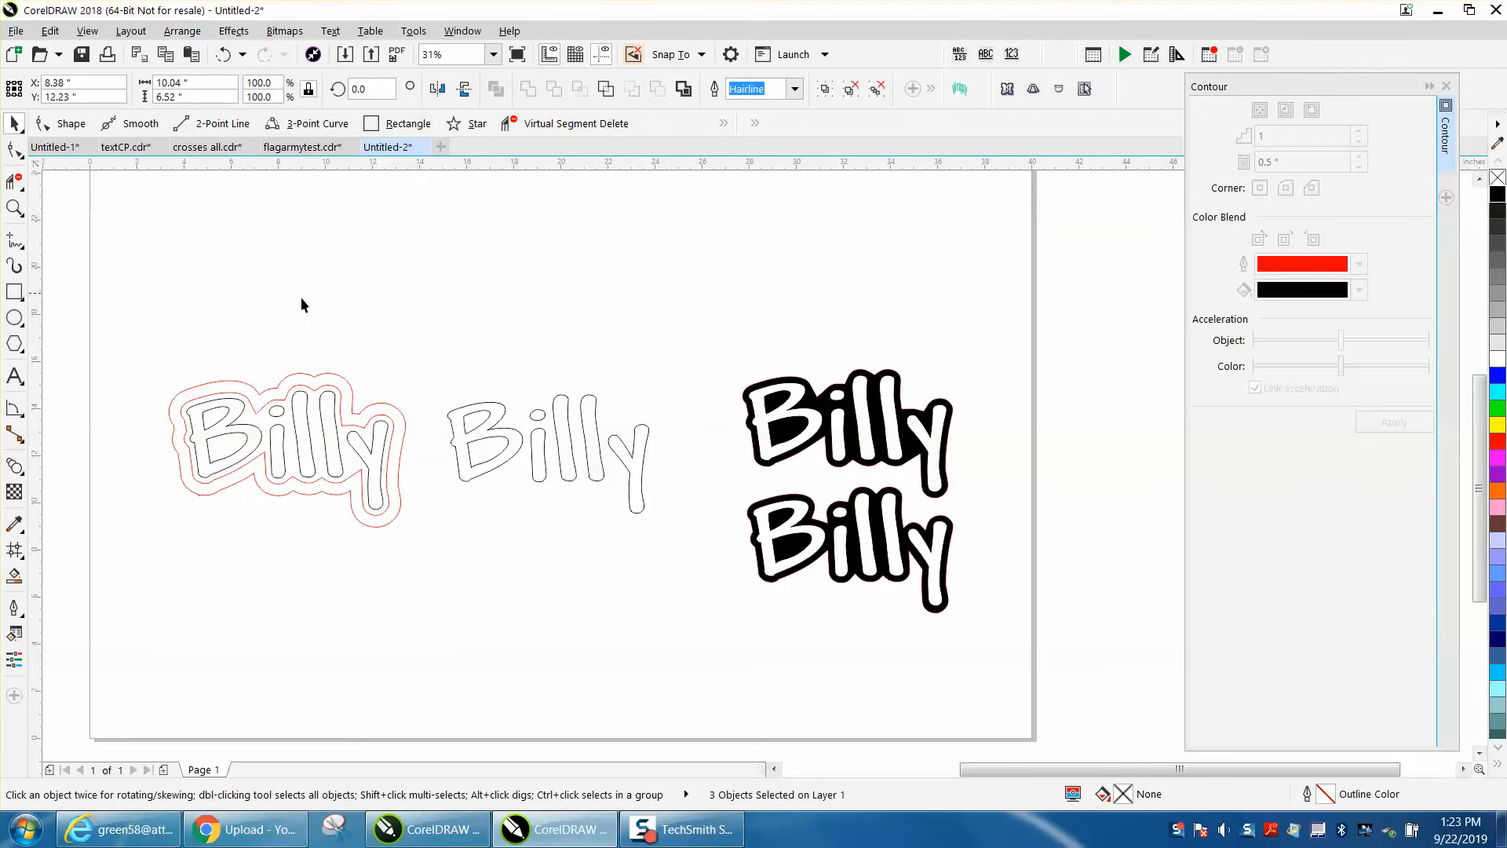
- Delete the extra outer contour ring and Smart Fill the letters and border black
left_click(289, 447)
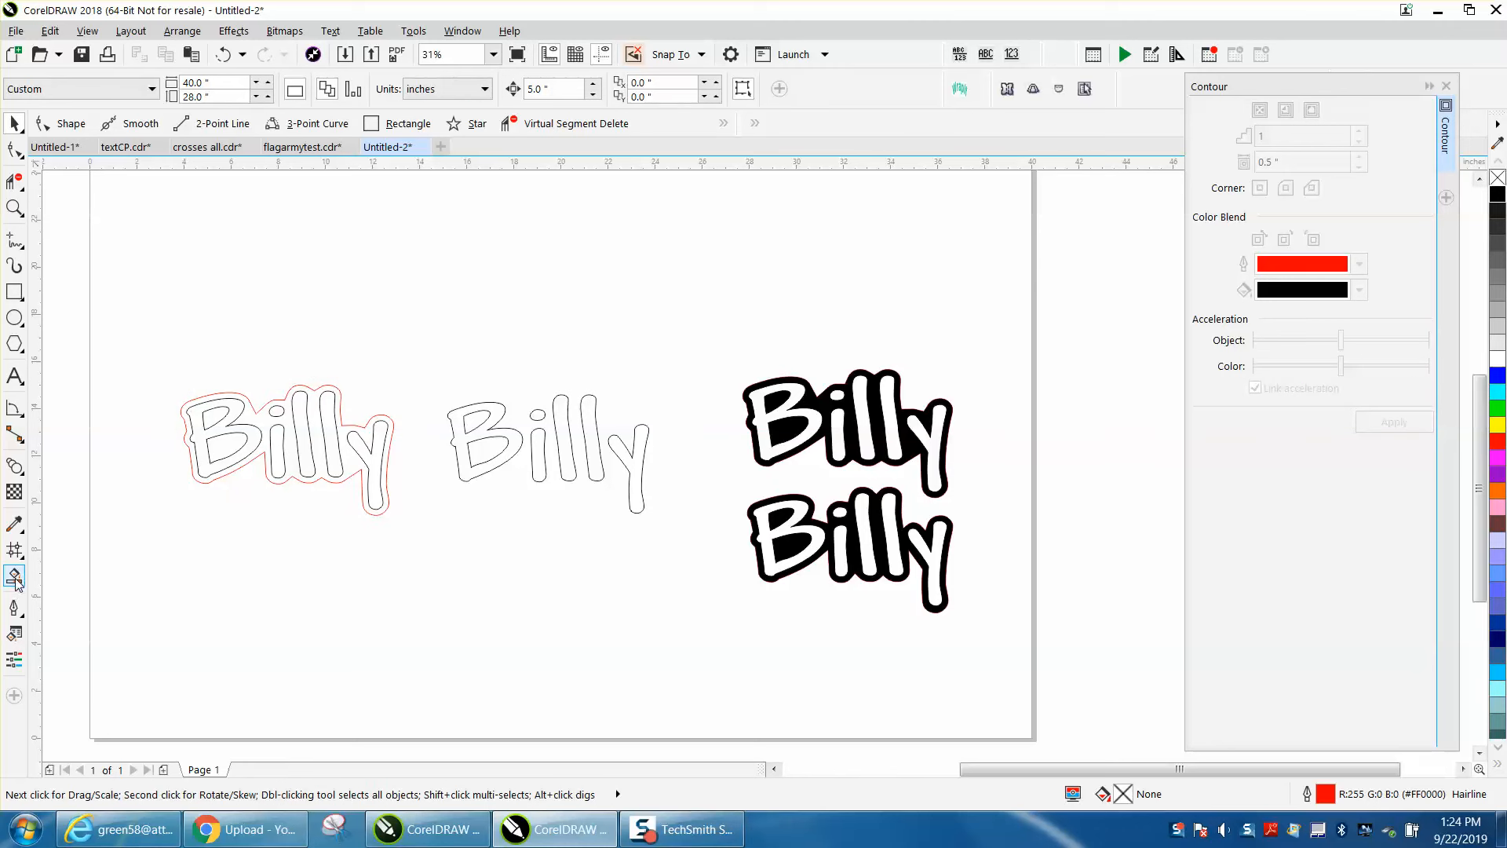
left_click(15, 574)
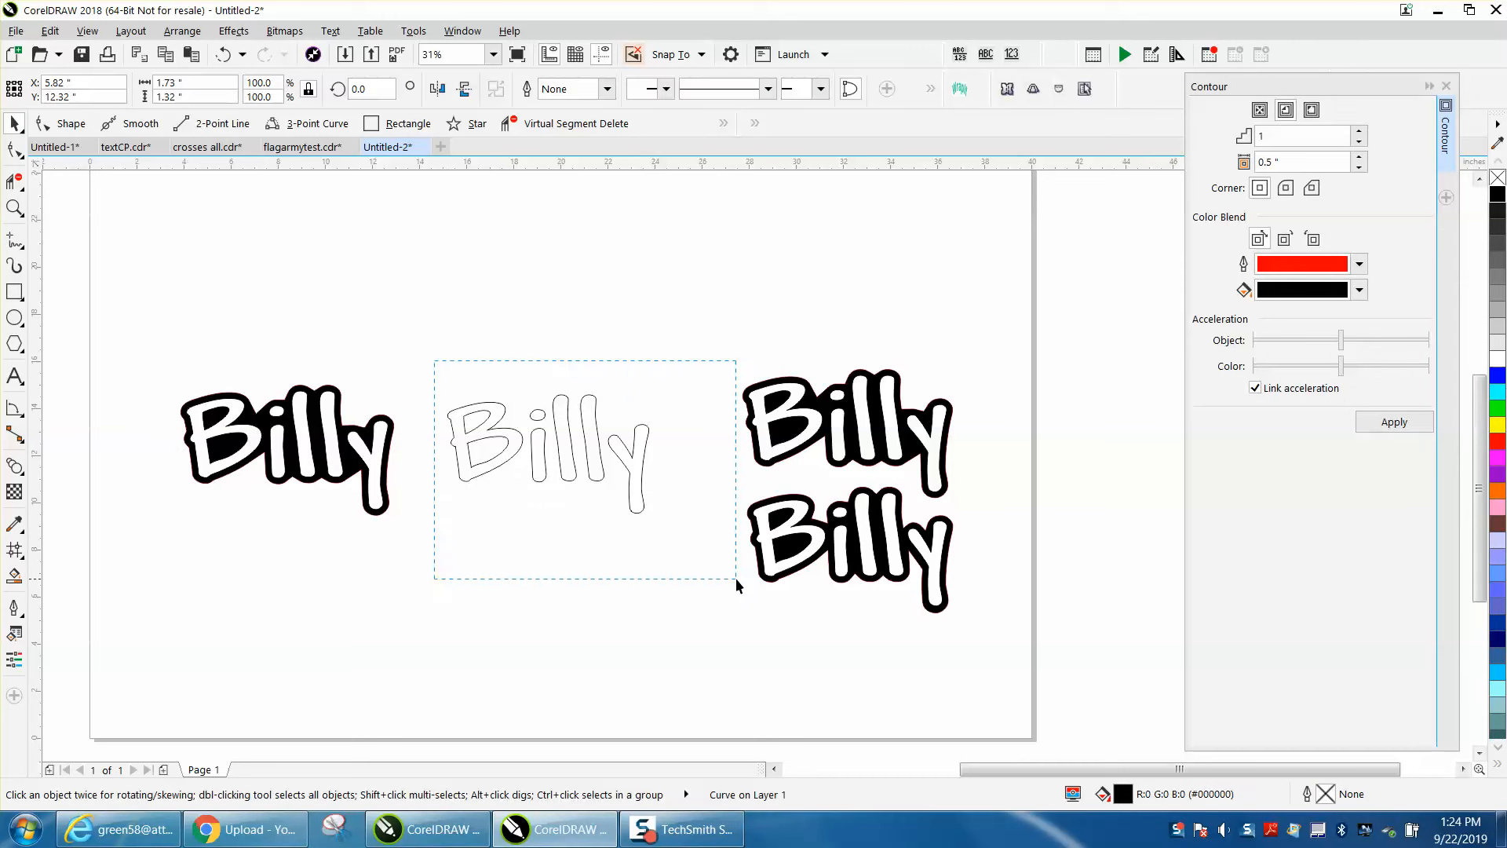
- Break the middle Billy apart into eight curve pieces and pick out the inner piece of the B
left_click(548, 452)
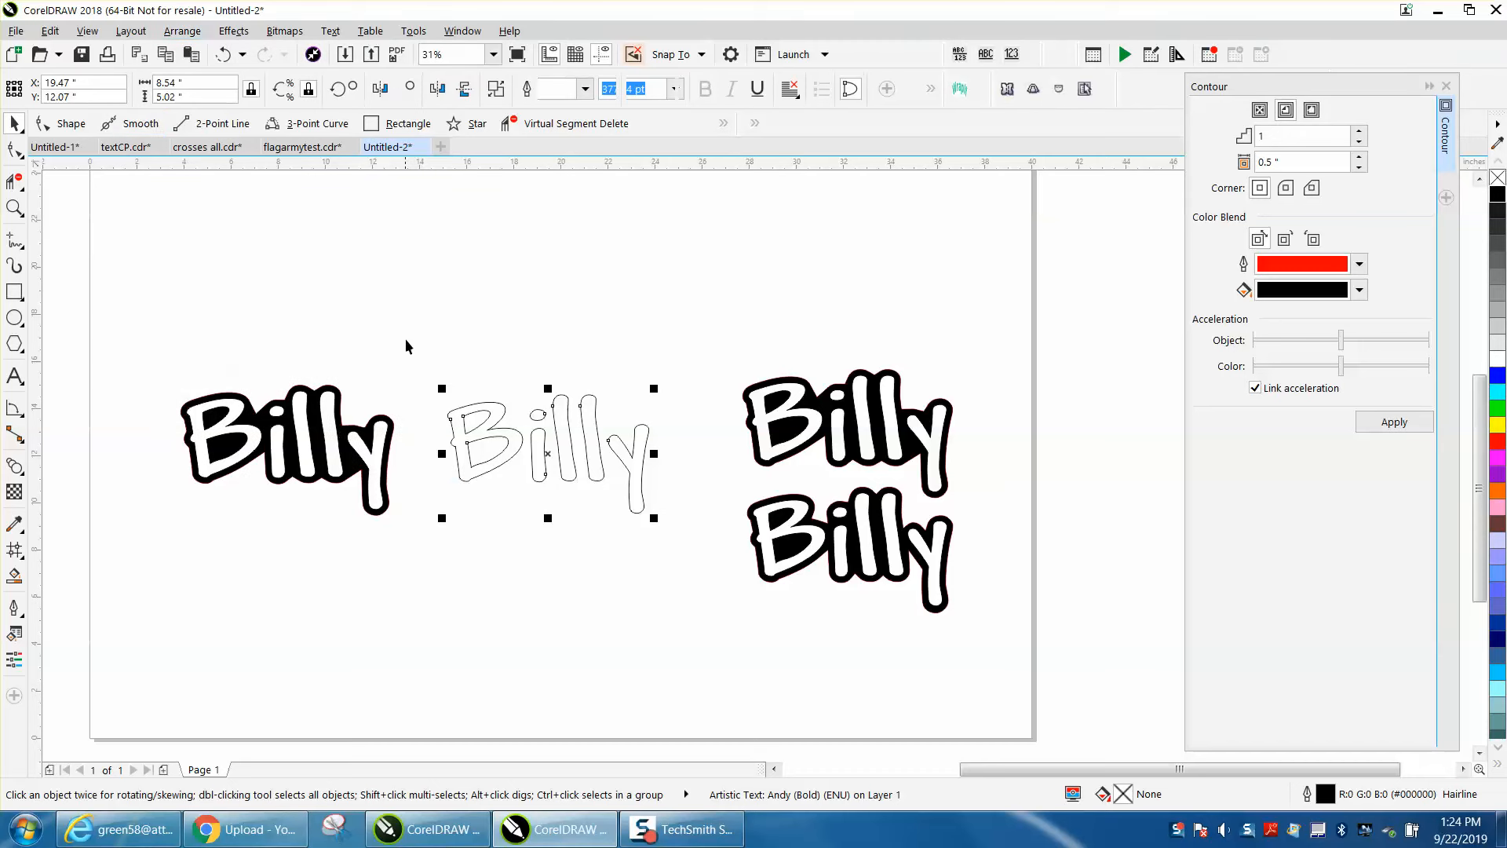
left_click(182, 32)
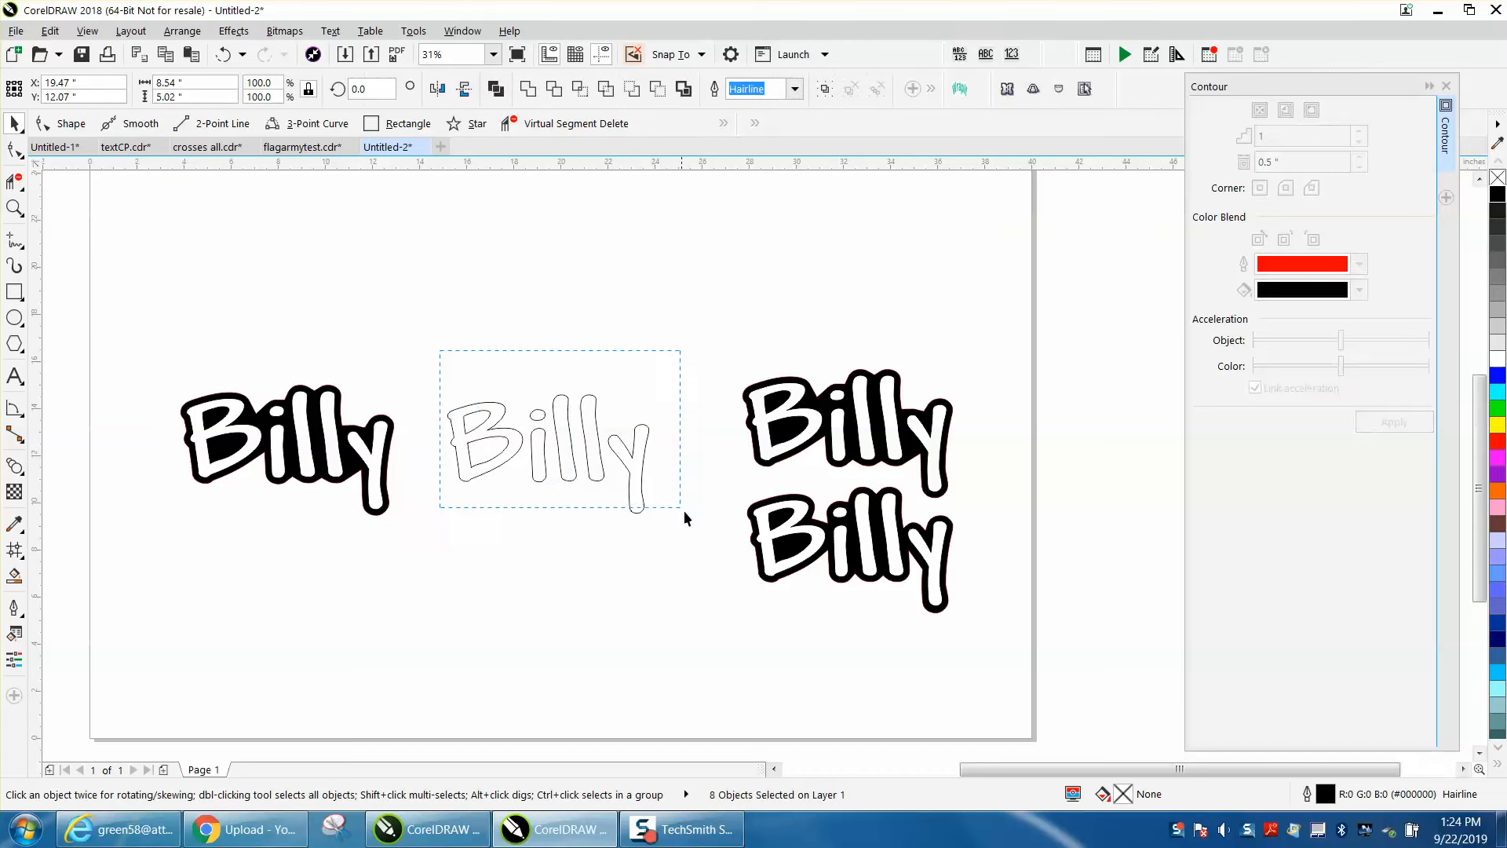
left_click(181, 32)
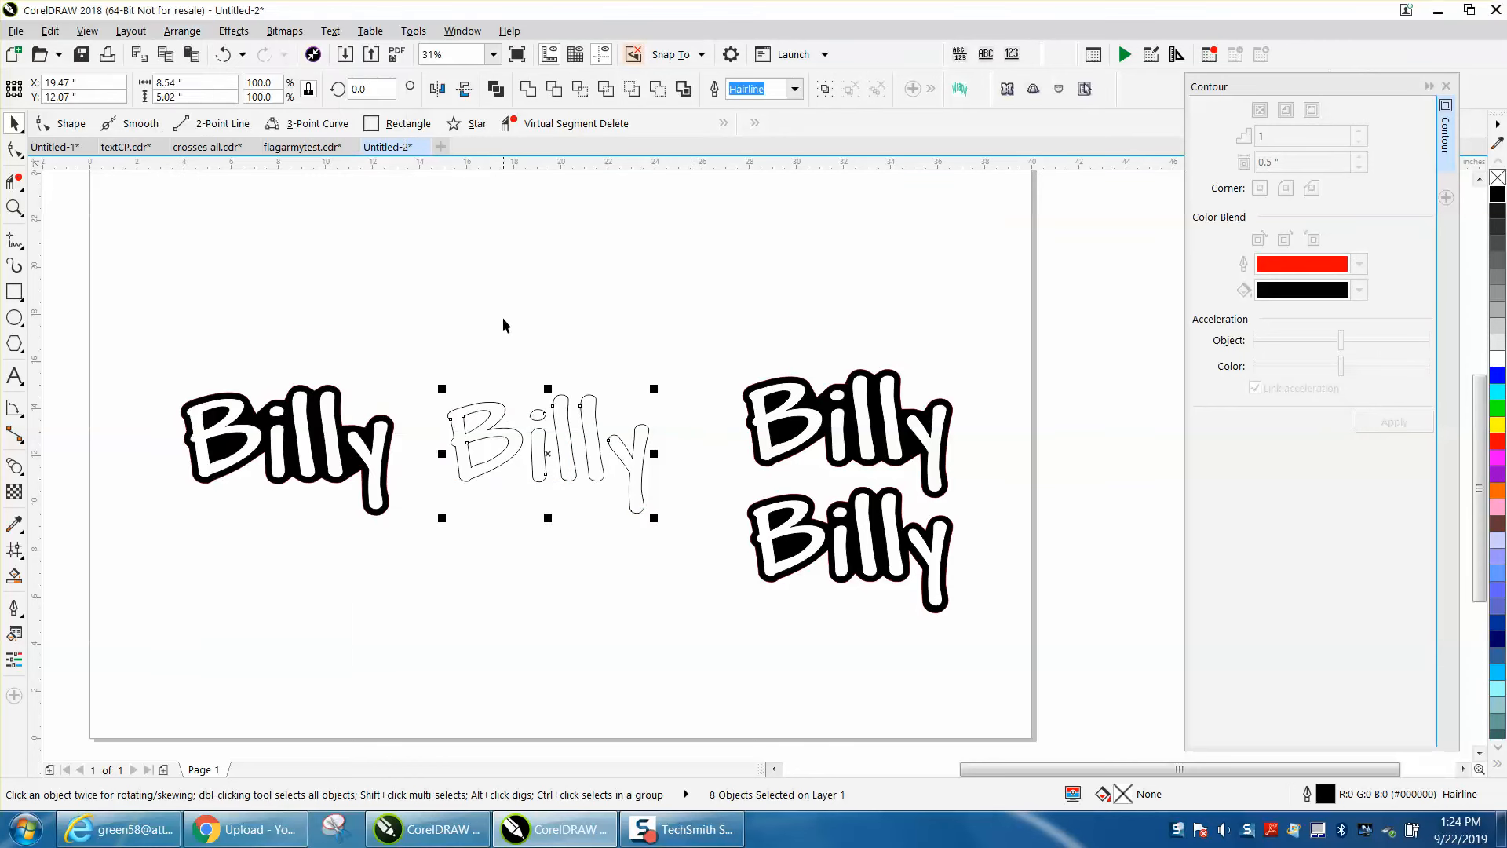
left_click(485, 421)
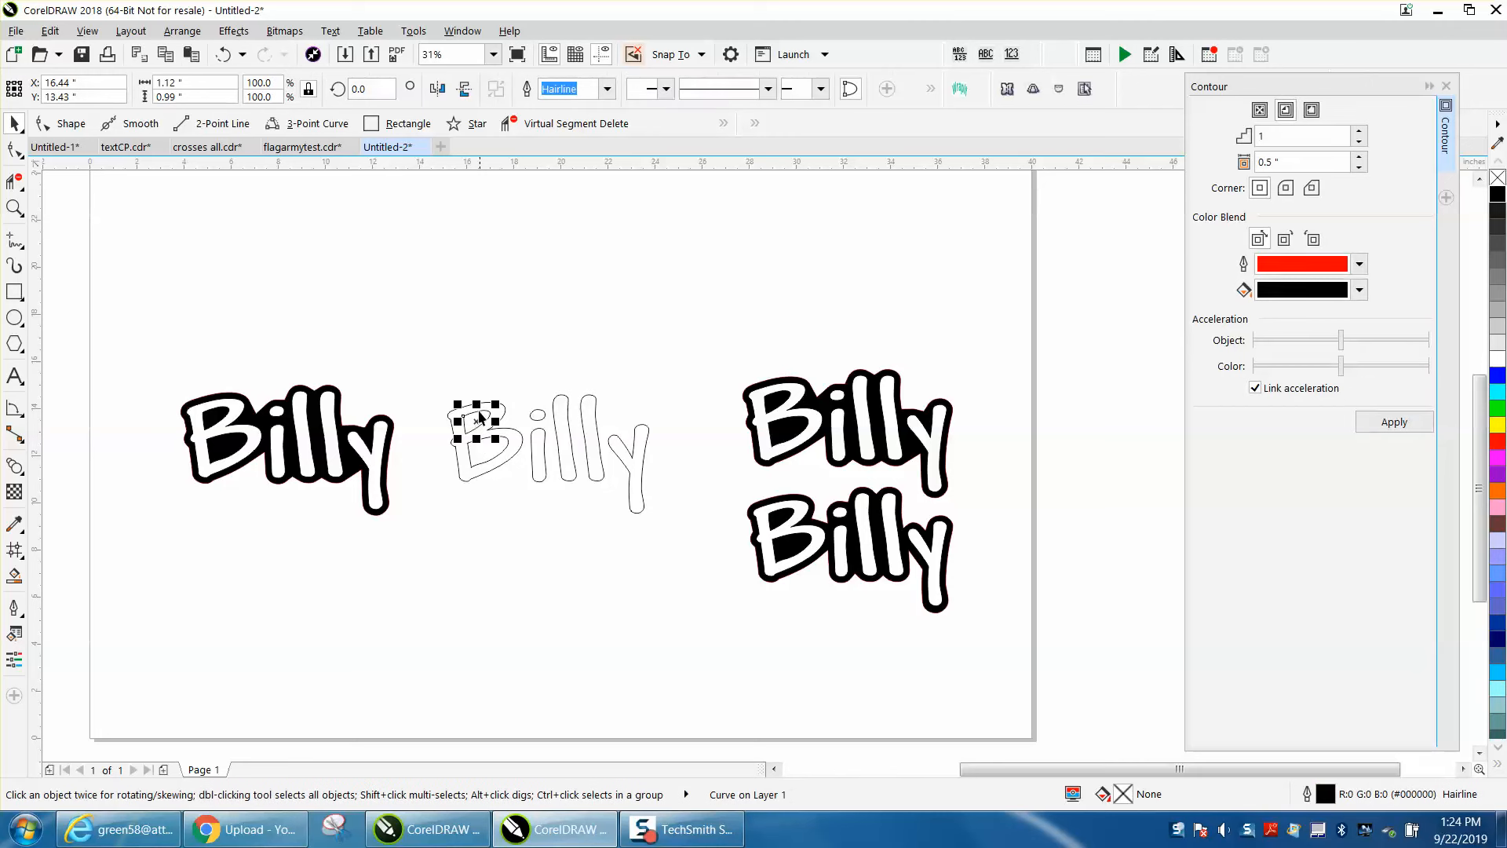
mouse_move(524, 368)
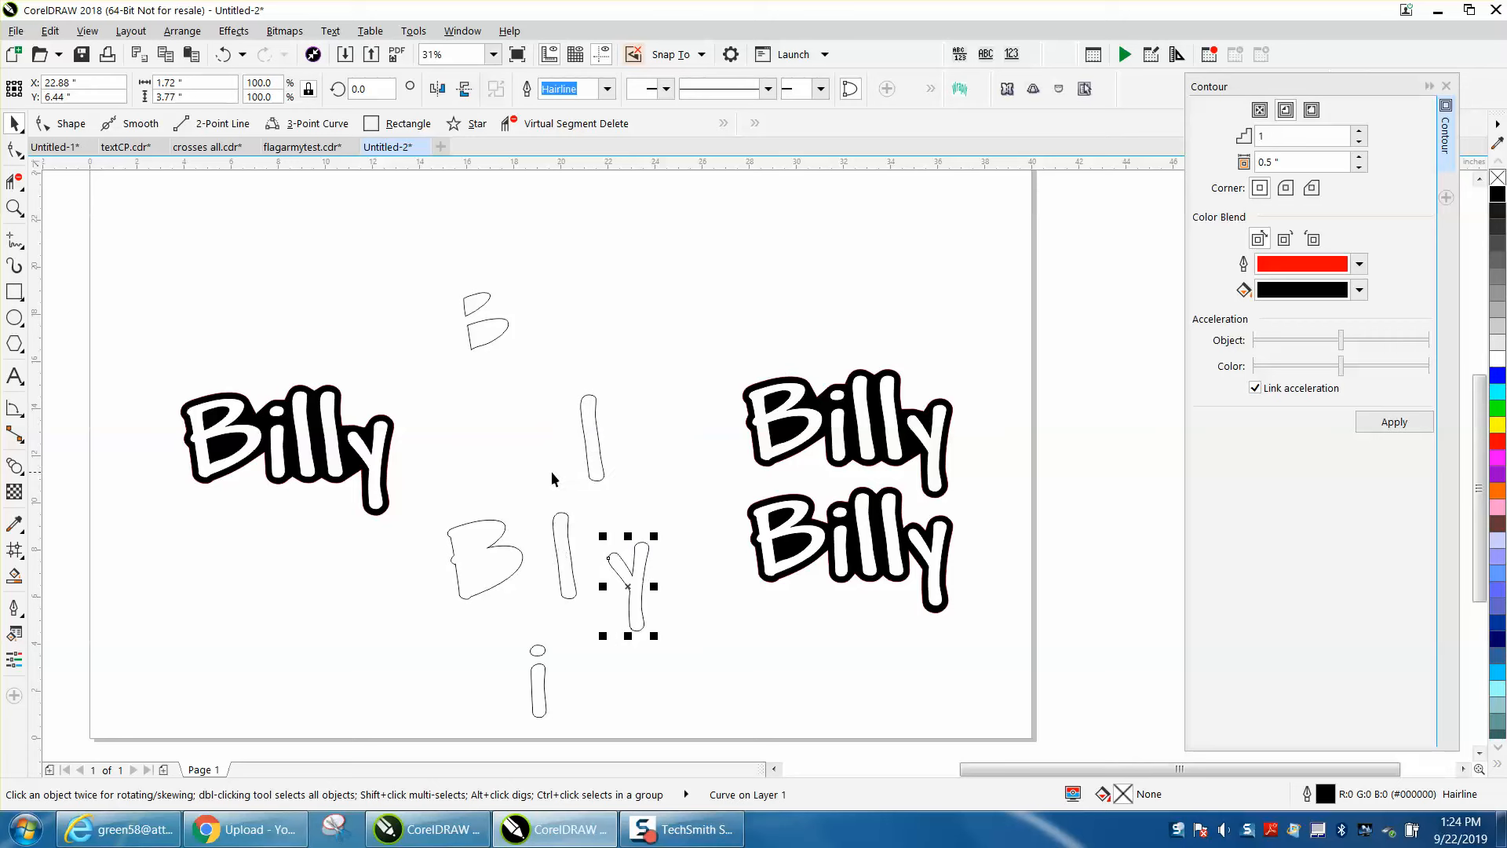
mouse_move(521, 452)
type(".25")
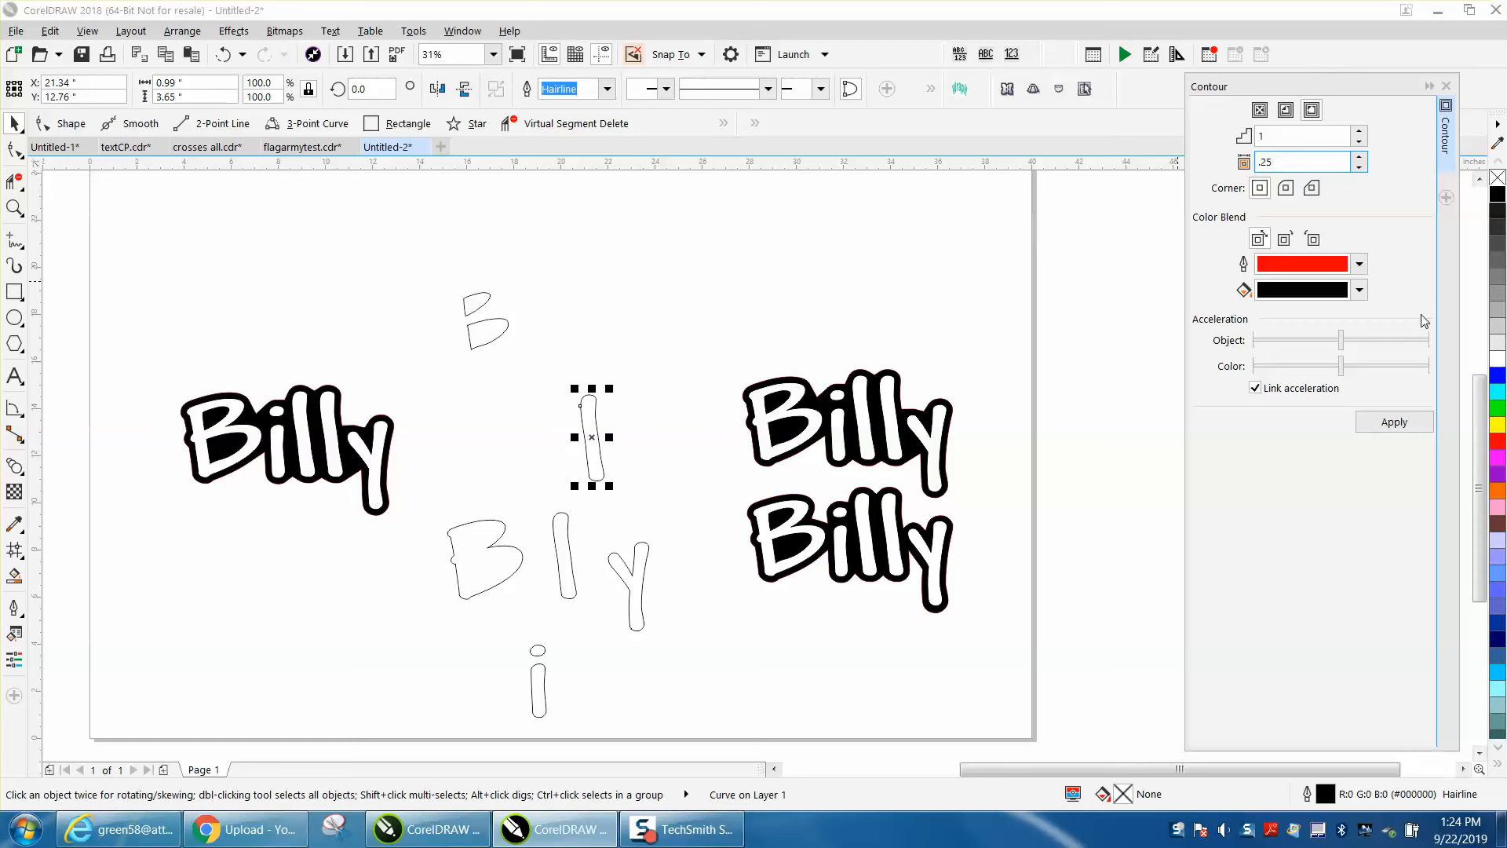
- Apply 0.25-inch outside contours to the l, y and i pieces, then select the B
left_click(1394, 421)
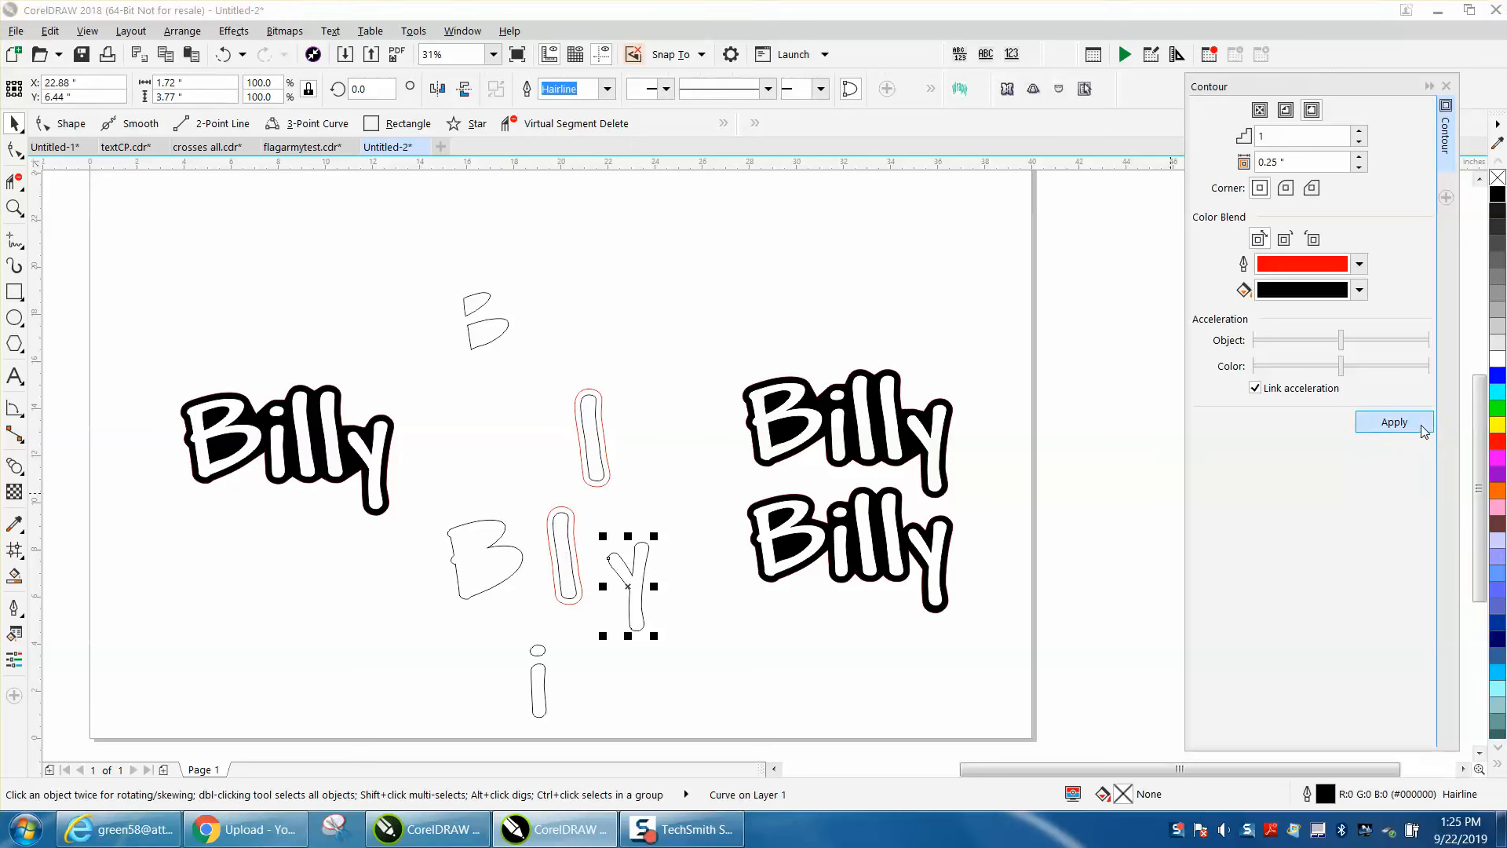
left_click(1392, 423)
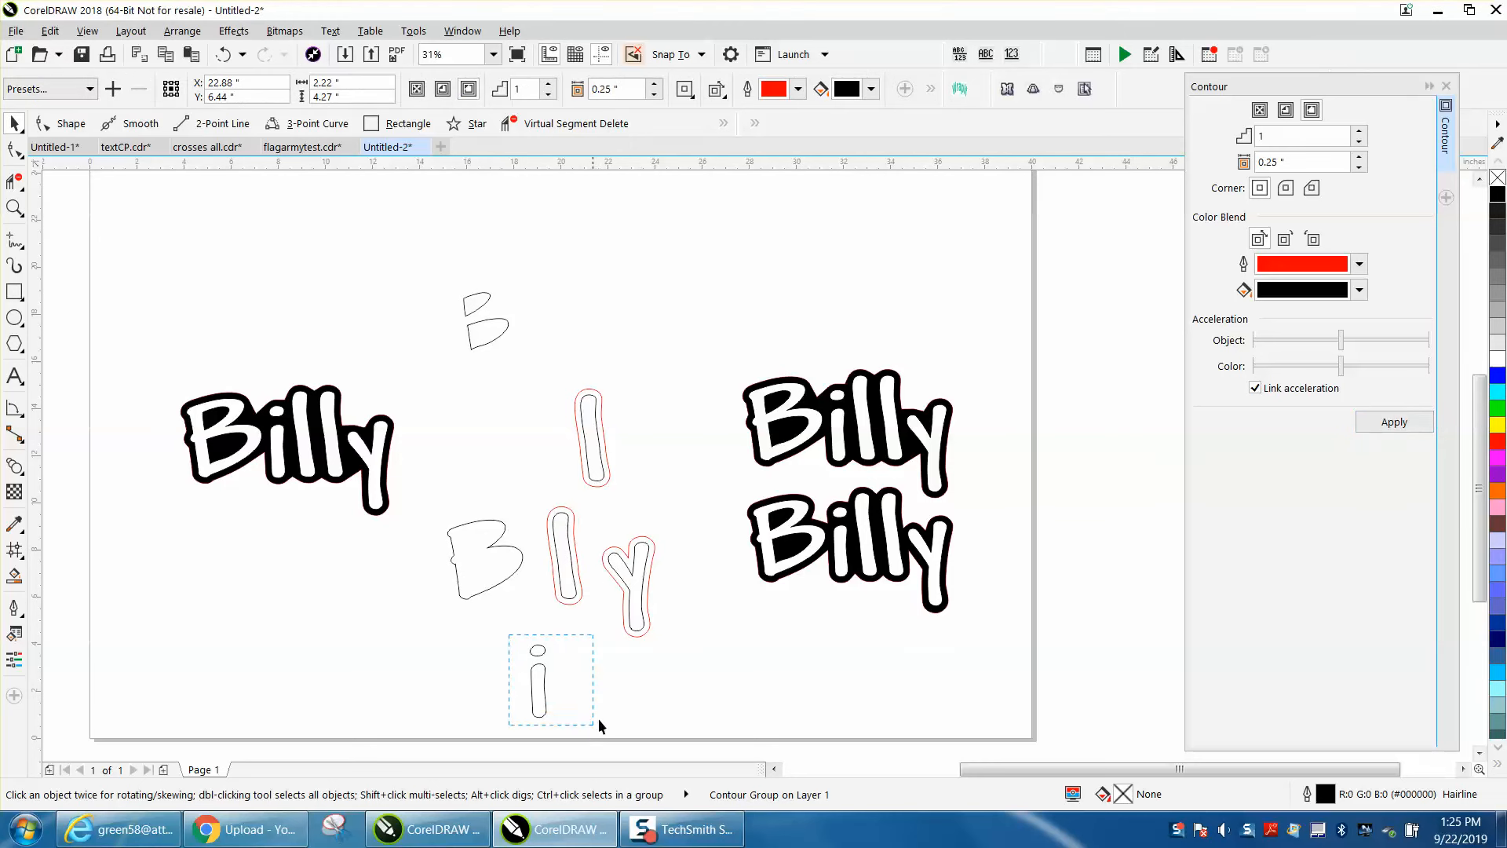
left_click(537, 679)
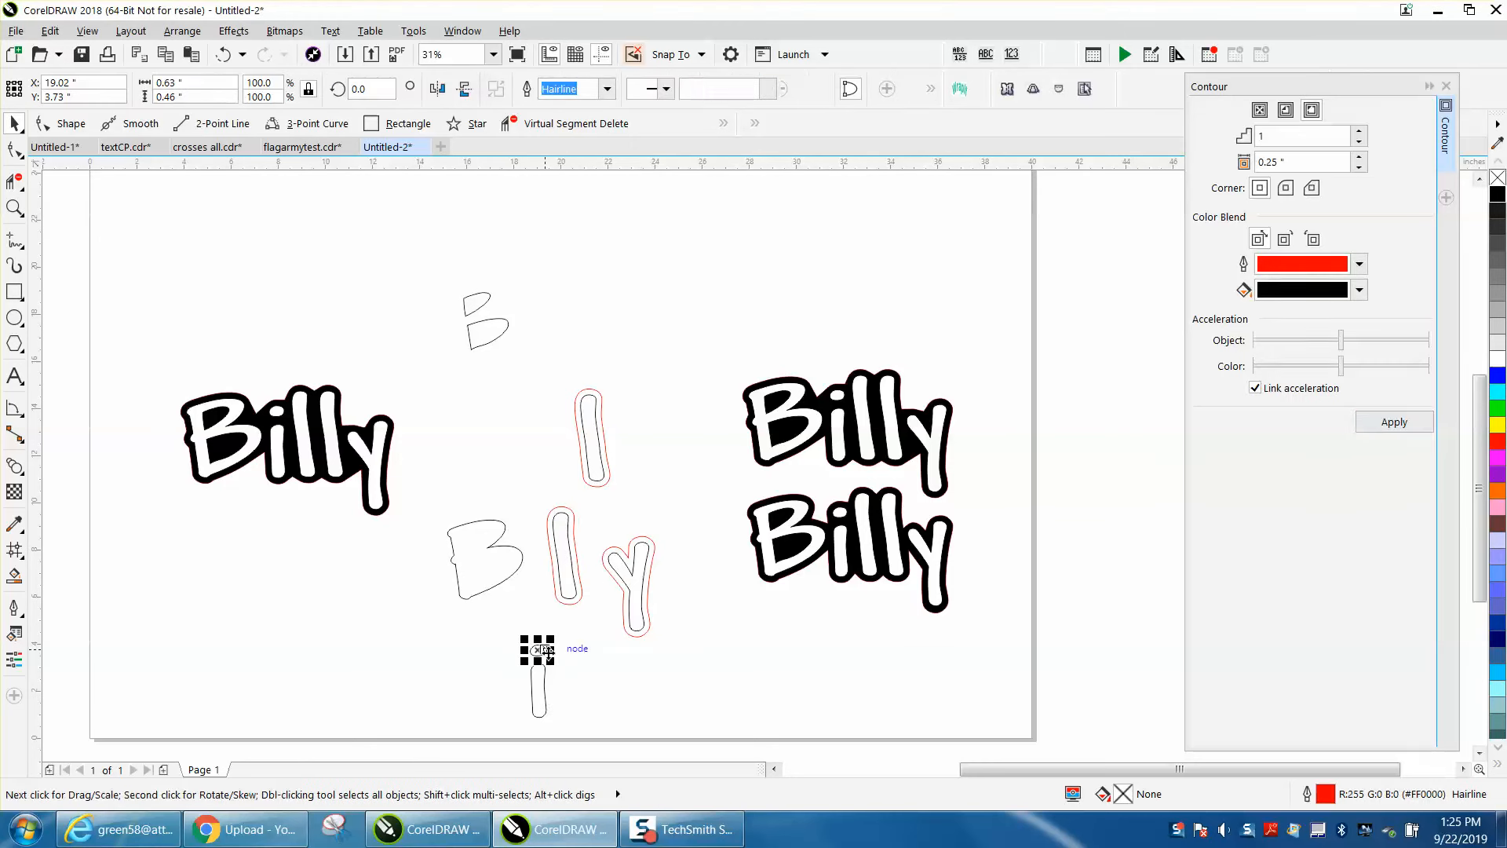
left_click(537, 648)
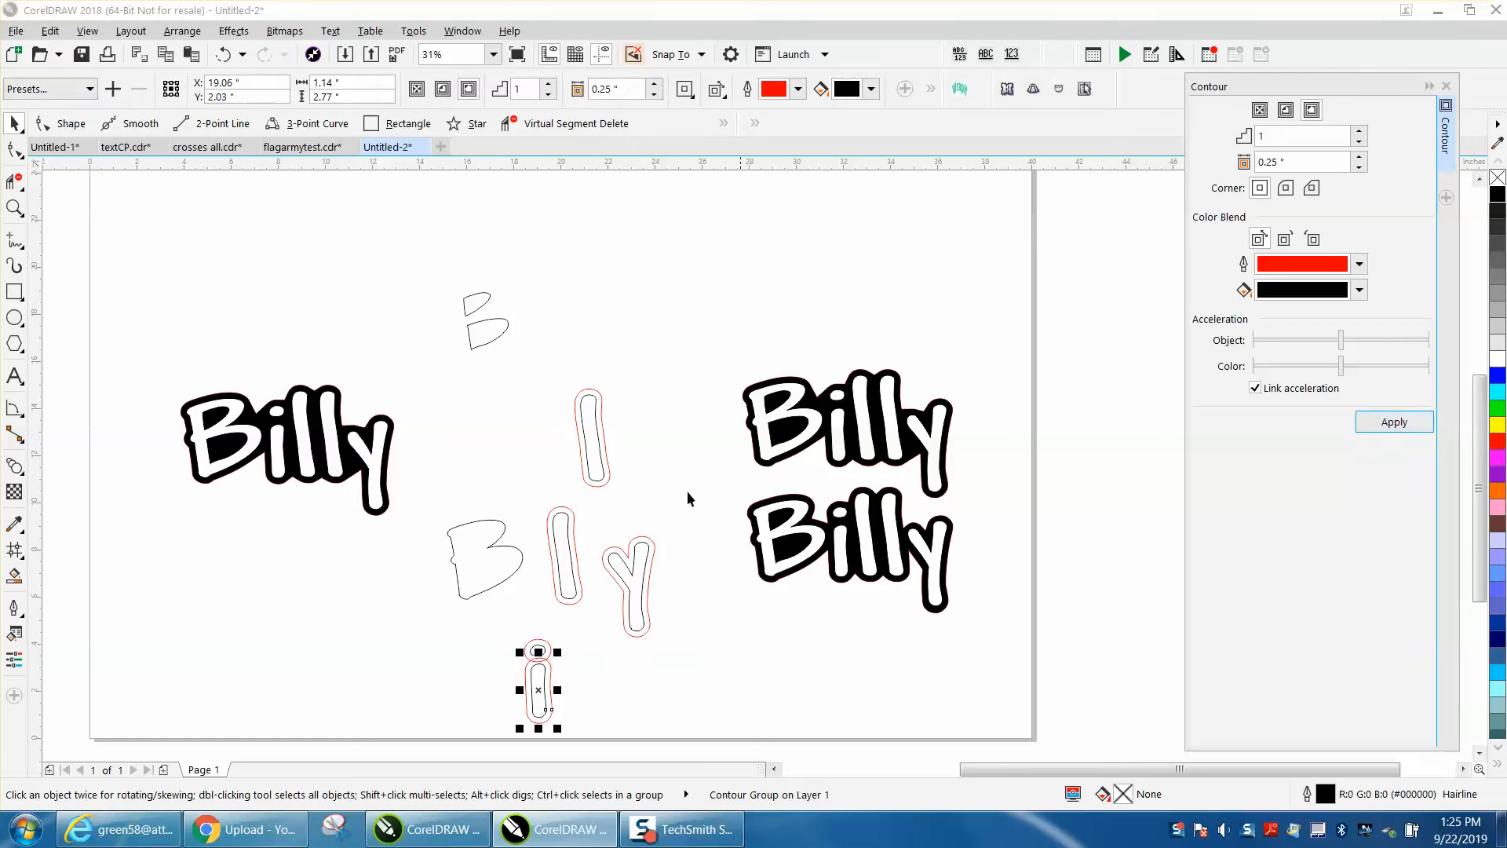
left_click(500, 557)
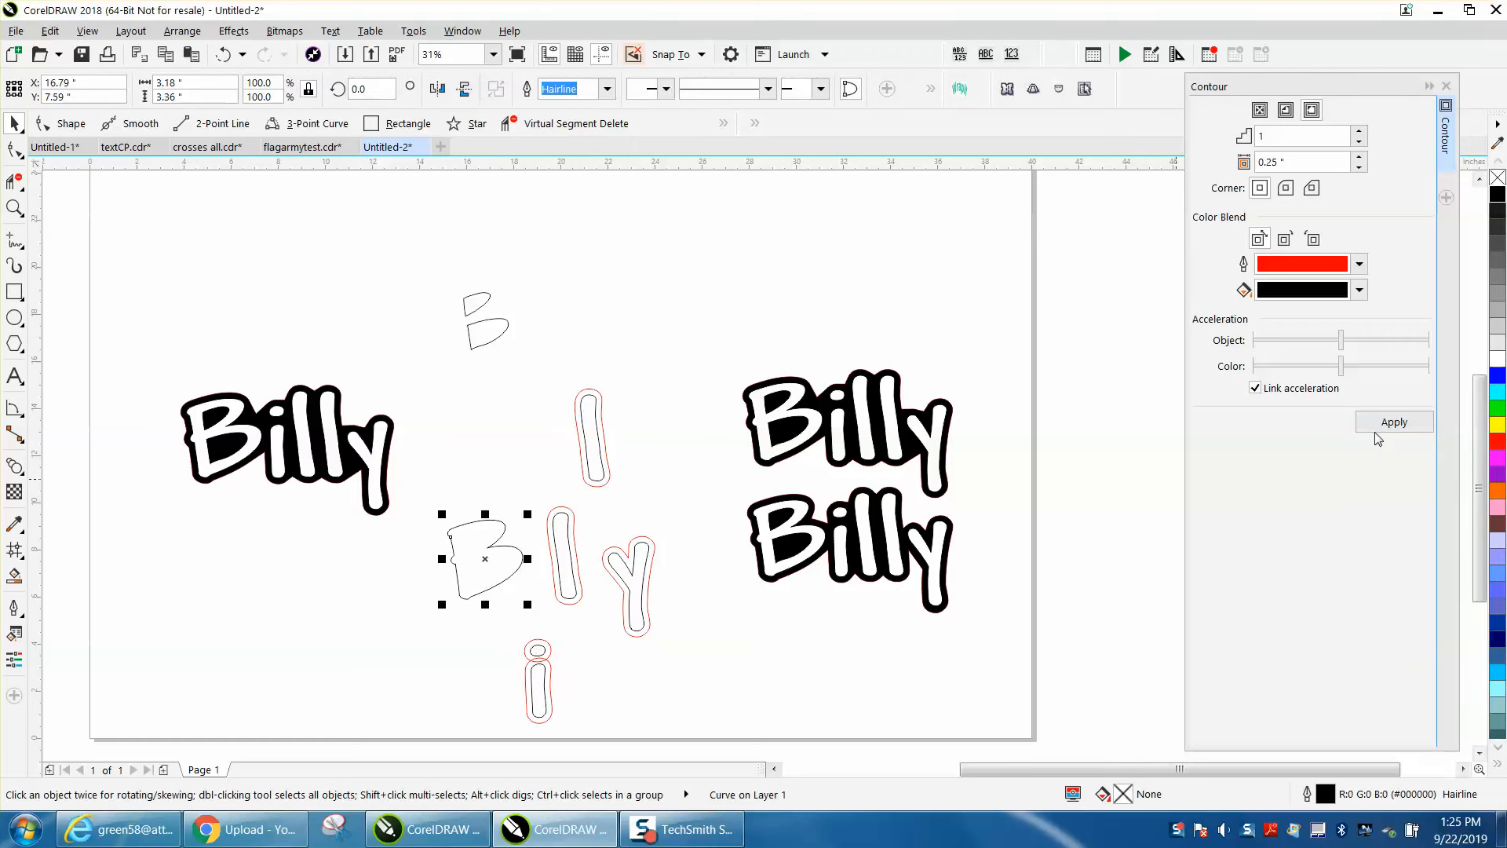
- Contour the B at 0.25 inch and Break Contour Group Apart, pulling the plain B away
left_click(1392, 422)
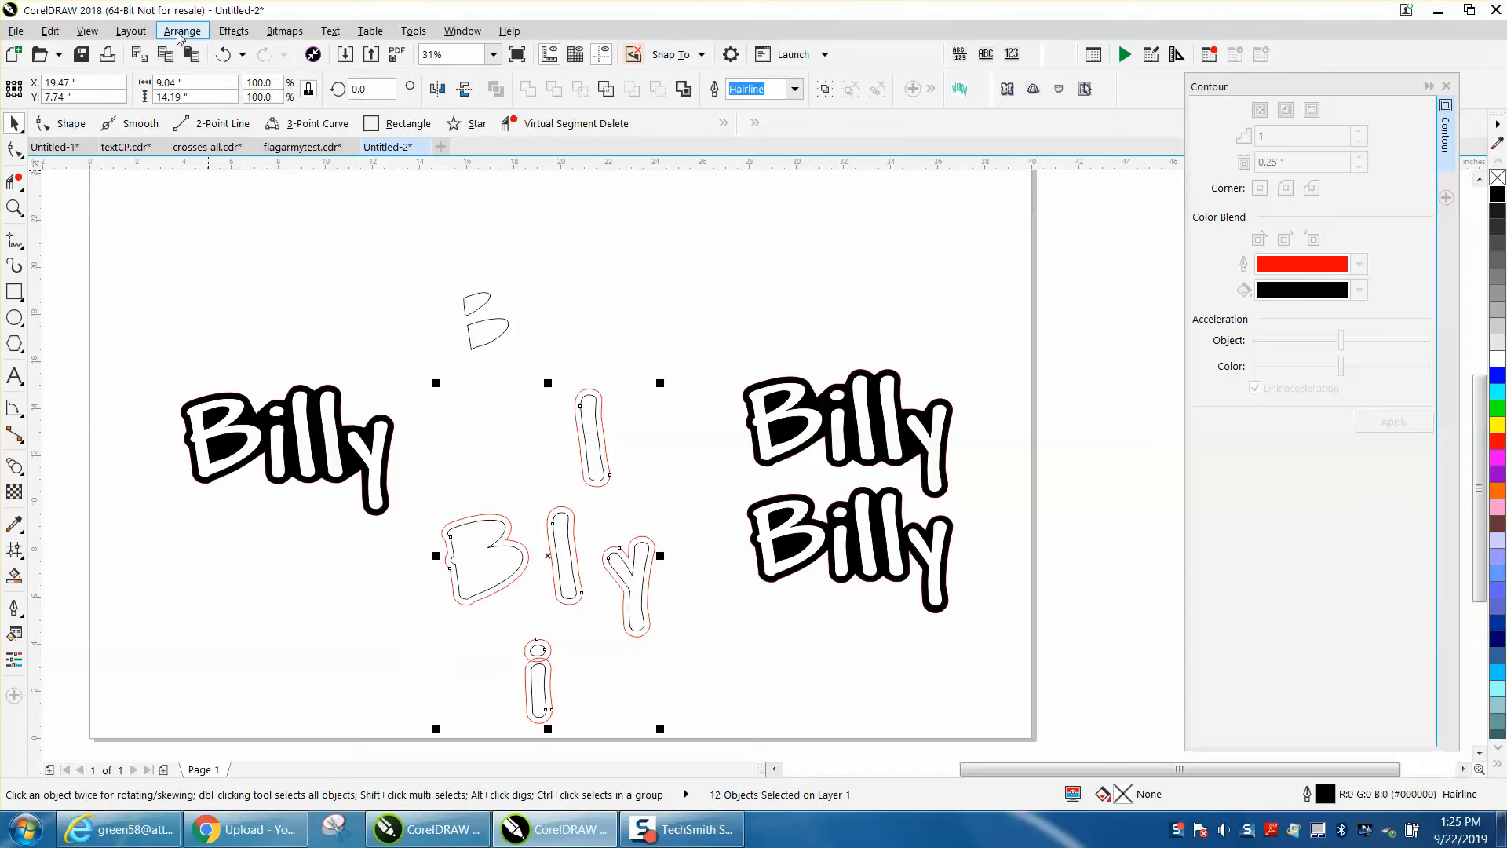
left_click(485, 408)
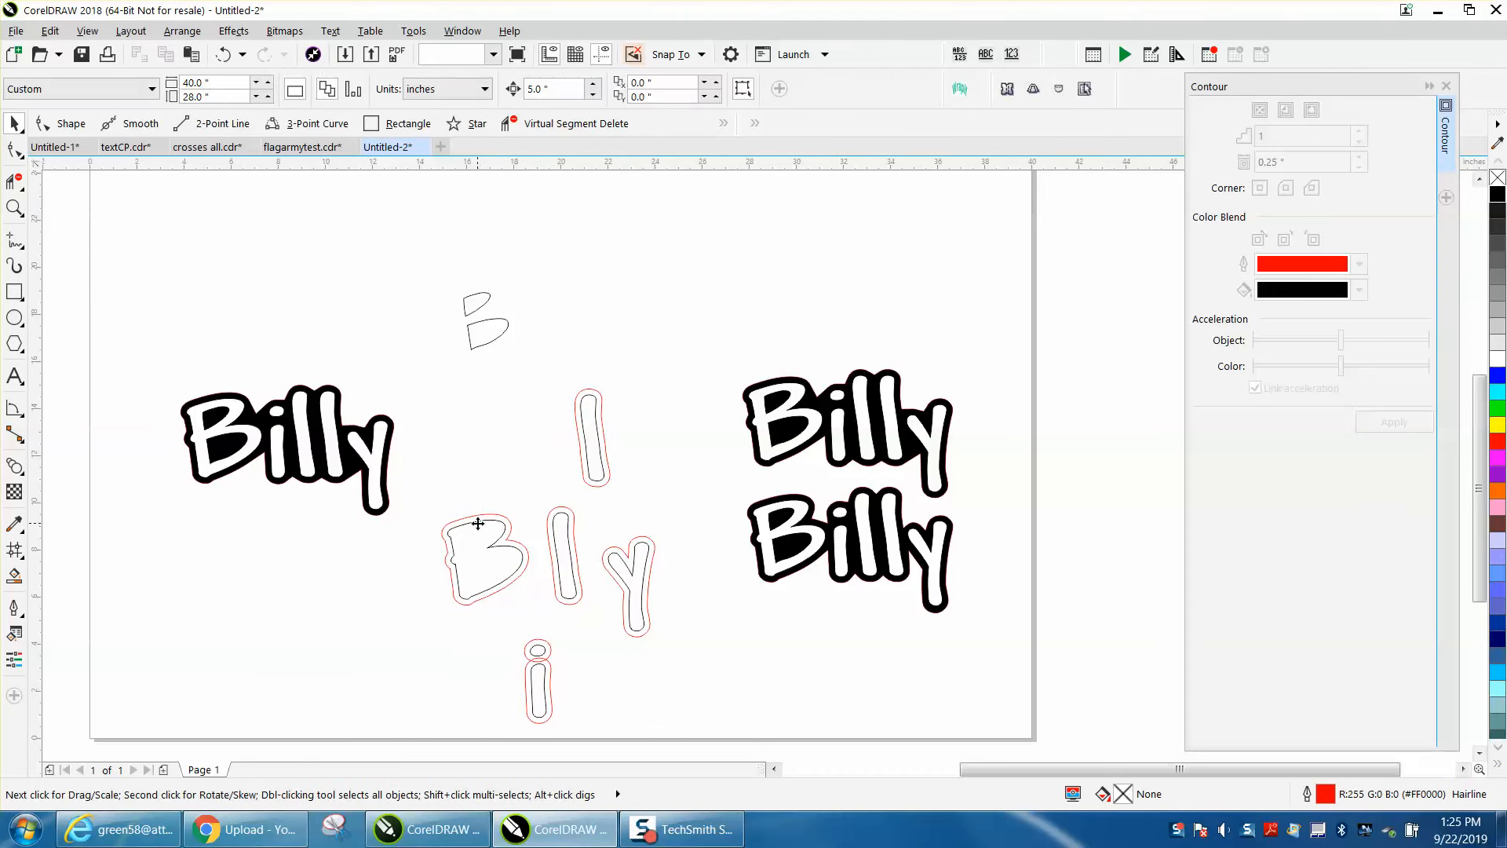
left_click(485, 322)
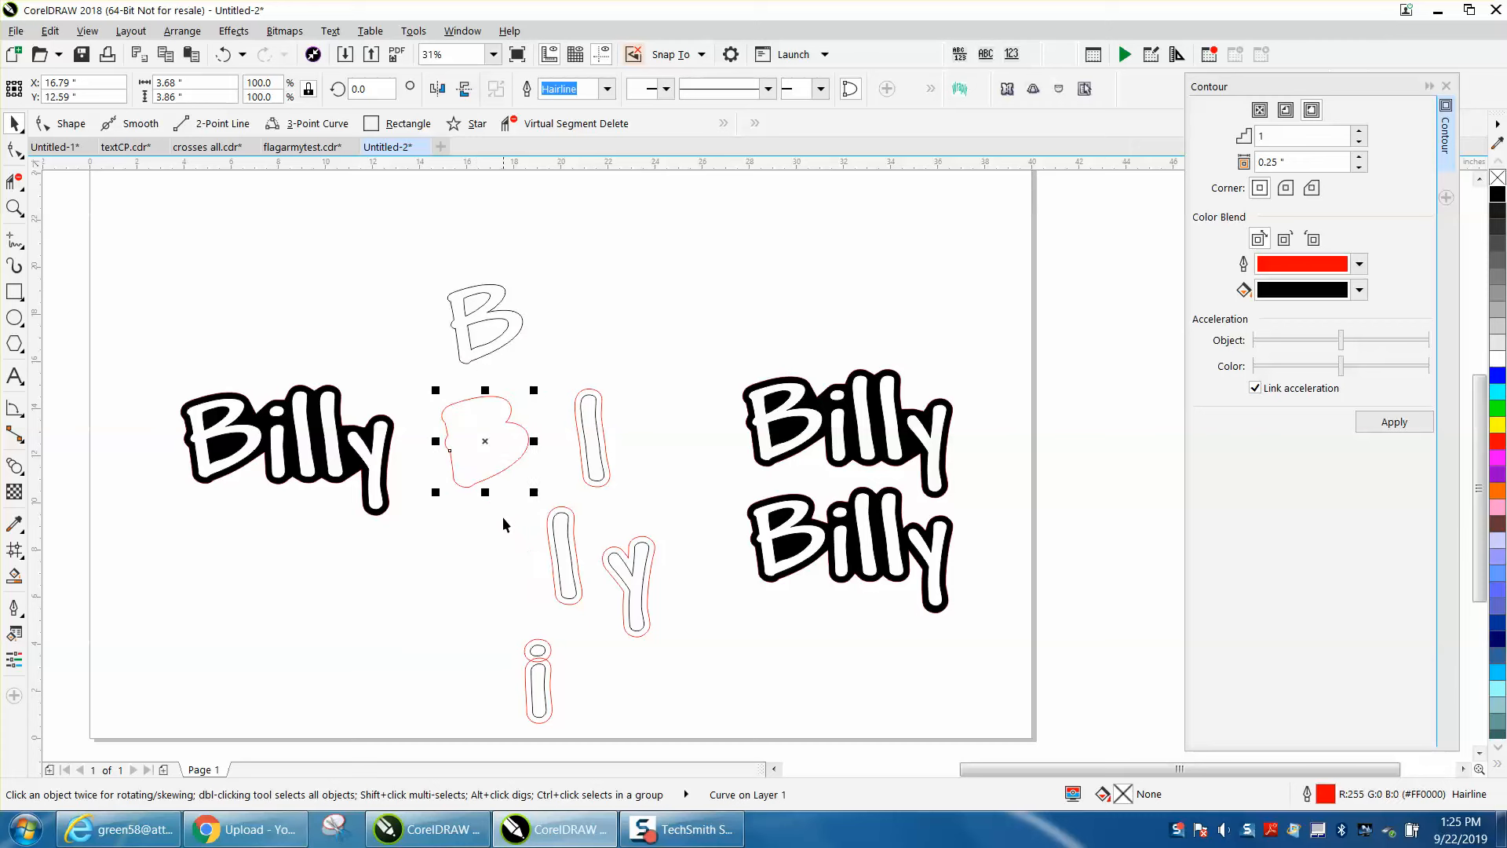
- Place the plain i beside the plain B and nudge the l contour shapes into the red Billy
left_click(537, 682)
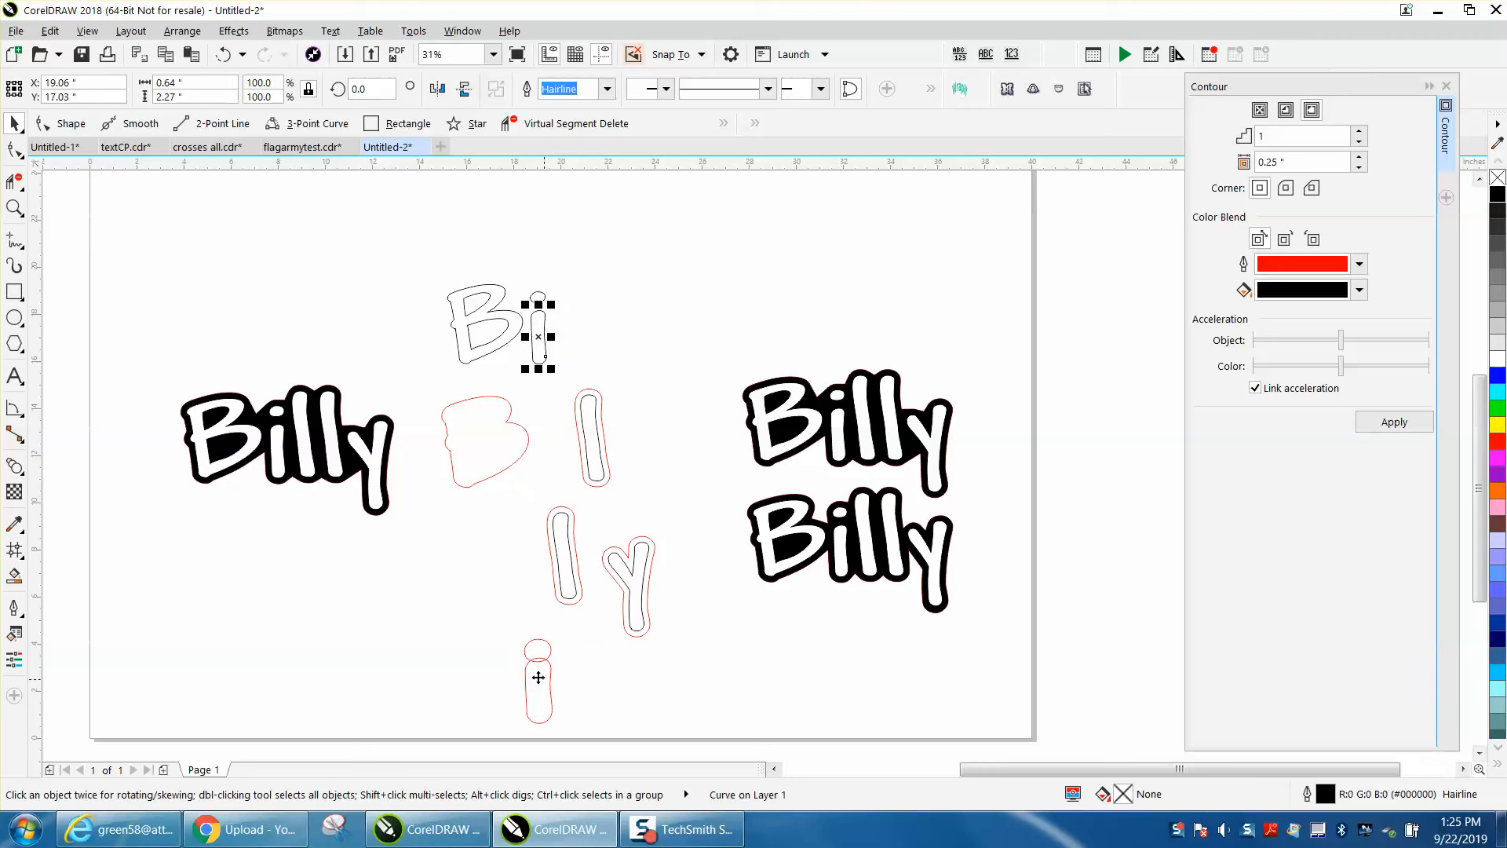
left_click(539, 680)
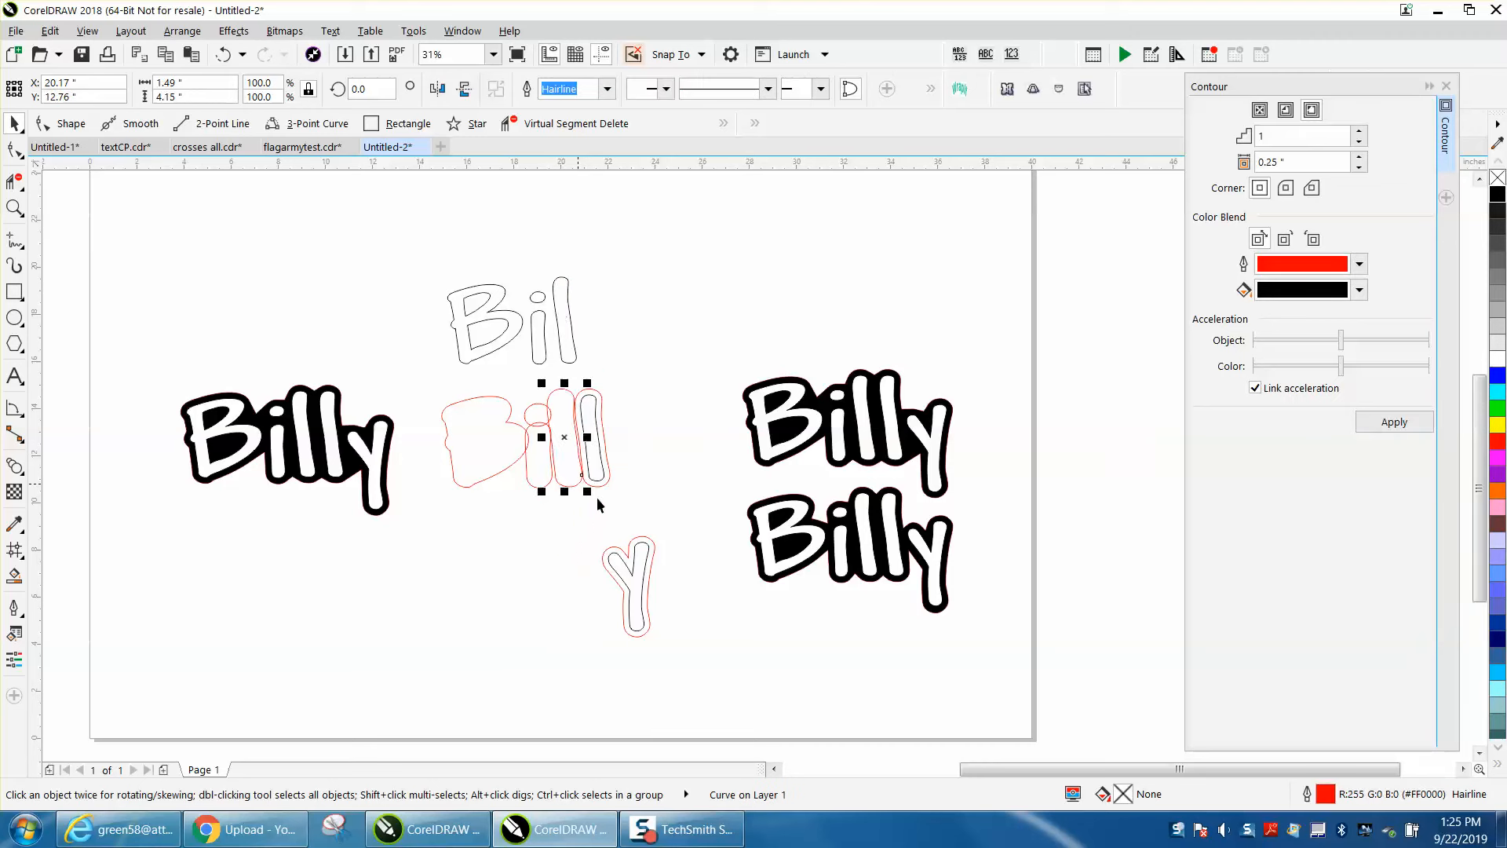
left_click(563, 438)
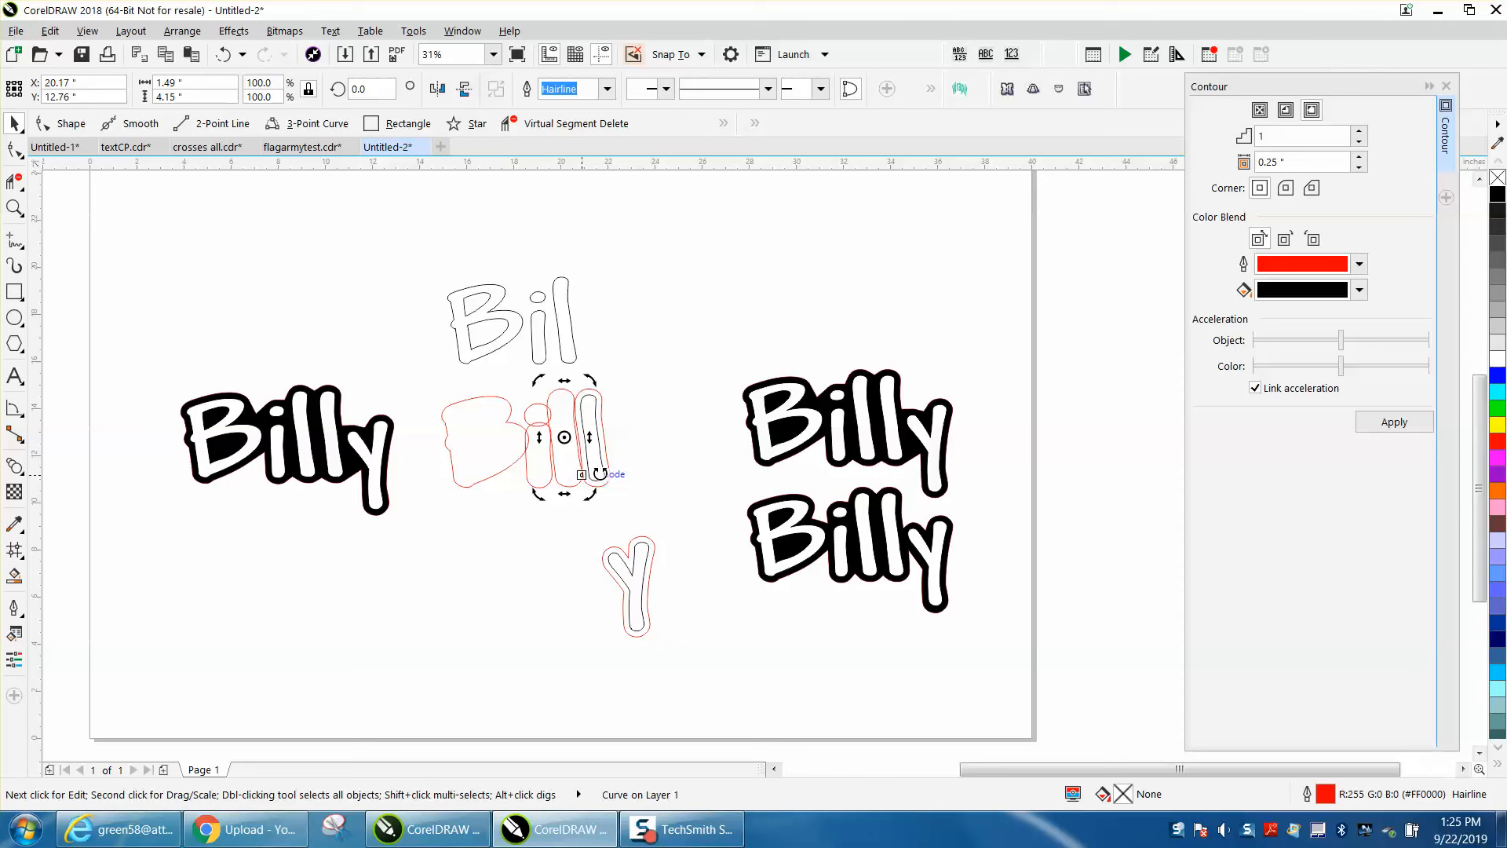
left_click(593, 438)
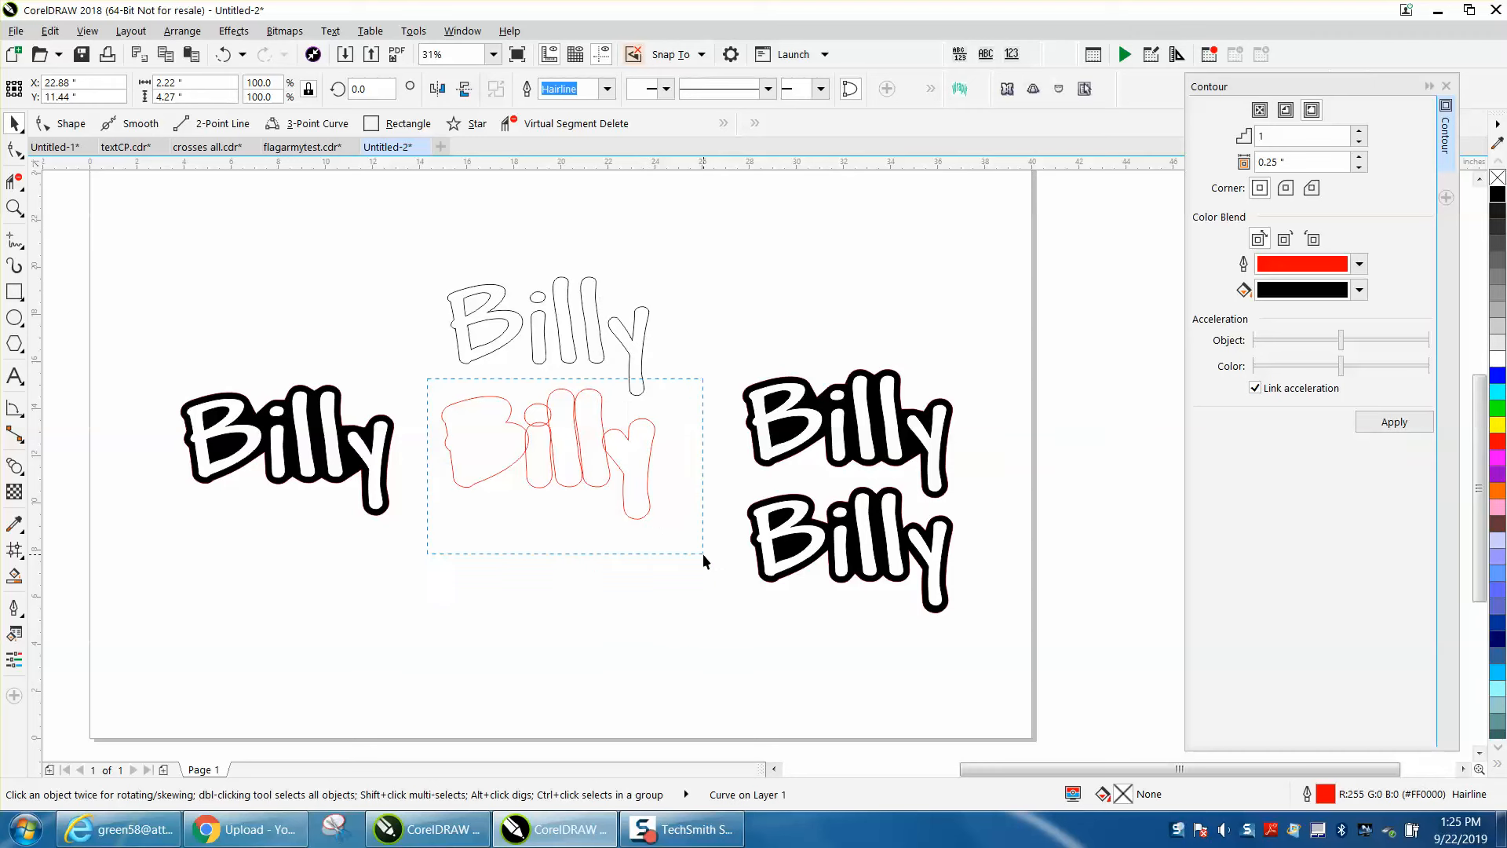
- Select all red contour shapes, test-fit the plain letters inside, undo and zoom in on the word
left_click(546, 452)
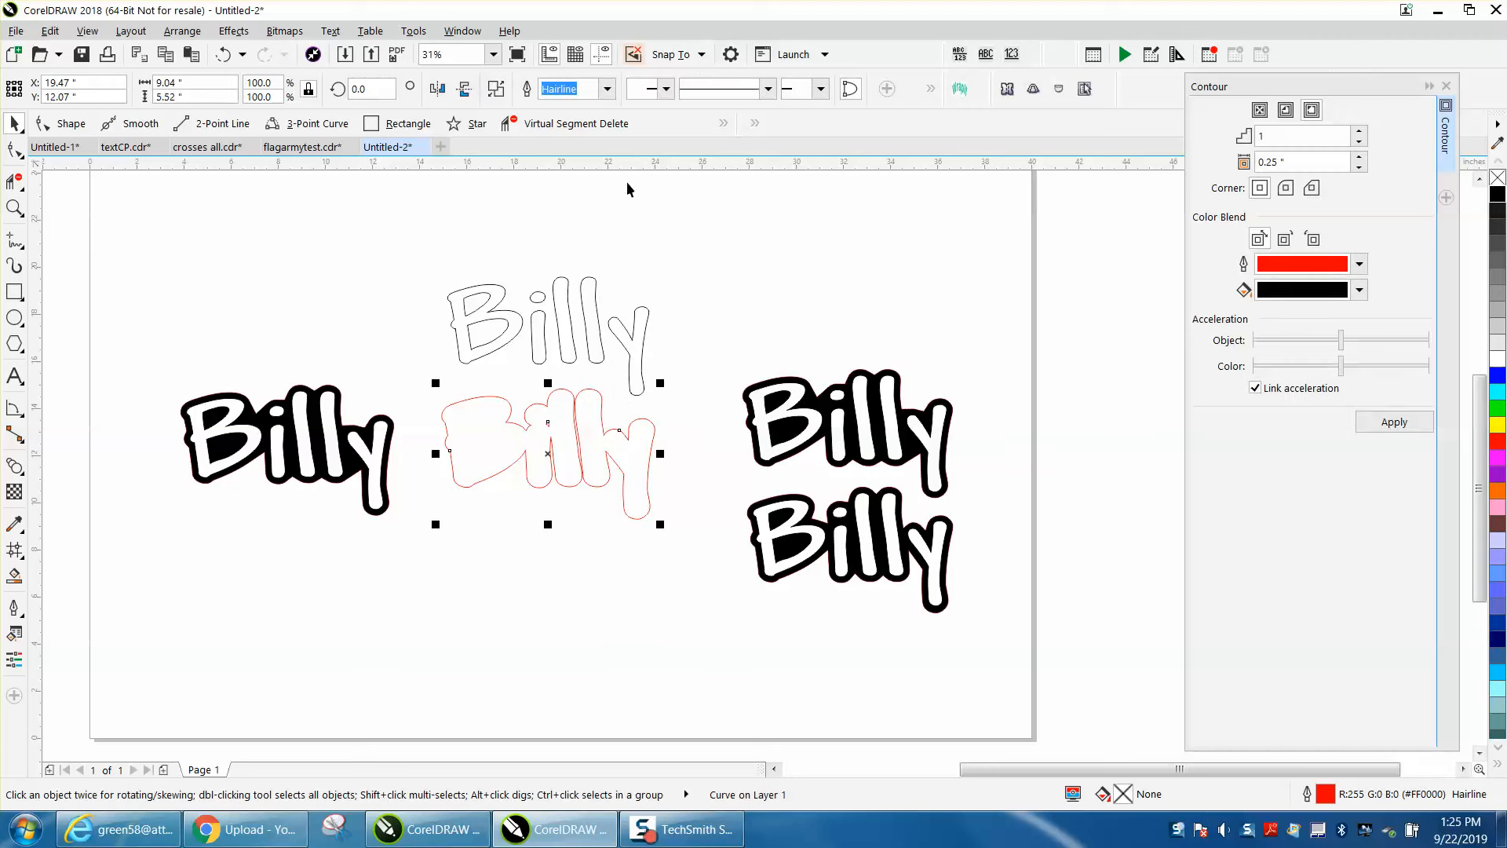
left_click(548, 317)
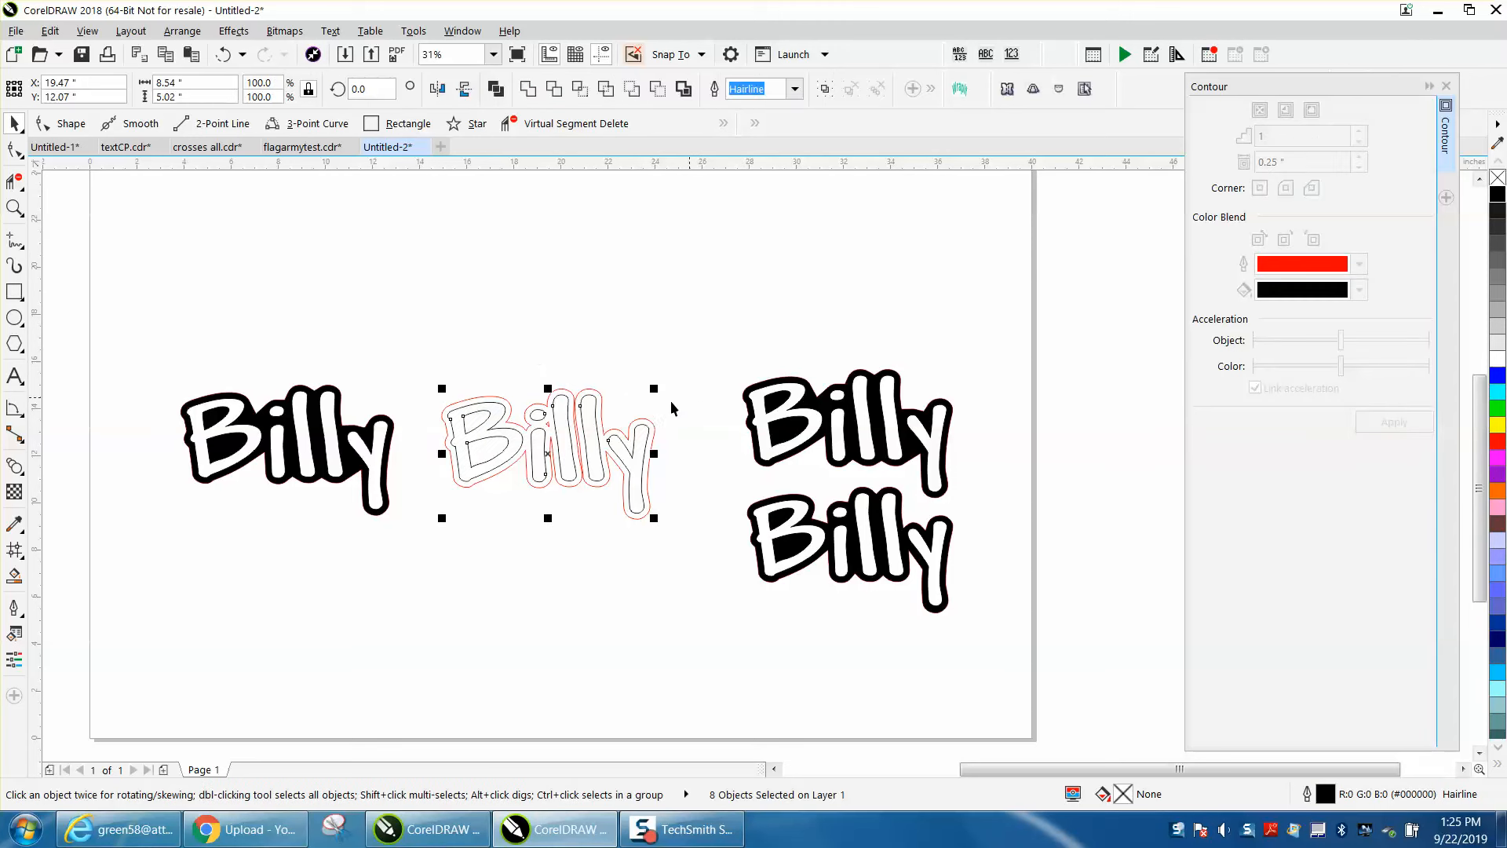
left_click(15, 576)
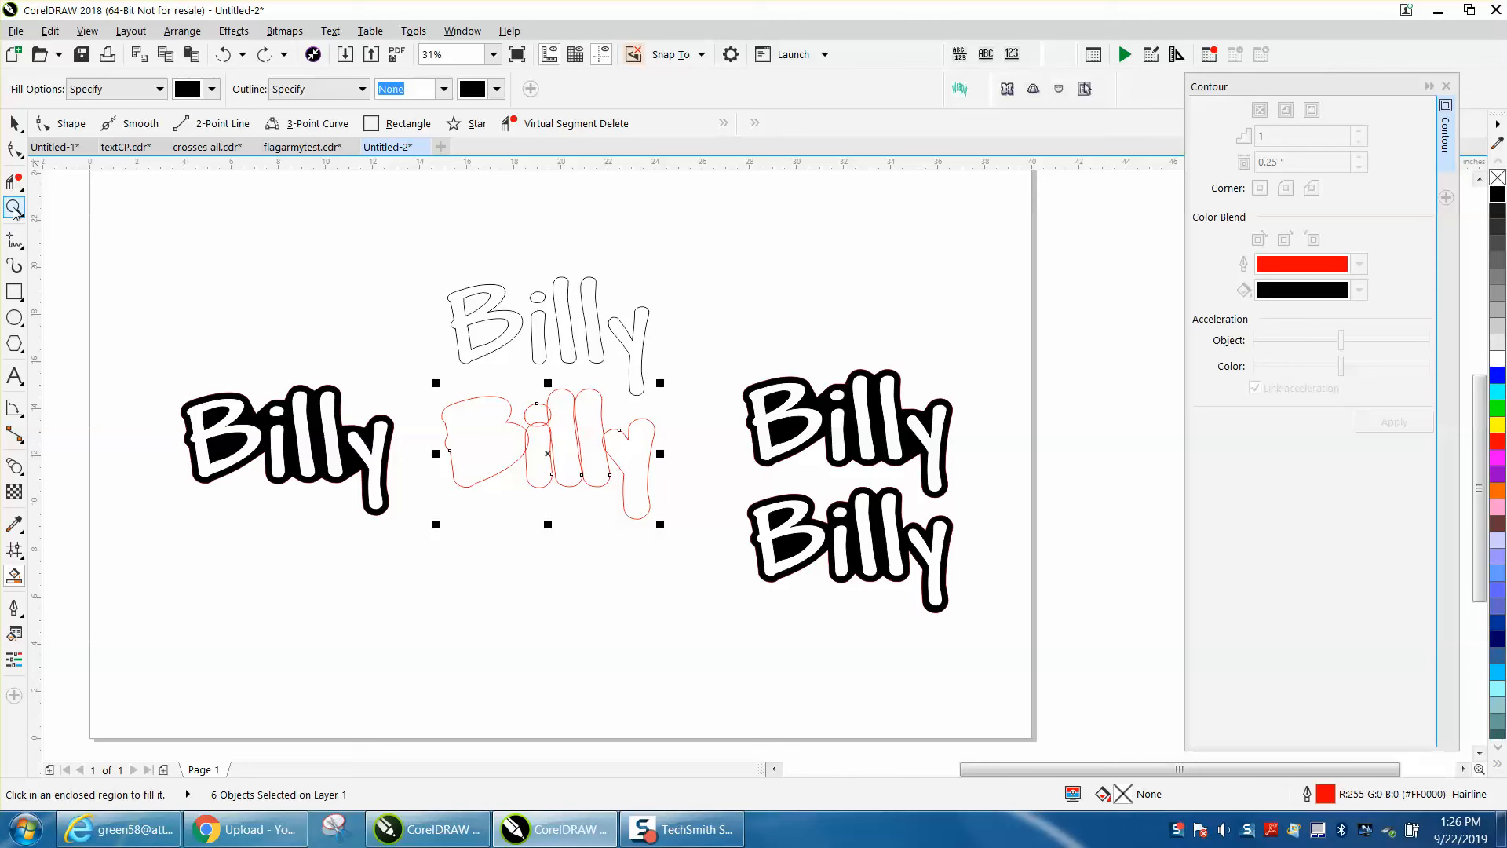
left_click(14, 208)
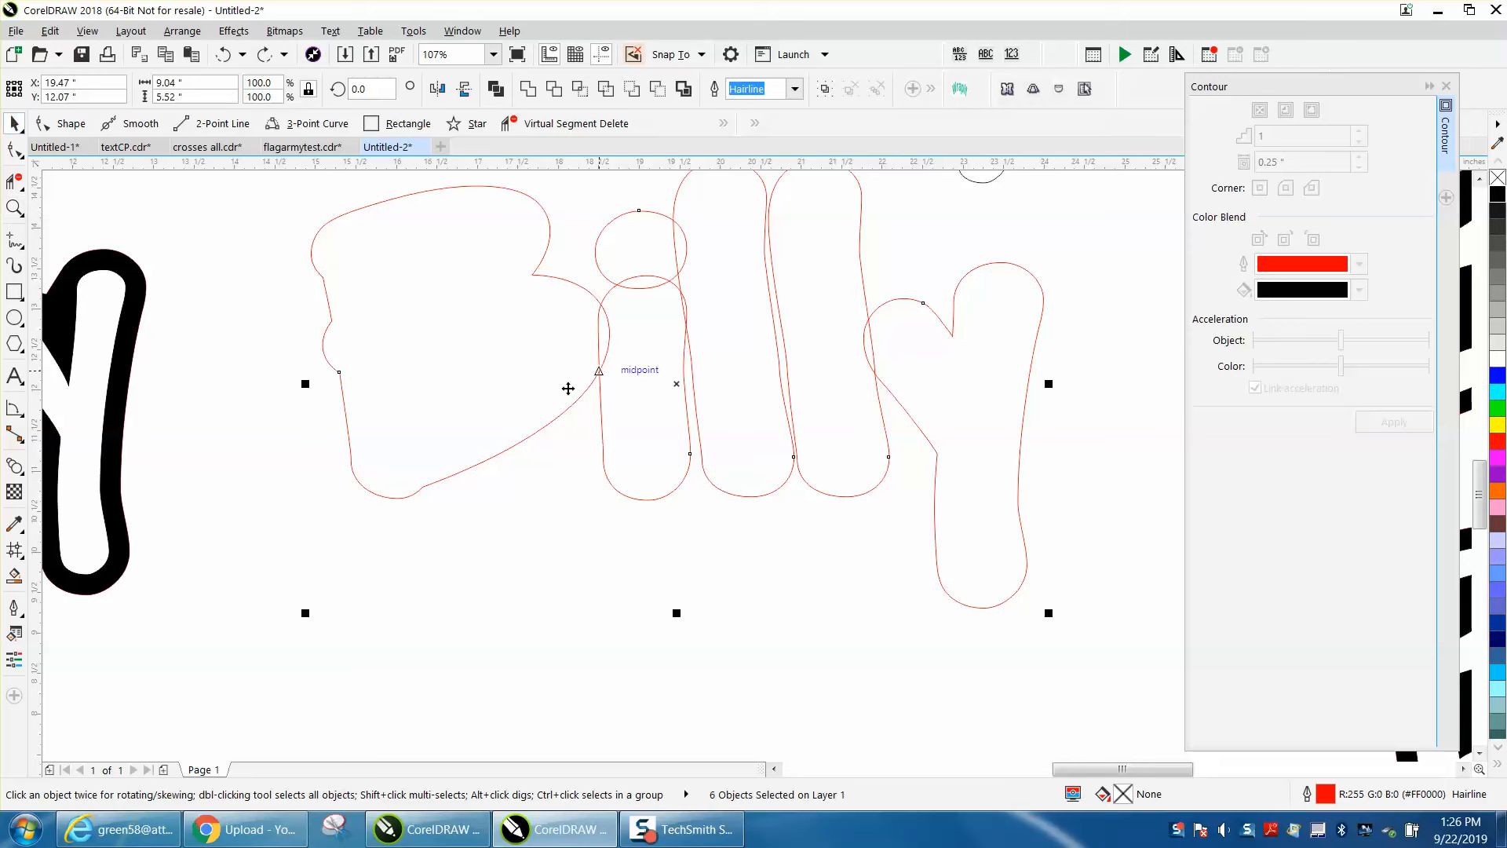
- Pull an l outline aside and contour the l shapes with a single 0.09-inch outside offset
scroll("down", 3)
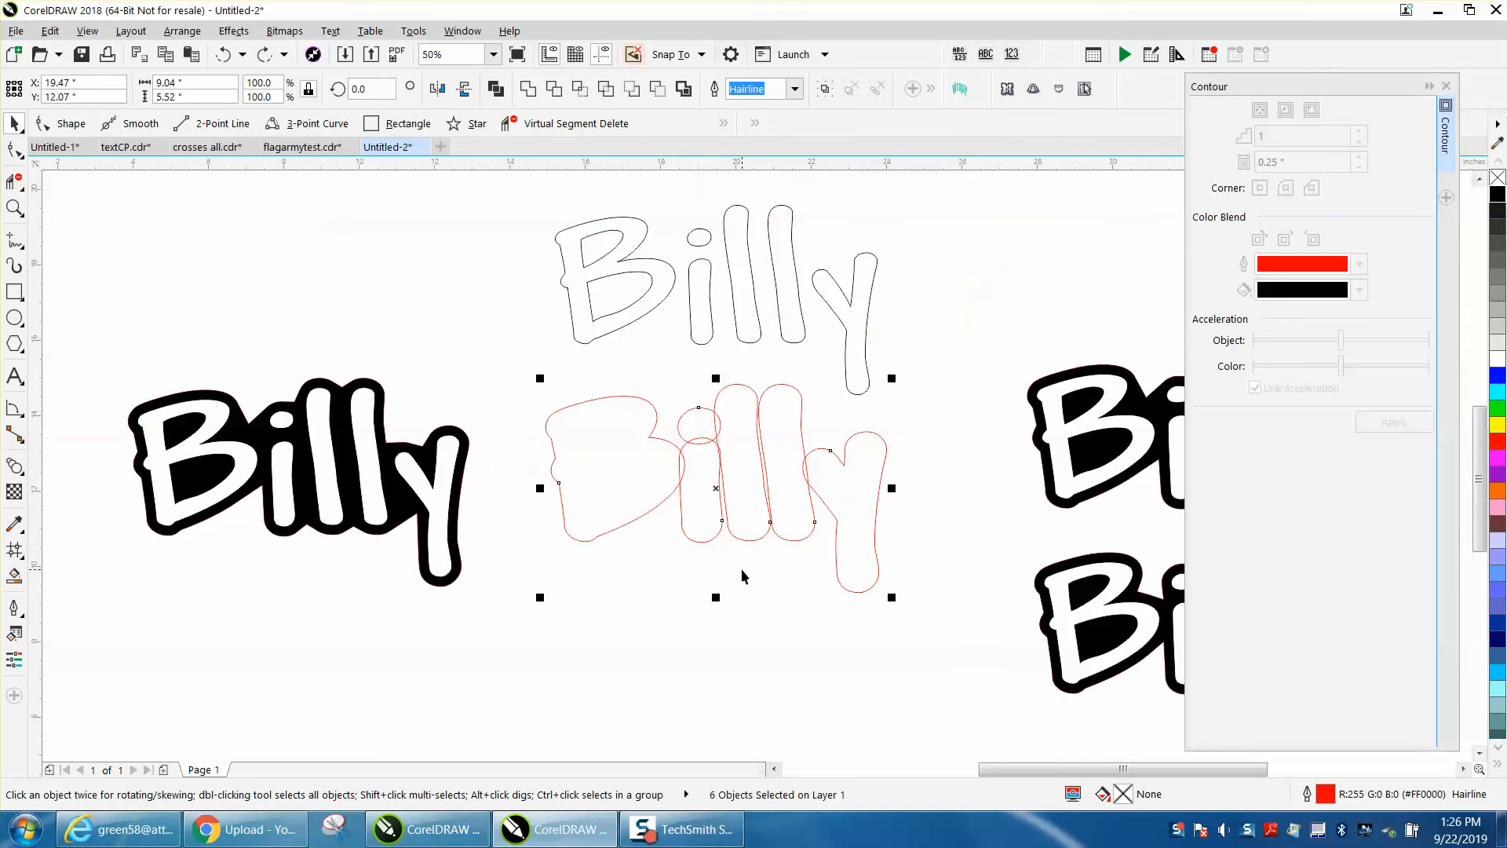
mouse_move(470, 438)
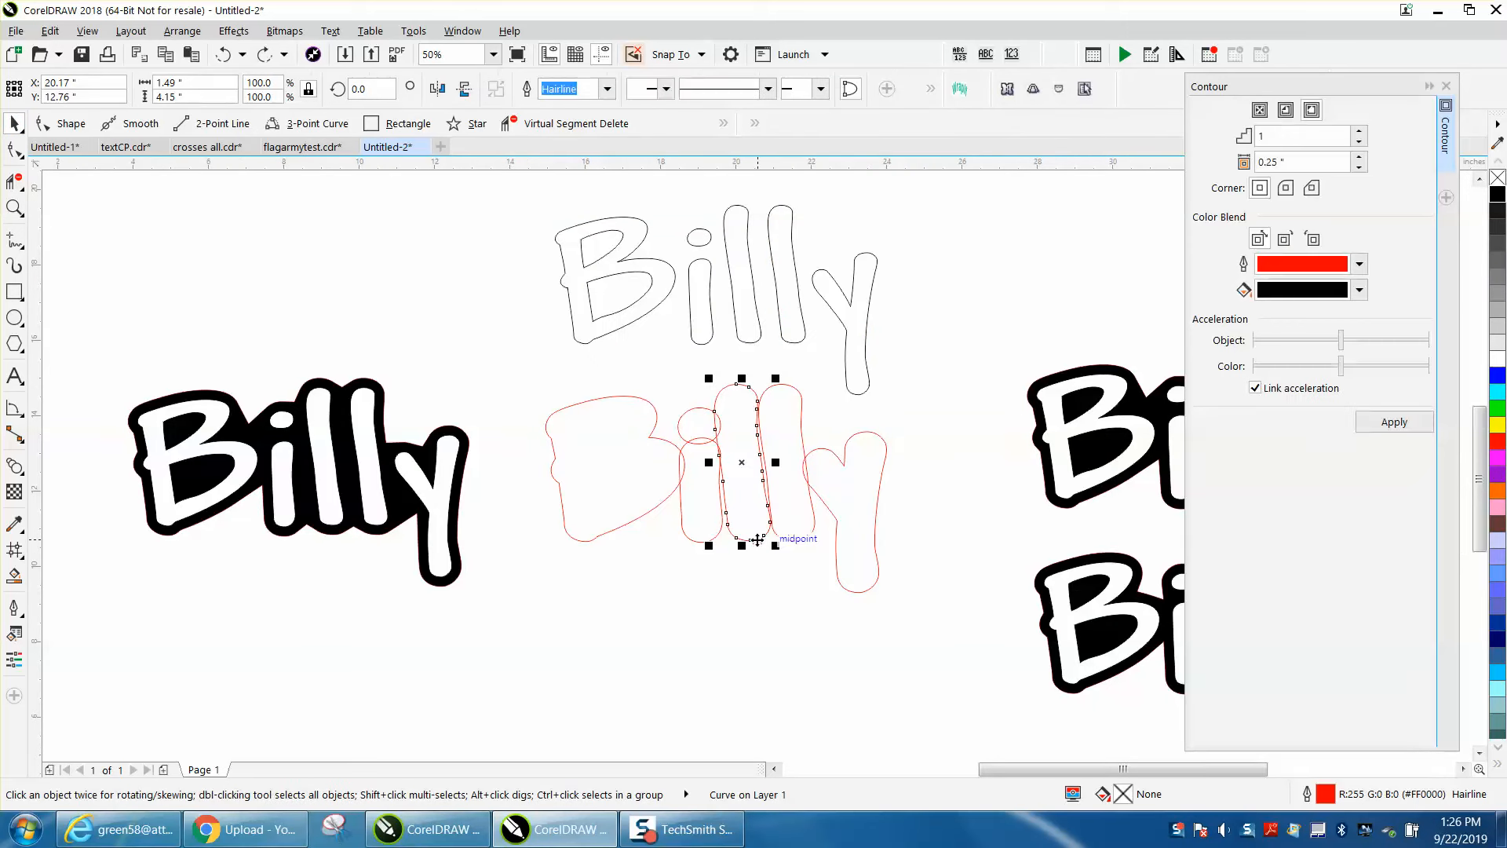
mouse_move(774, 547)
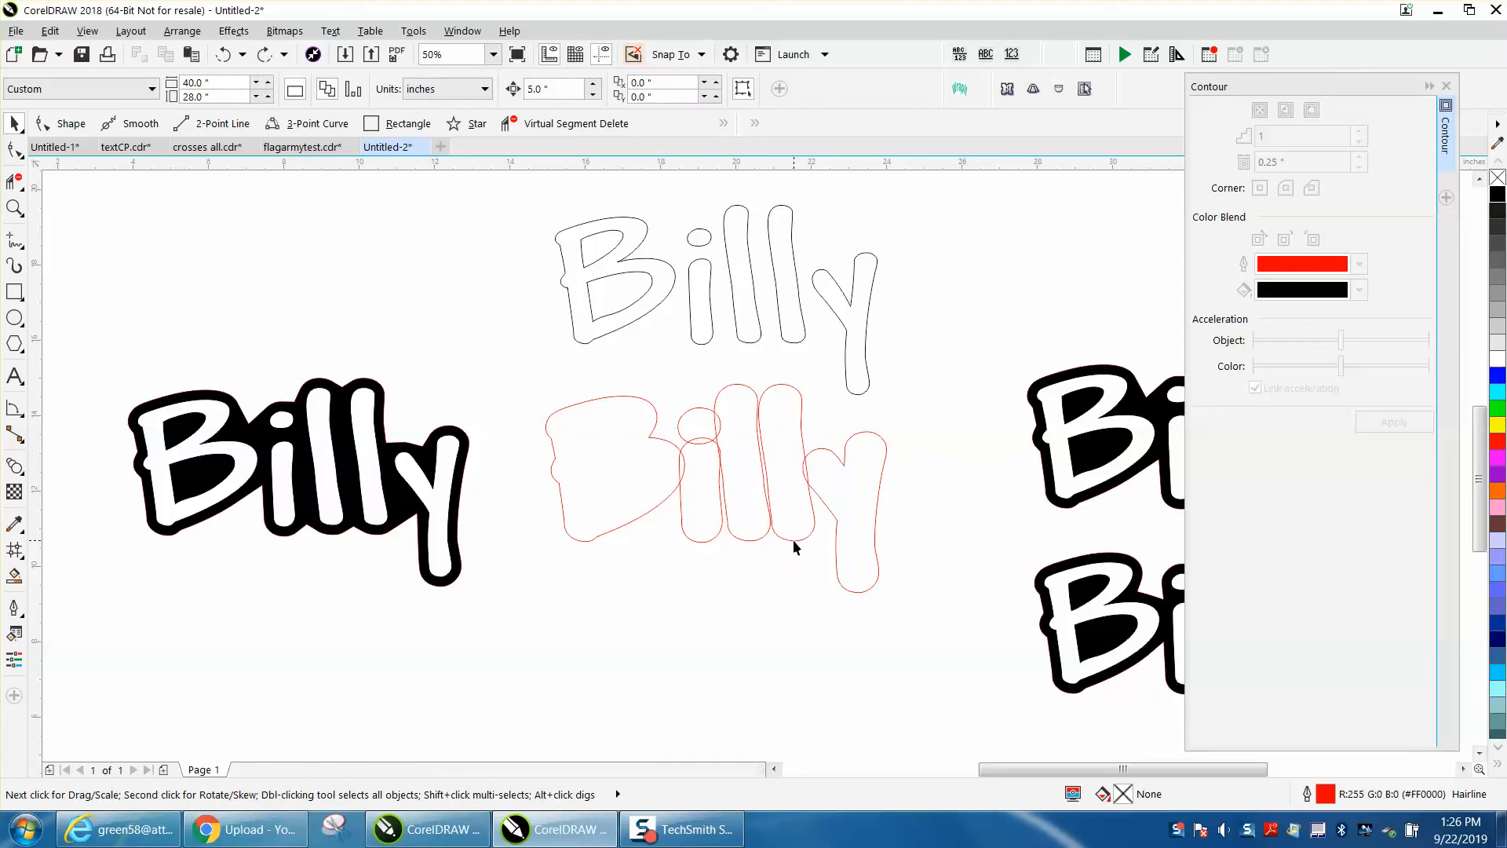
left_click(740, 471)
type(".05")
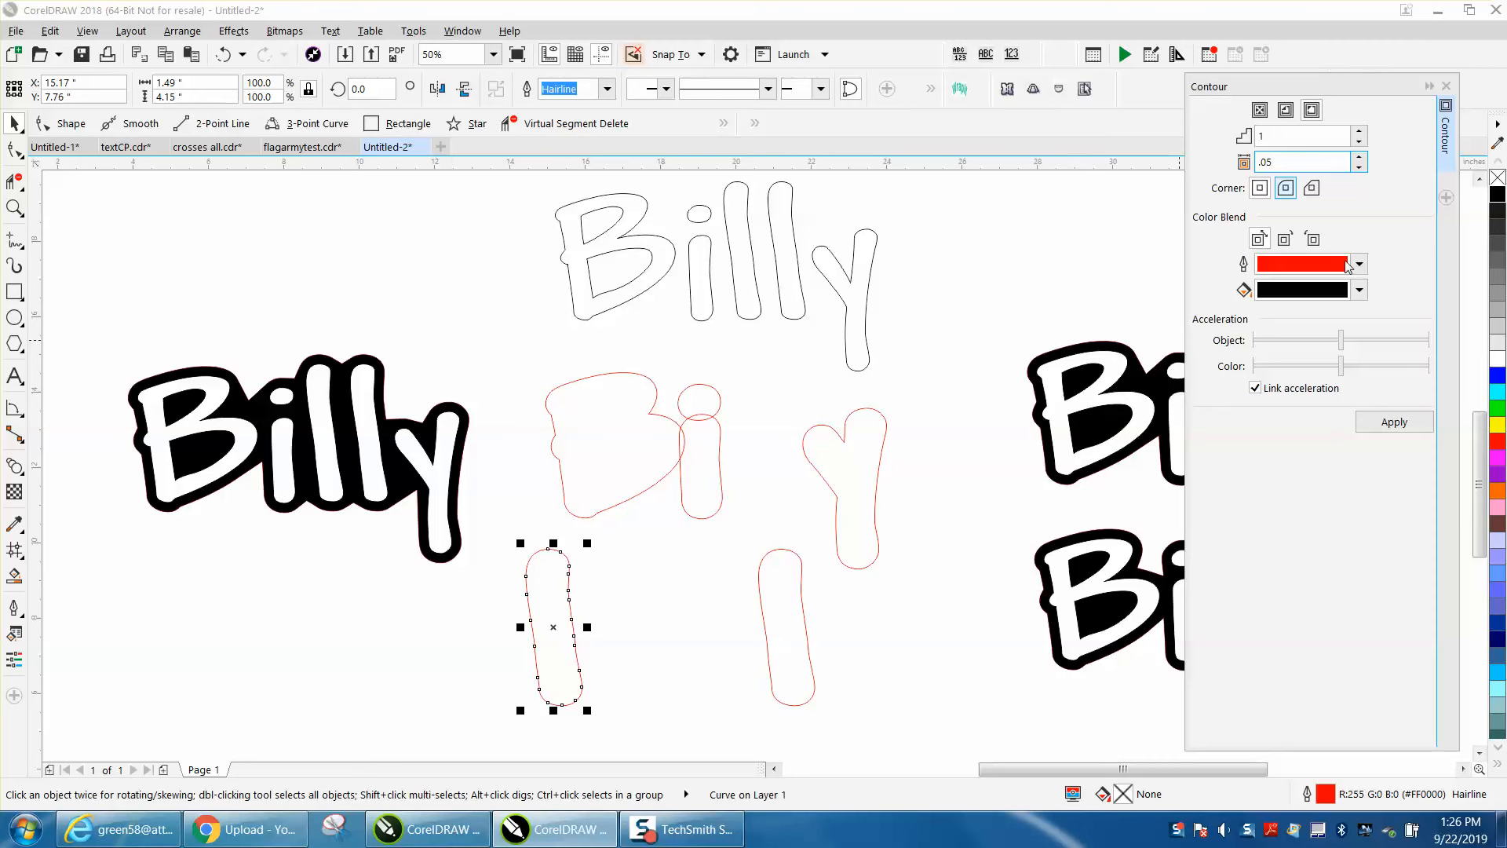
left_click(1392, 420)
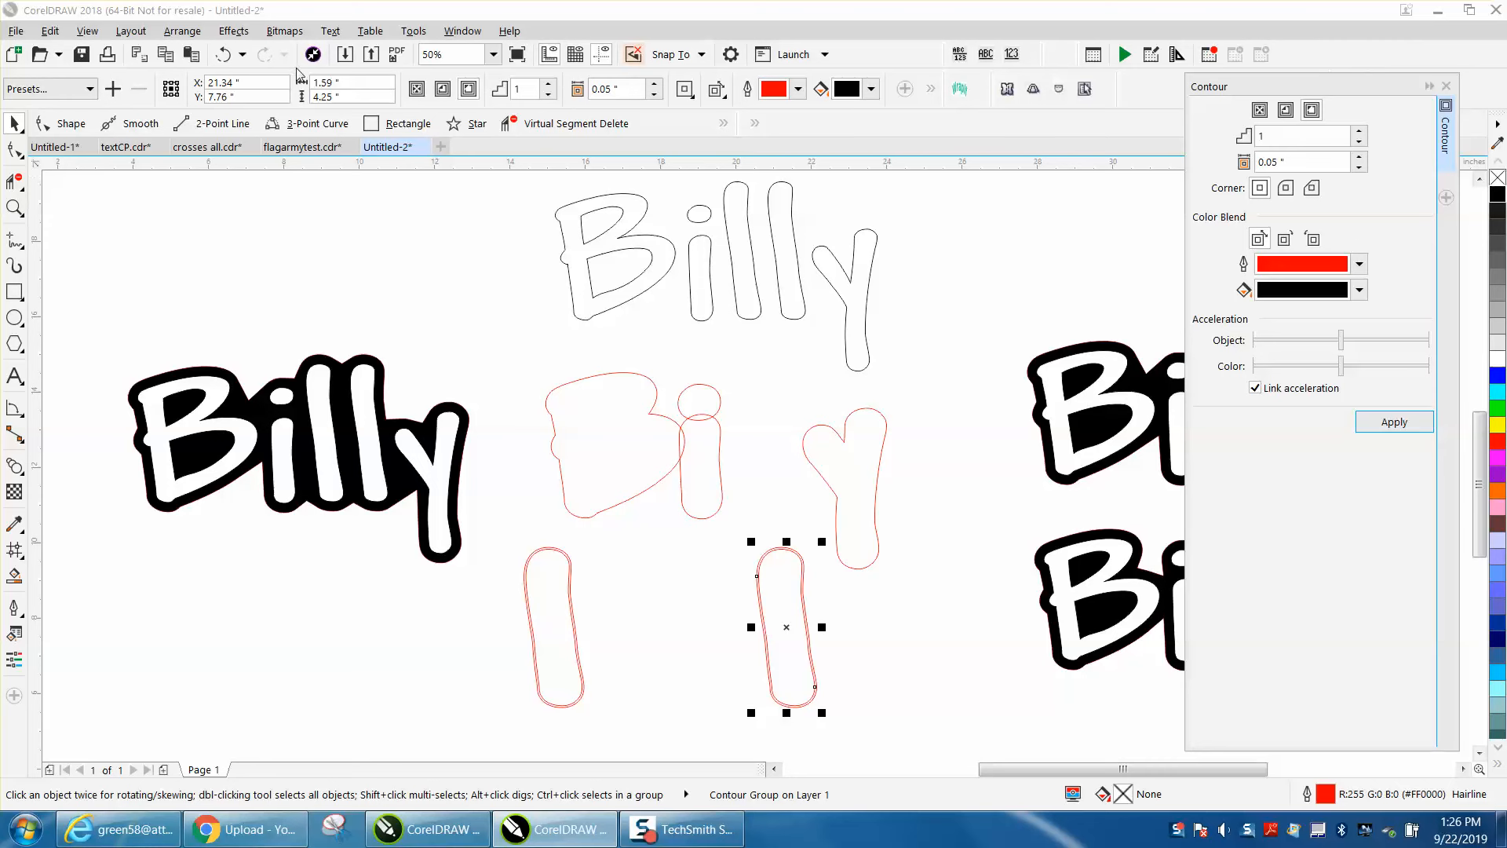
triple_click(1298, 160)
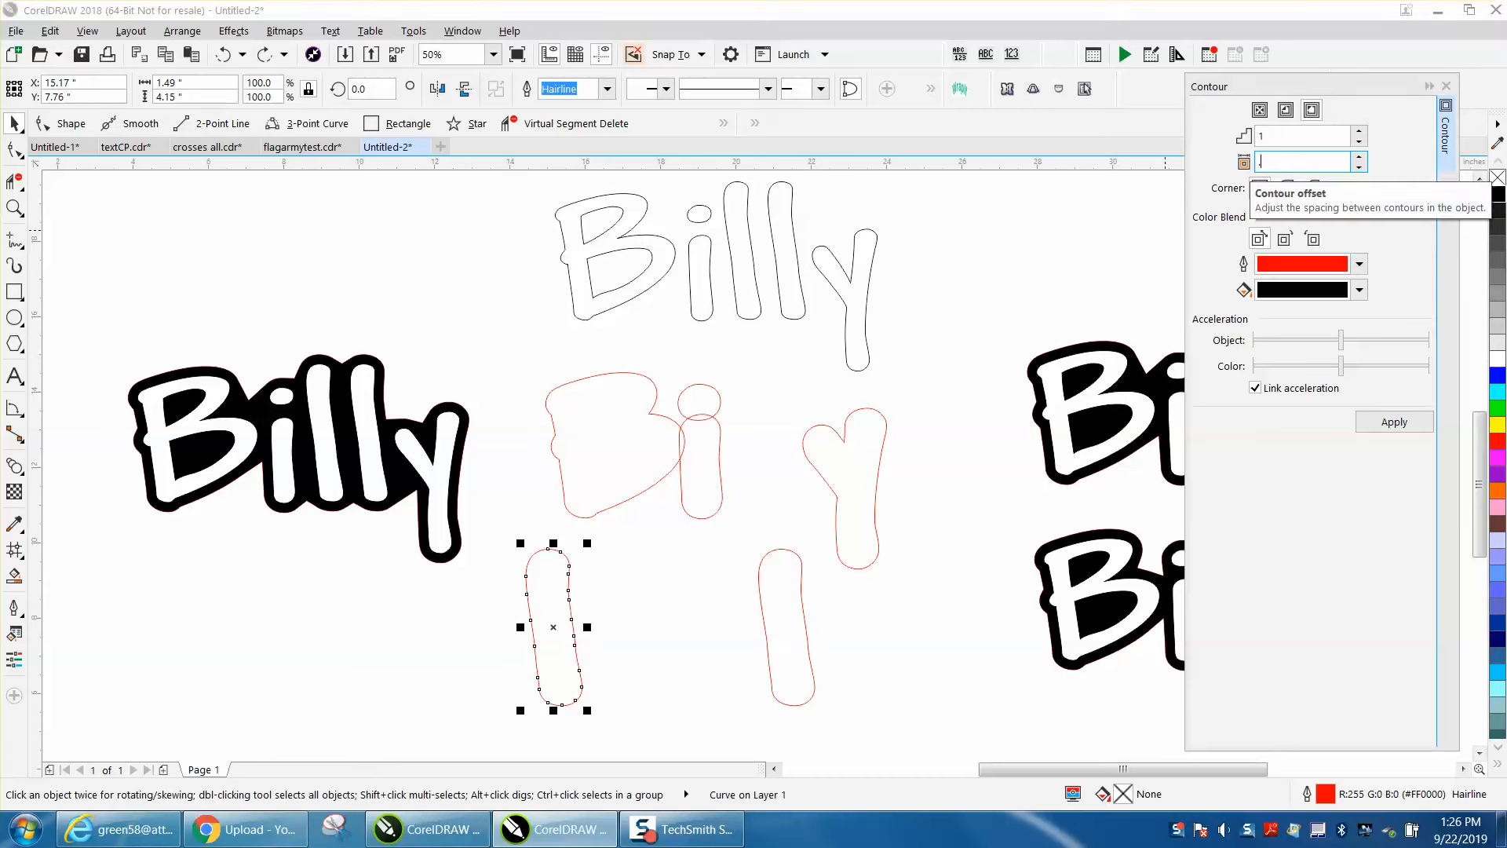
type(".09 \"")
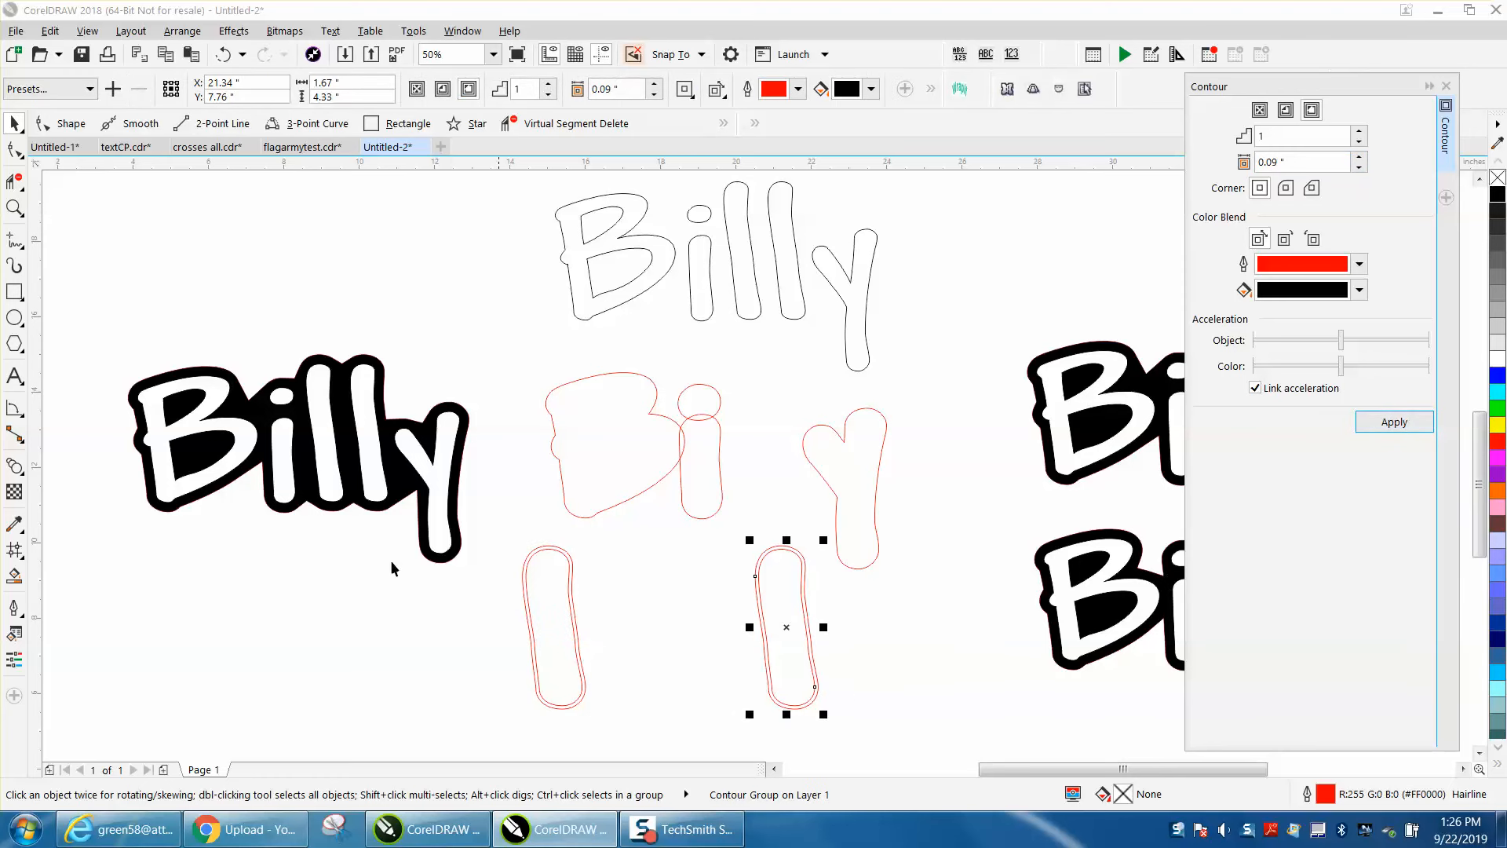
left_click(182, 31)
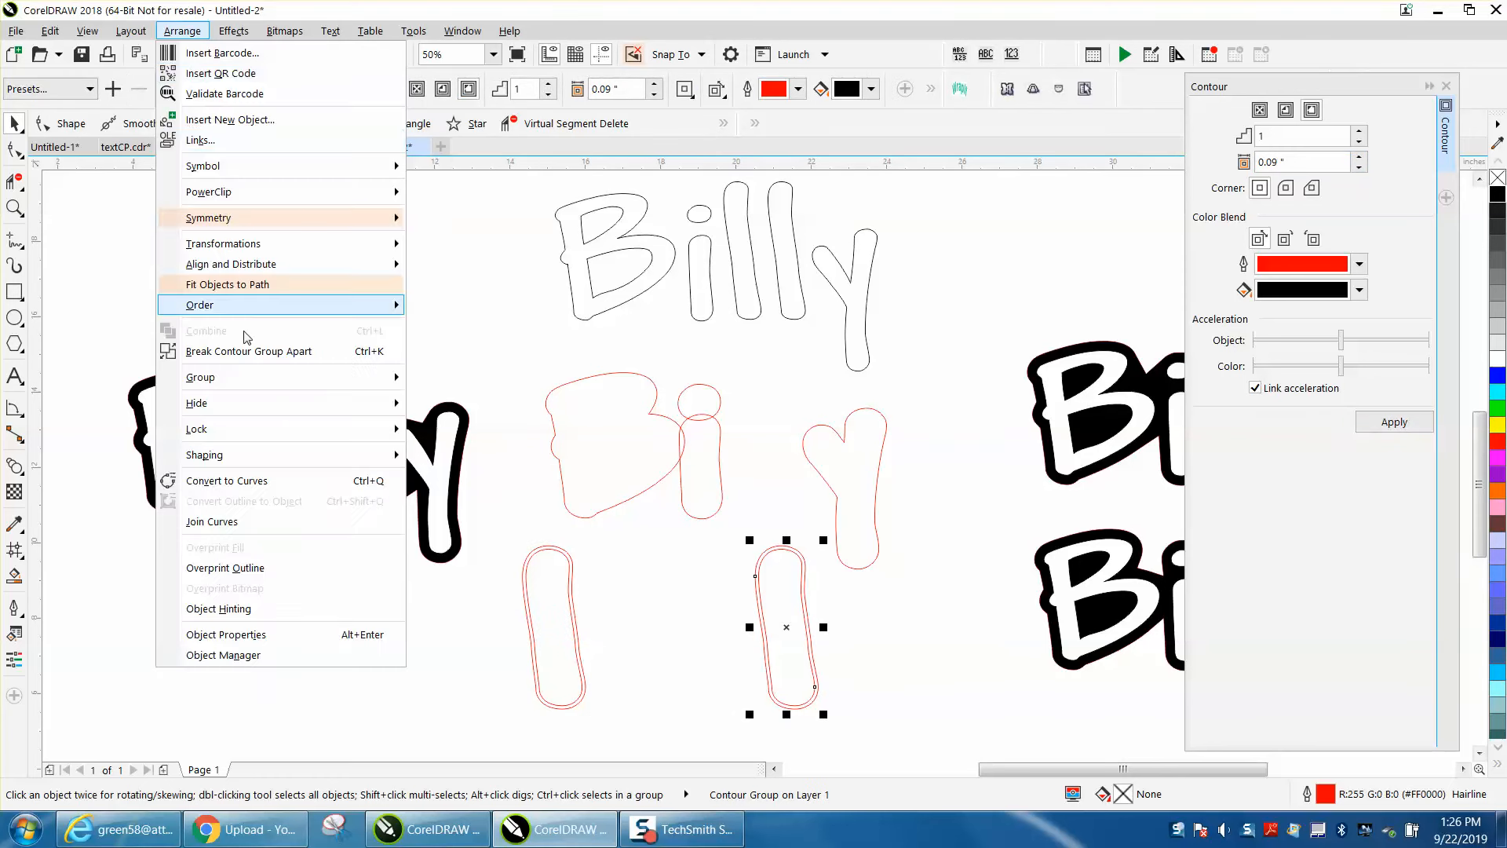
- Break Contour Group Apart on both l letters and move them back into the double-outlined Billy
left_click(248, 350)
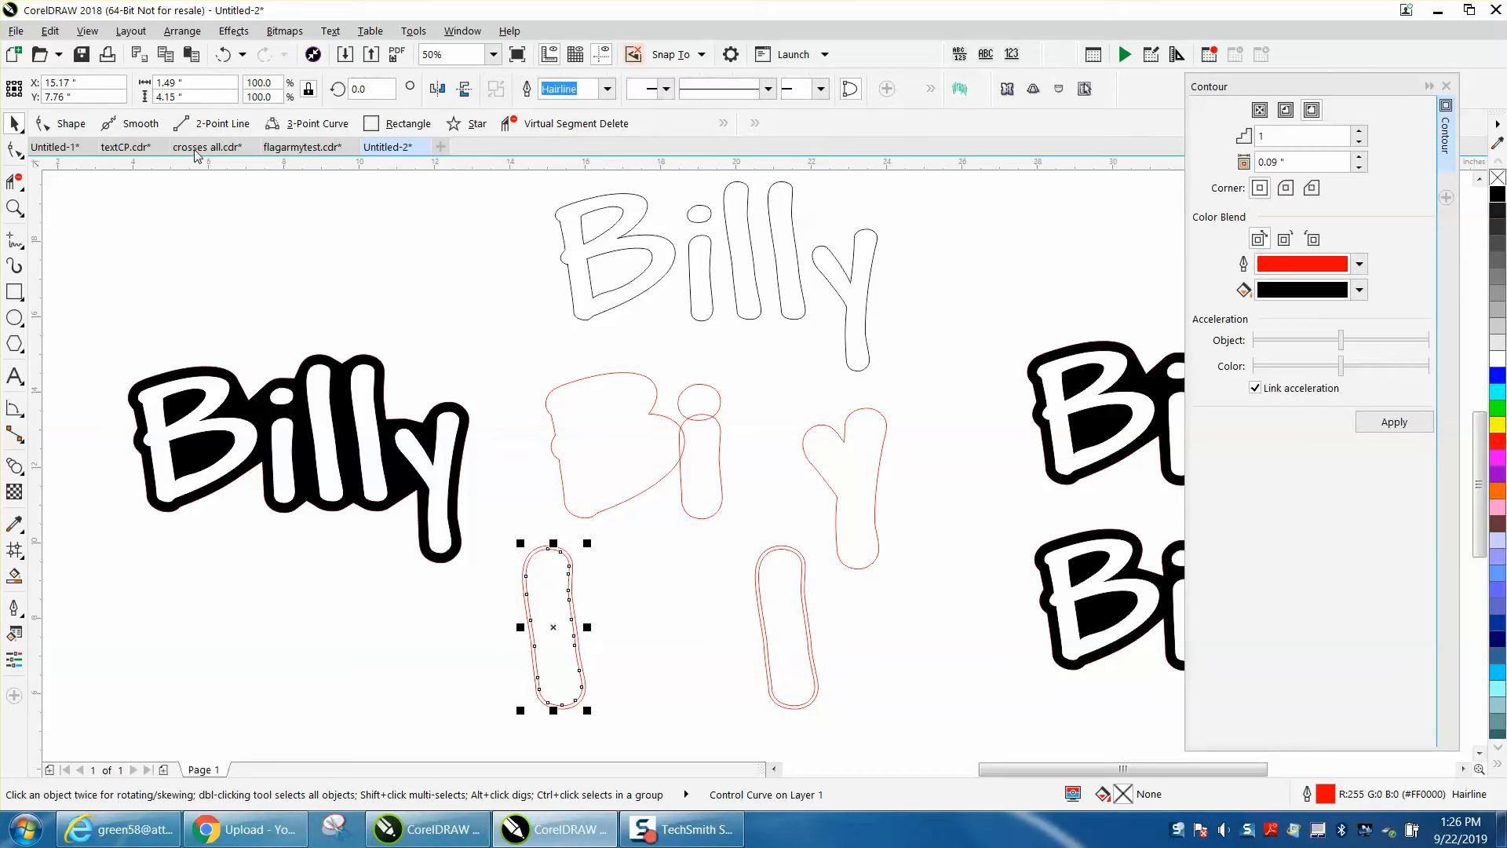
left_click(182, 30)
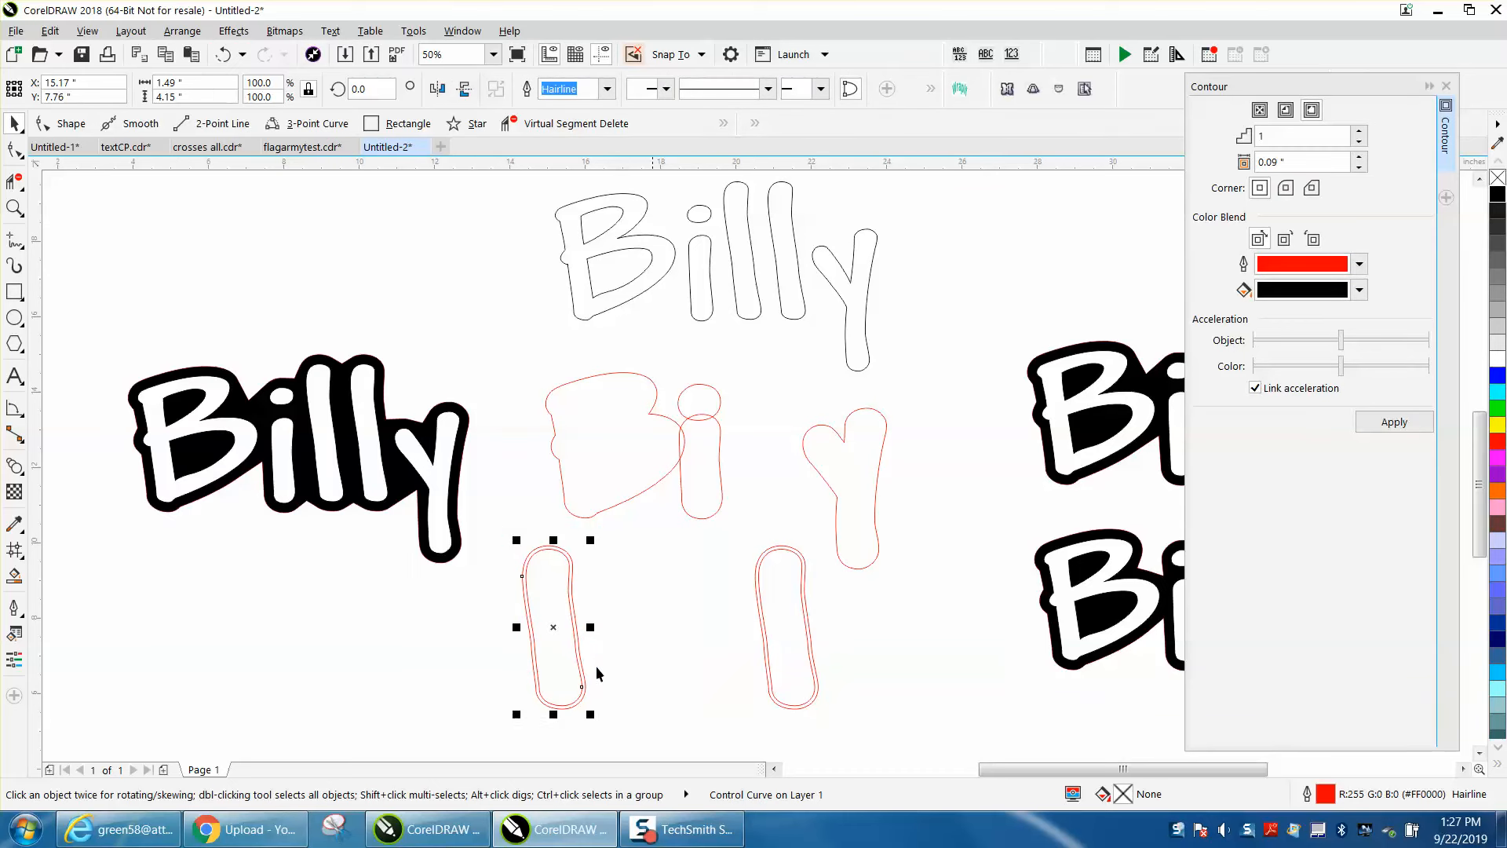
left_click(182, 31)
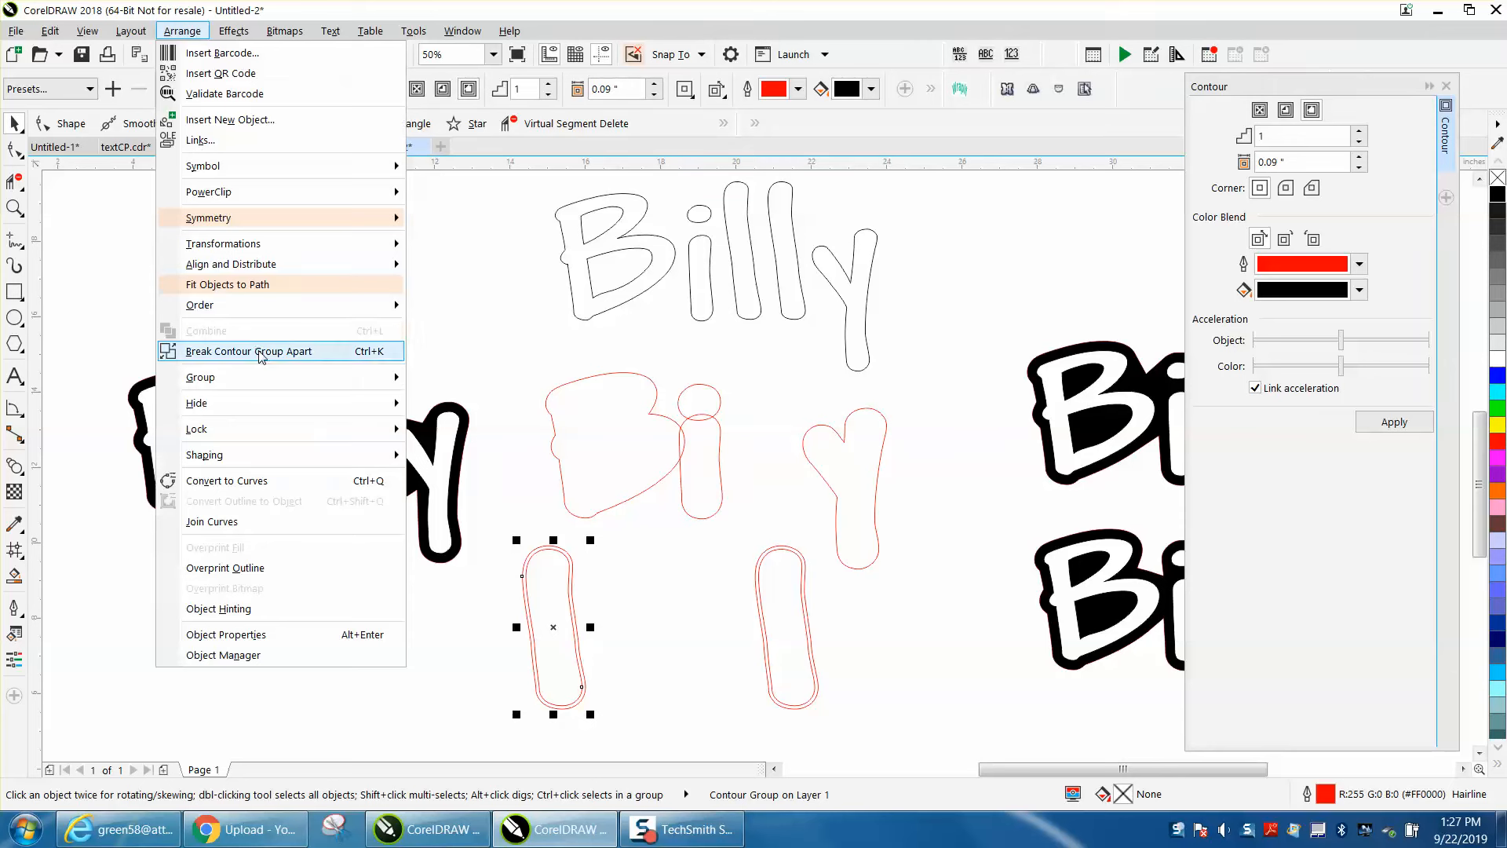
left_click(248, 350)
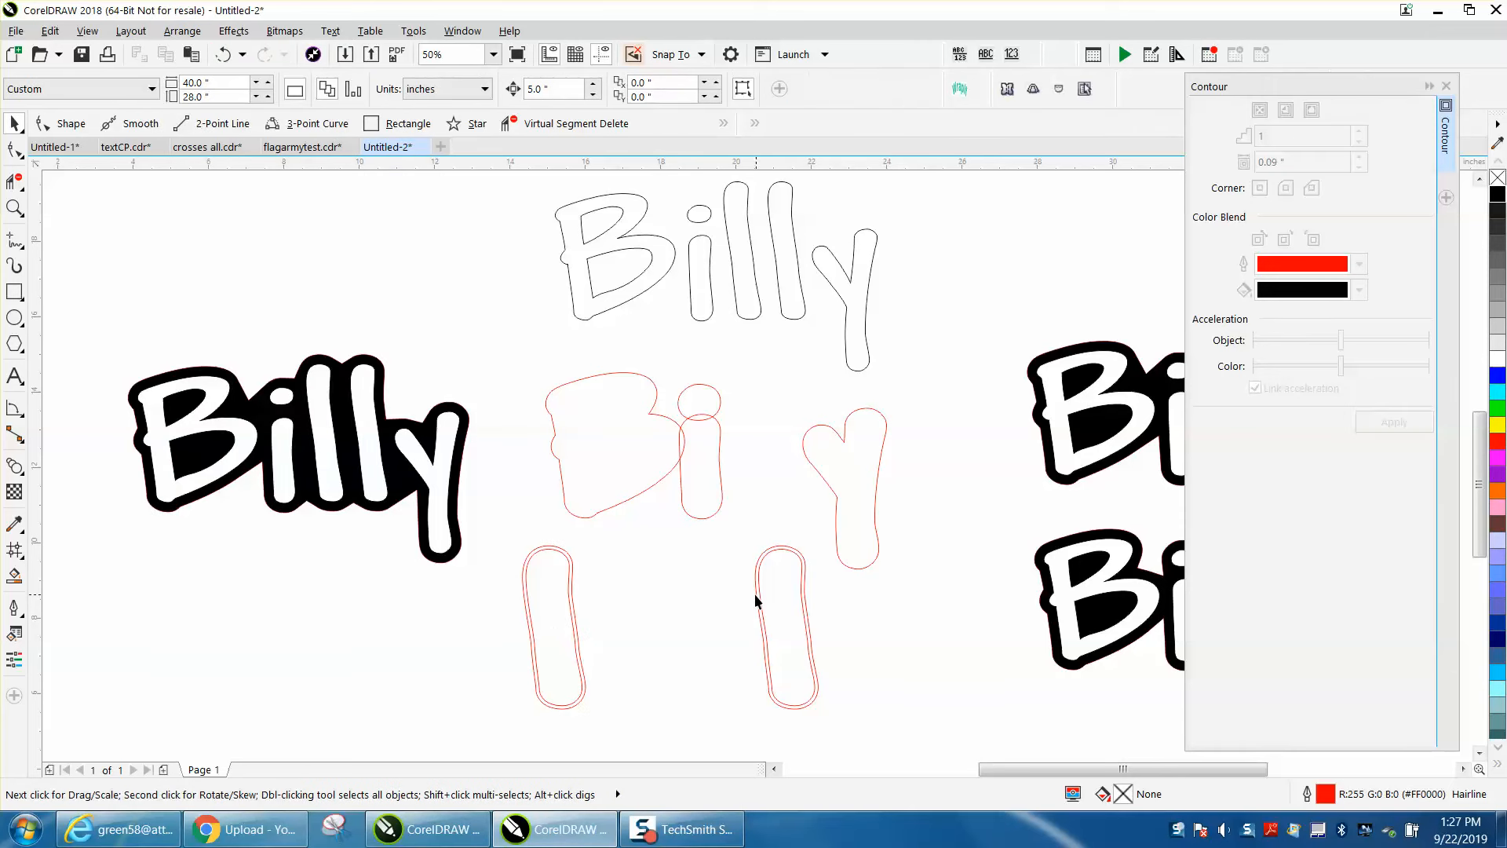
left_click(785, 438)
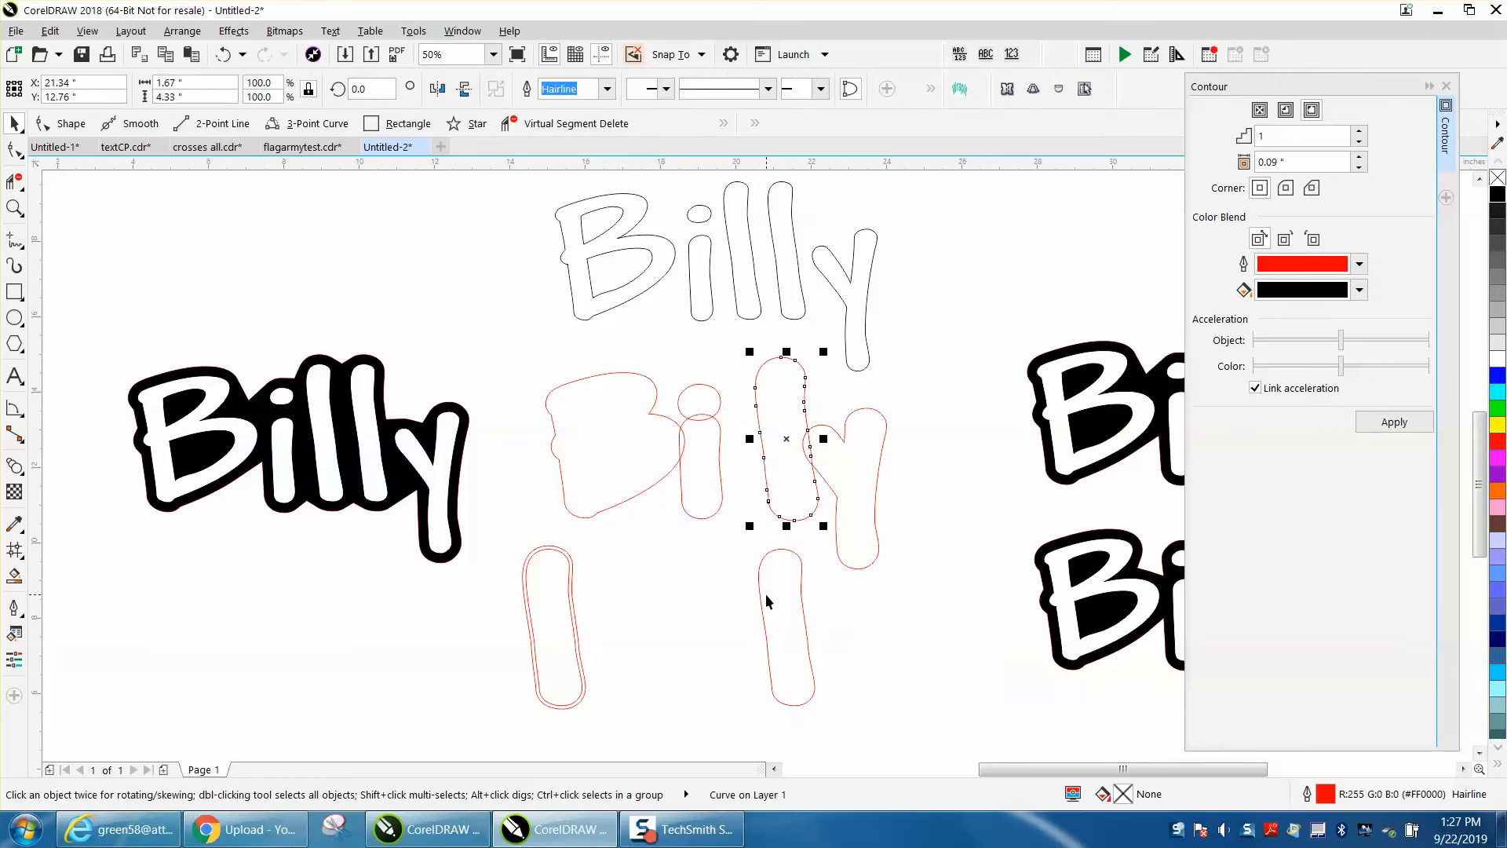
left_click(553, 625)
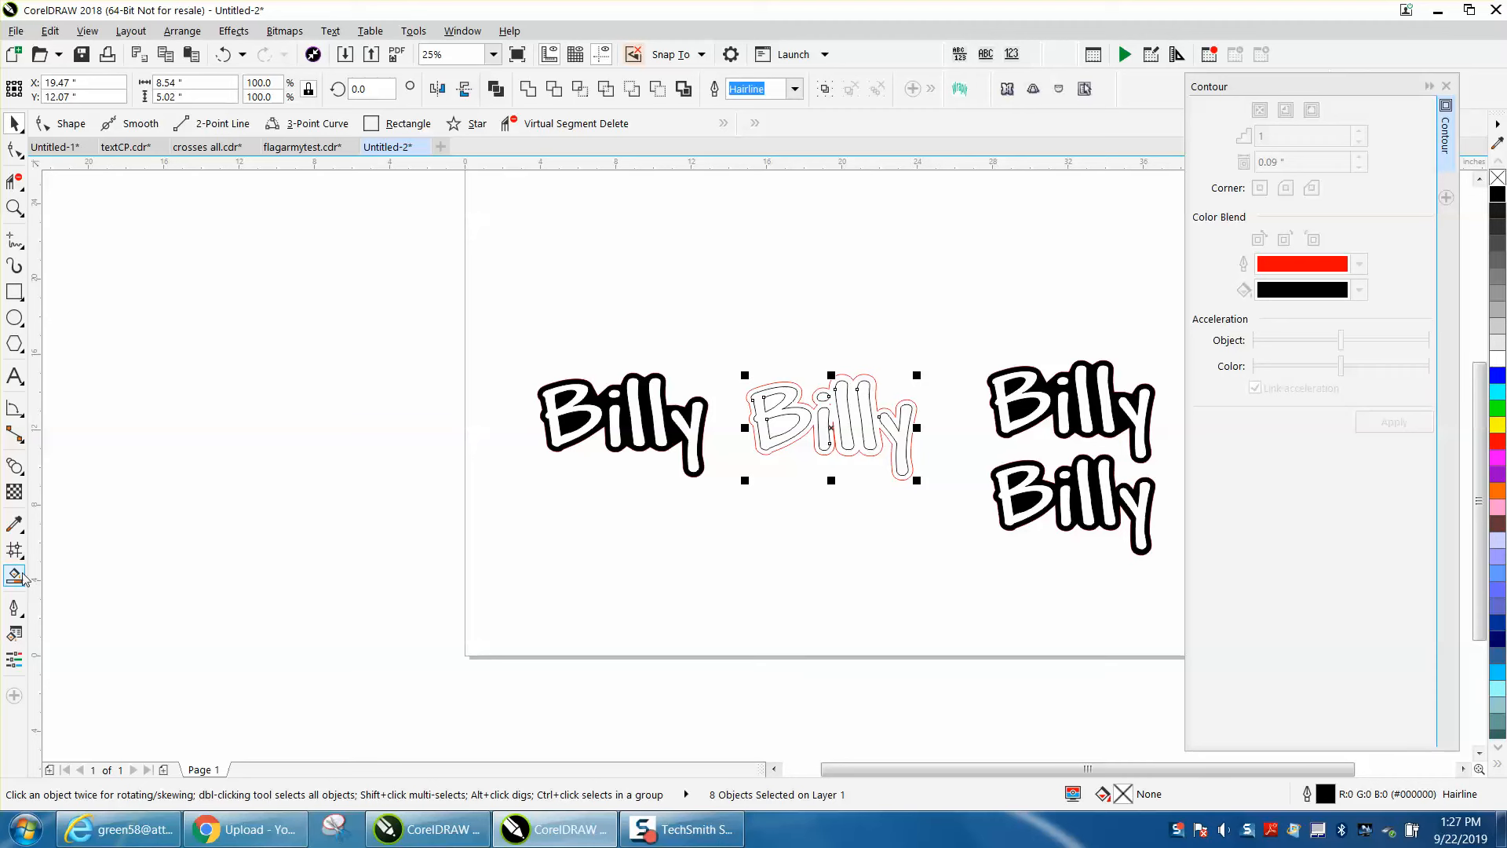
- Smart-fill the enclosed region of the rebuilt word black and zoom in on it
left_click(14, 575)
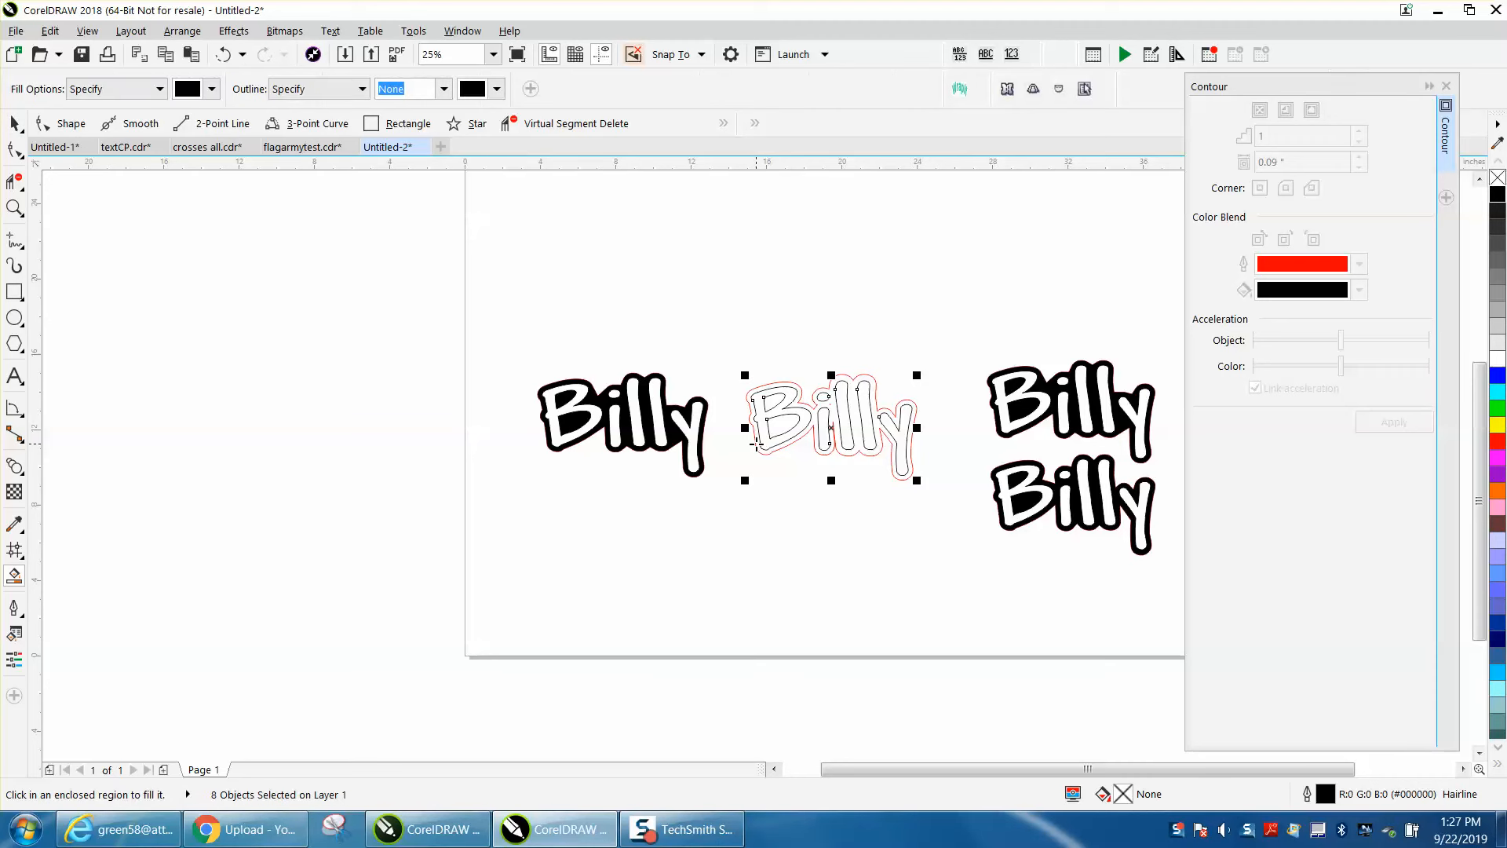
left_click(783, 427)
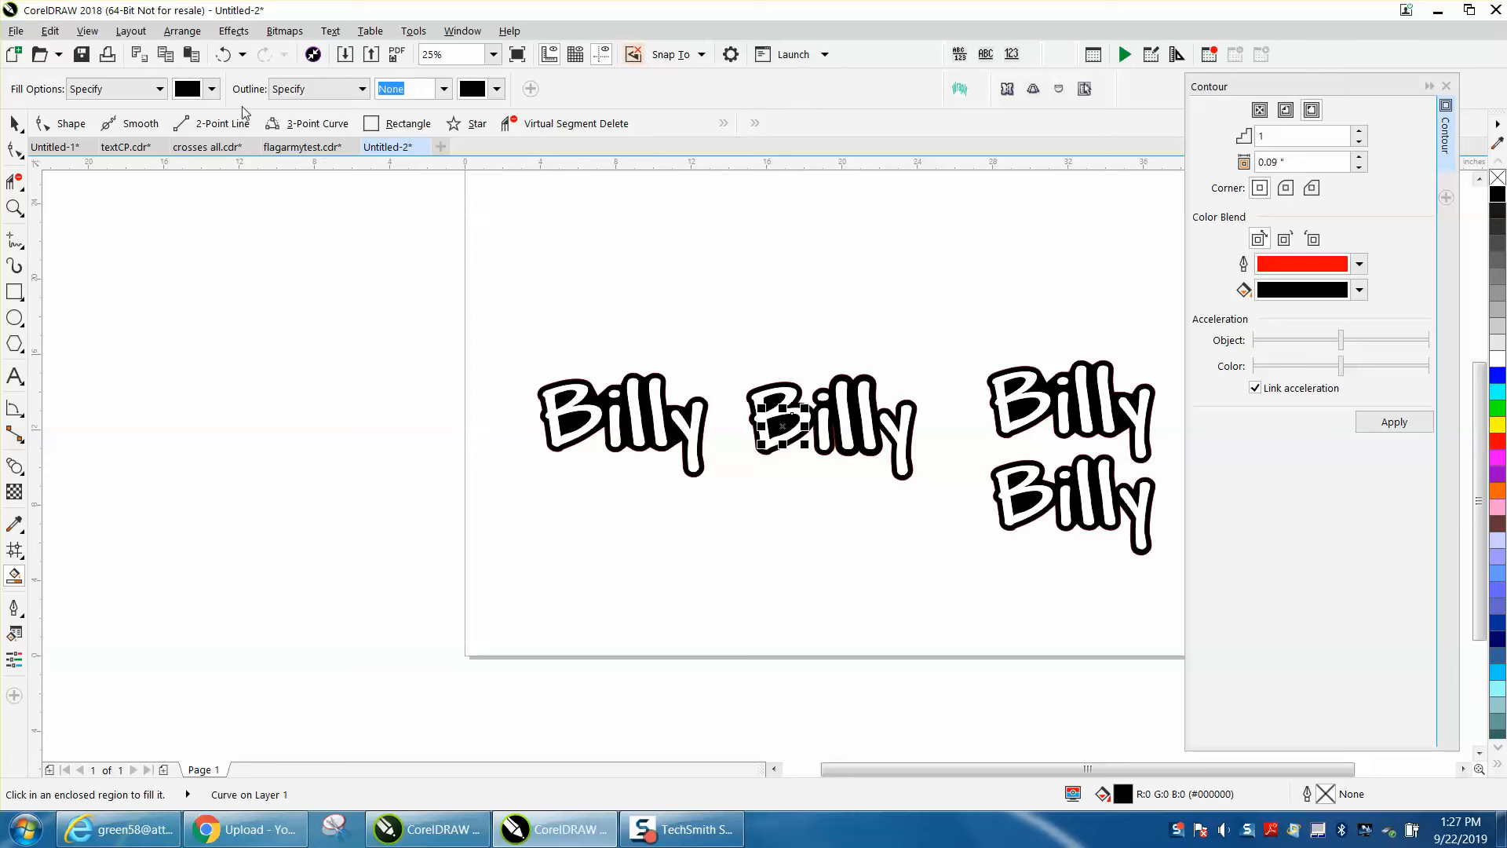
left_click(14, 208)
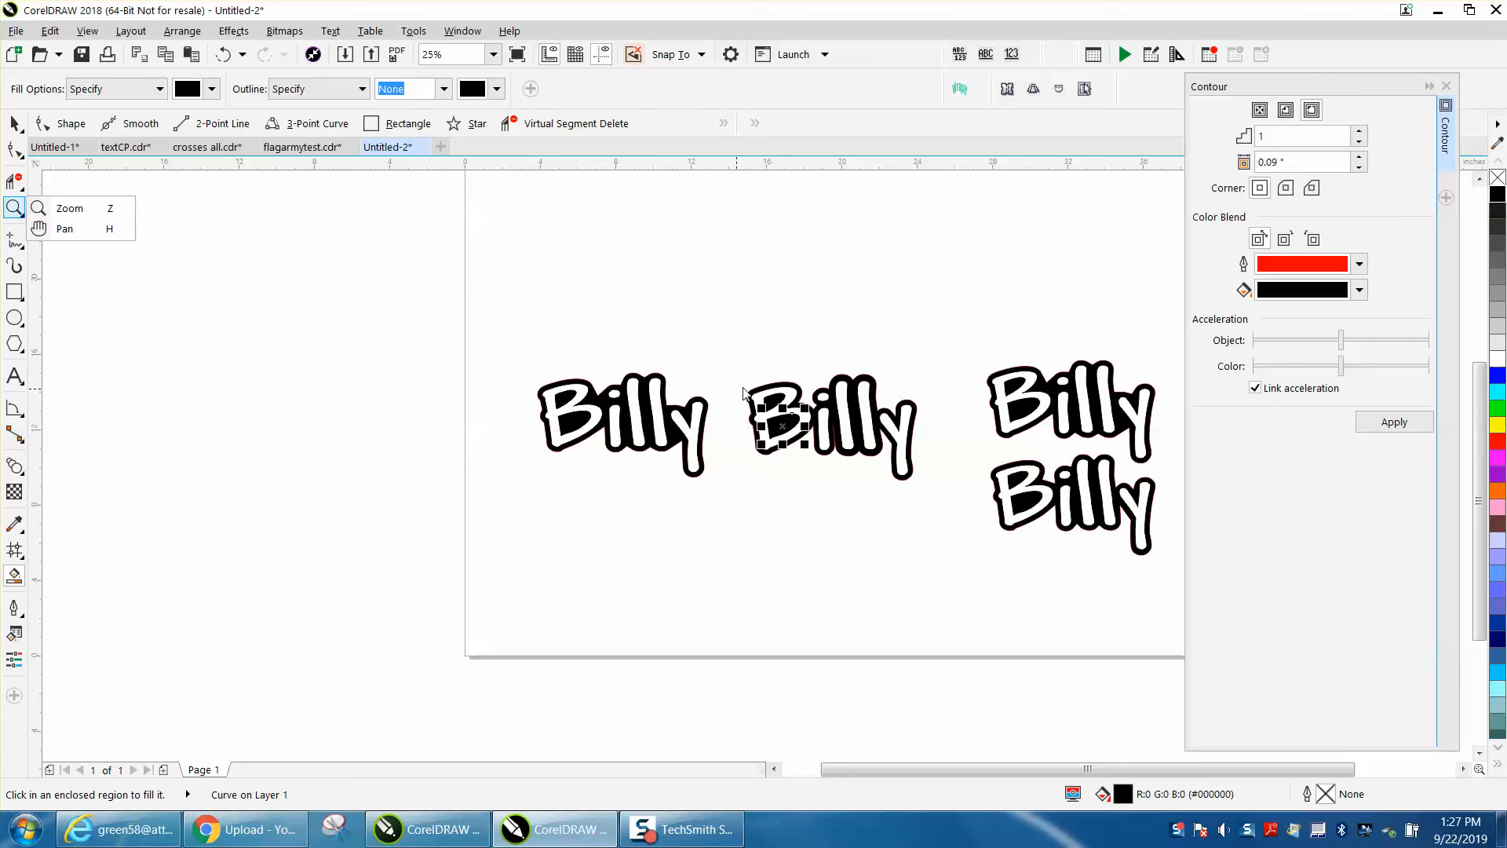
left_click(69, 207)
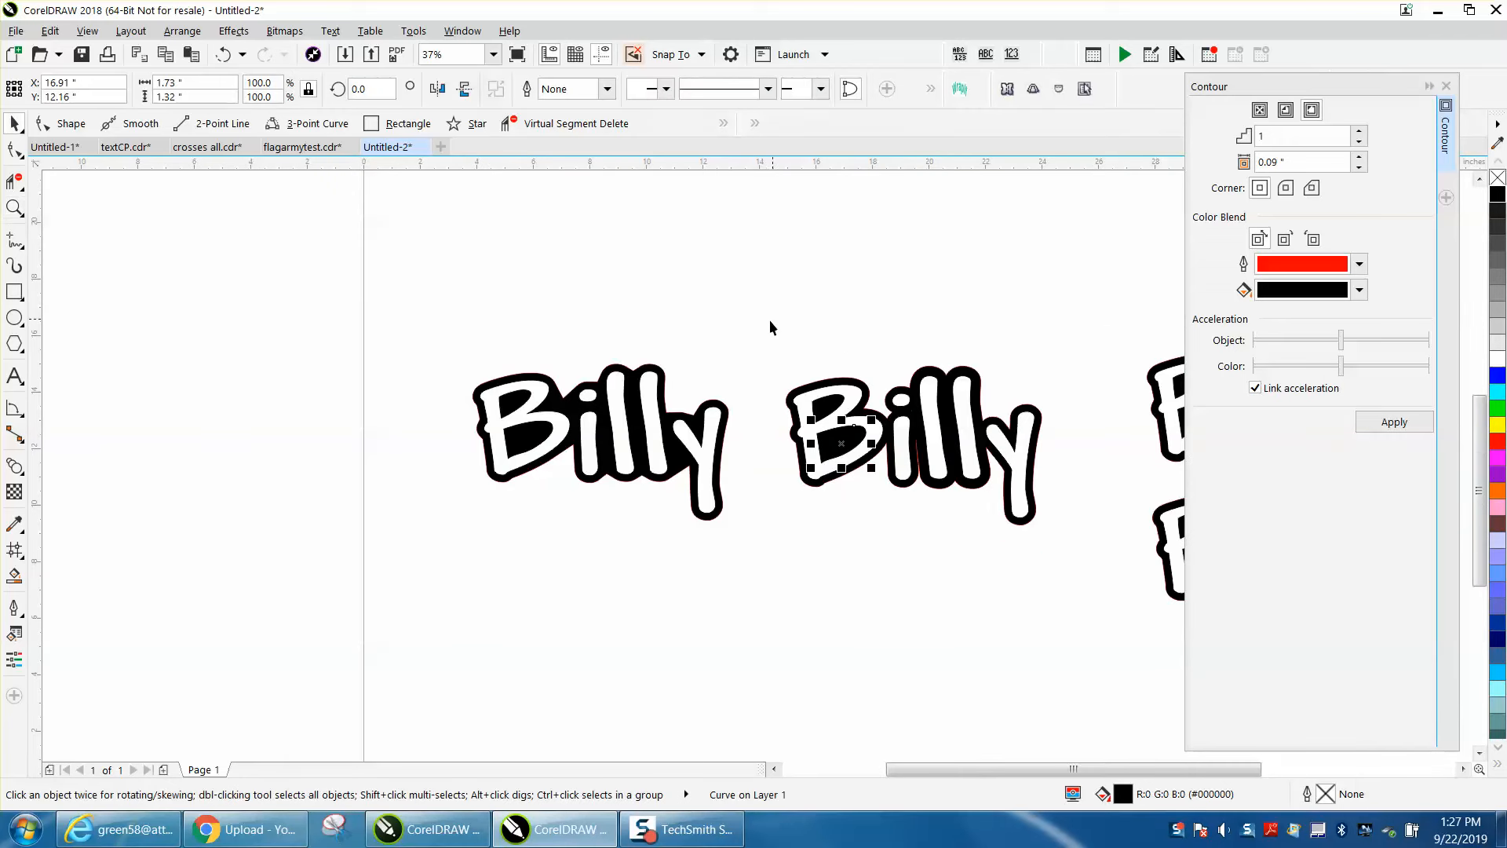
- Select the word pieces and the lower right Billy, then magnify the right-hand words
left_click(914, 442)
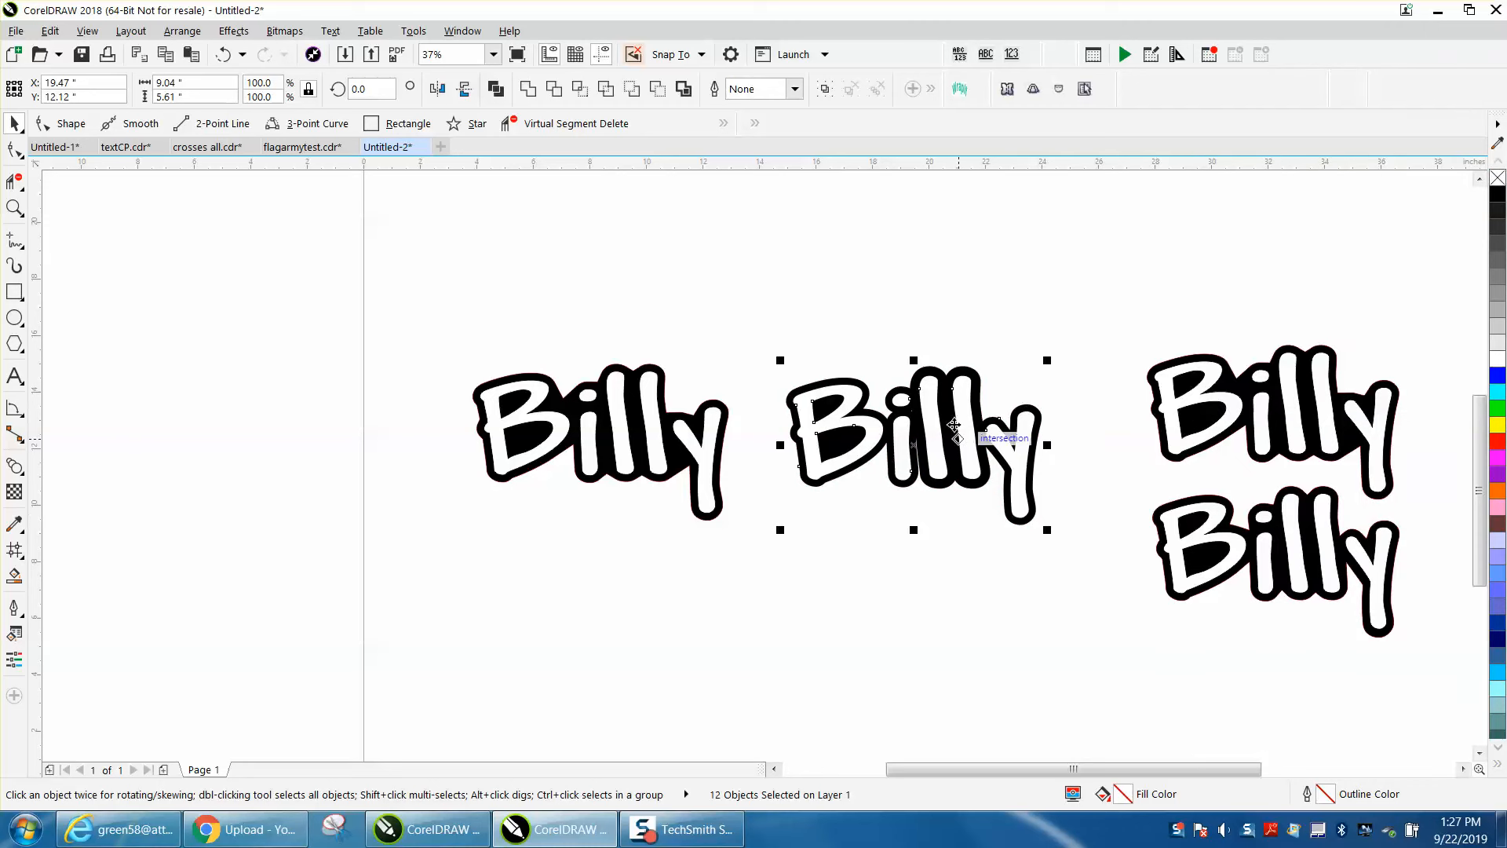
mouse_move(953, 405)
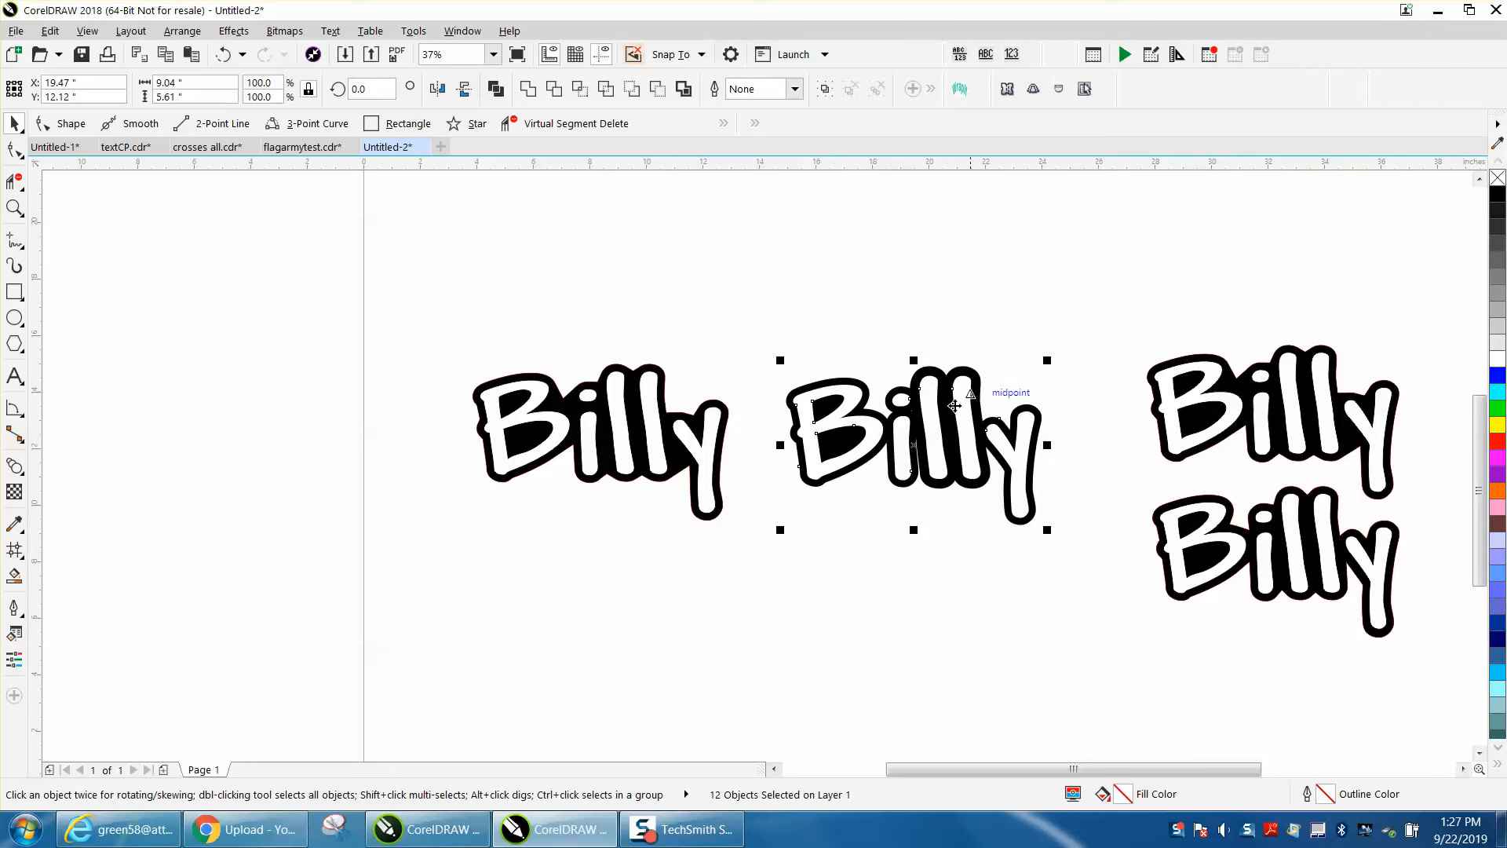
mouse_move(722, 448)
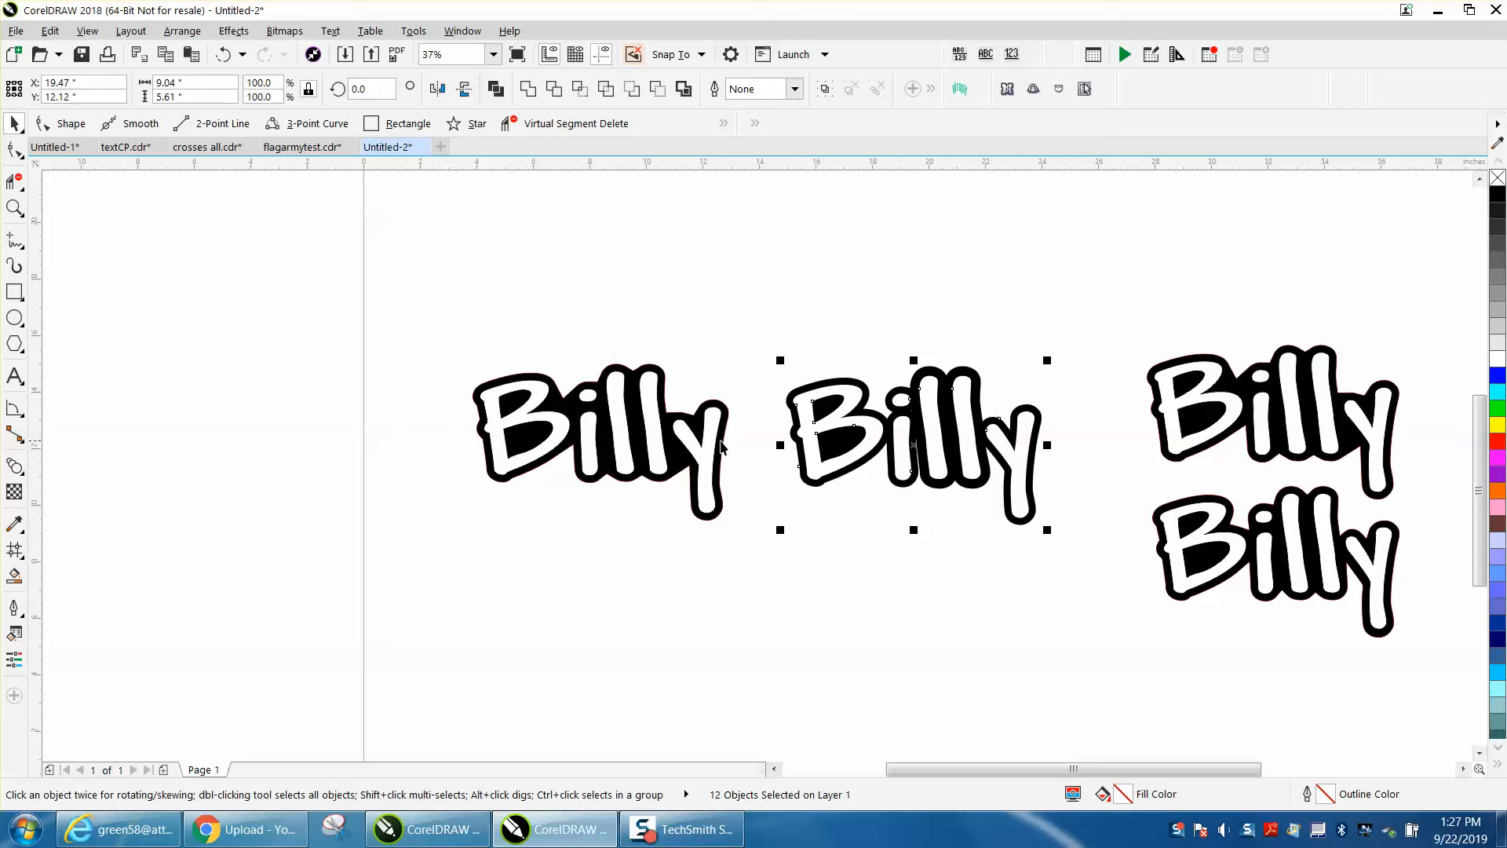
mouse_move(886, 456)
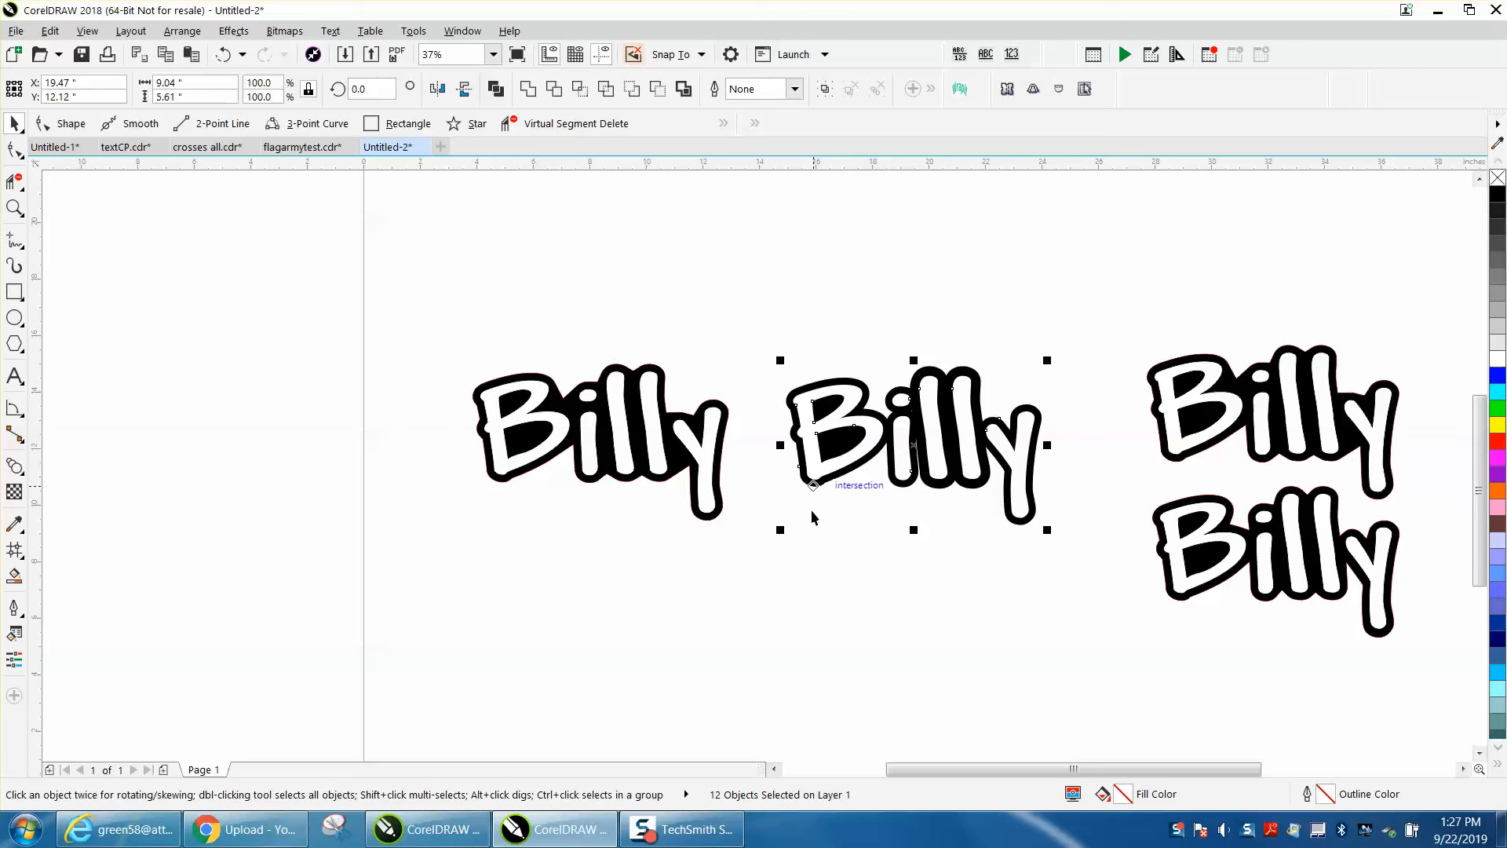
mouse_move(833, 515)
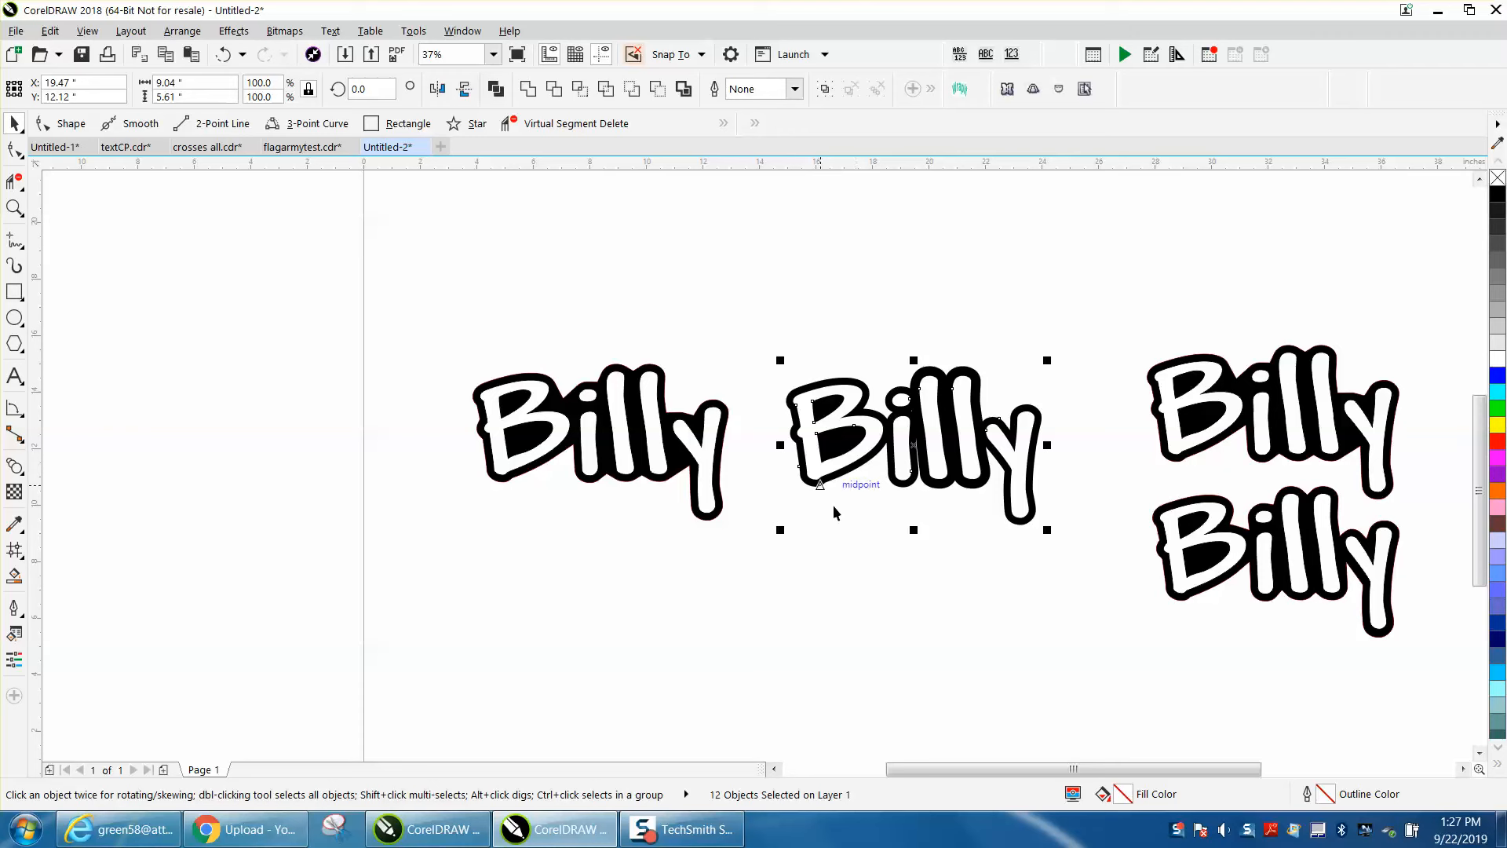
mouse_move(581, 408)
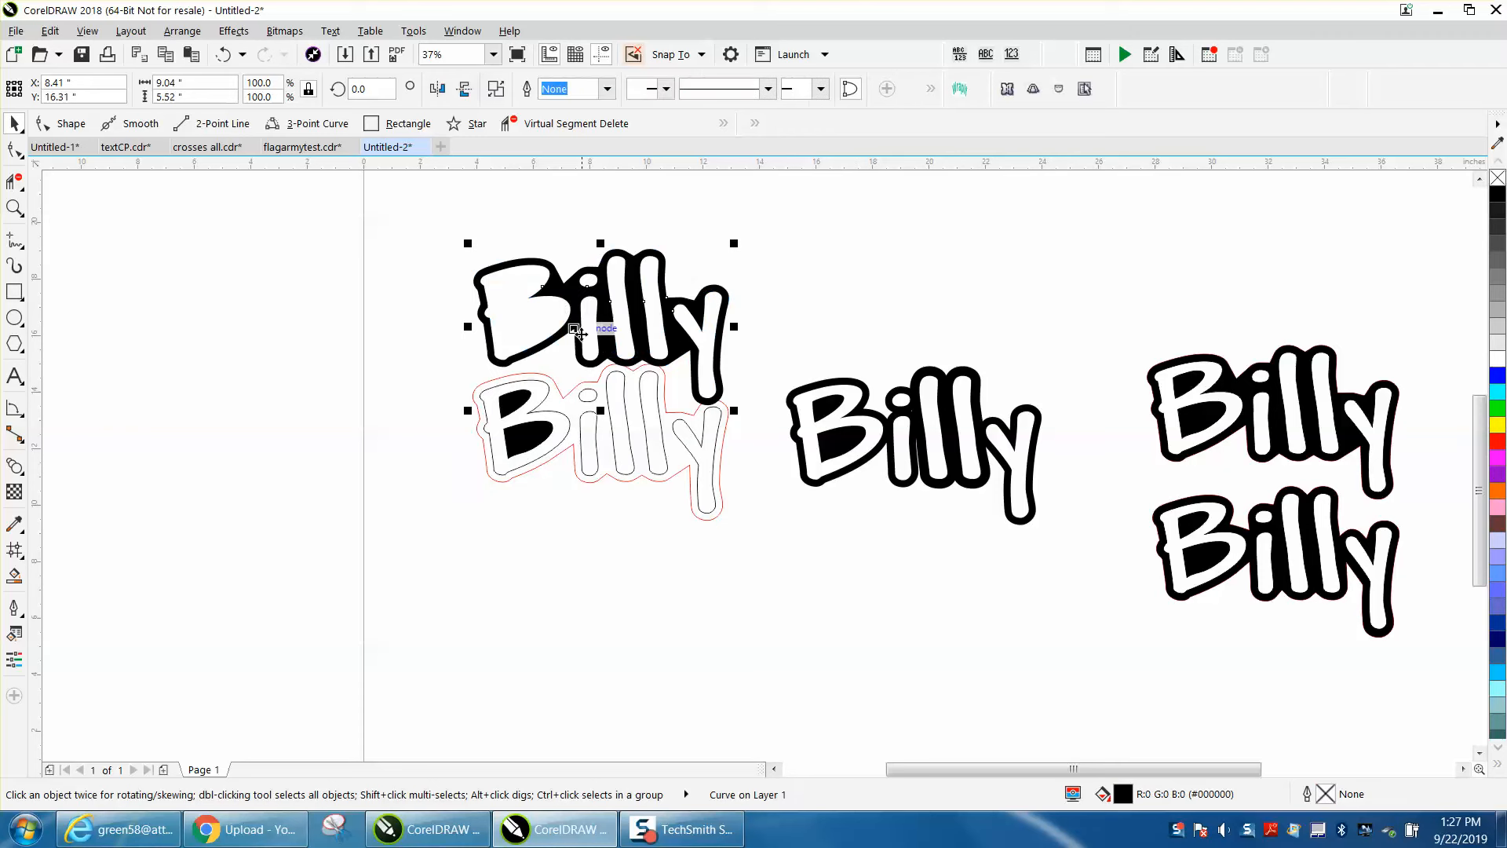
mouse_move(623, 444)
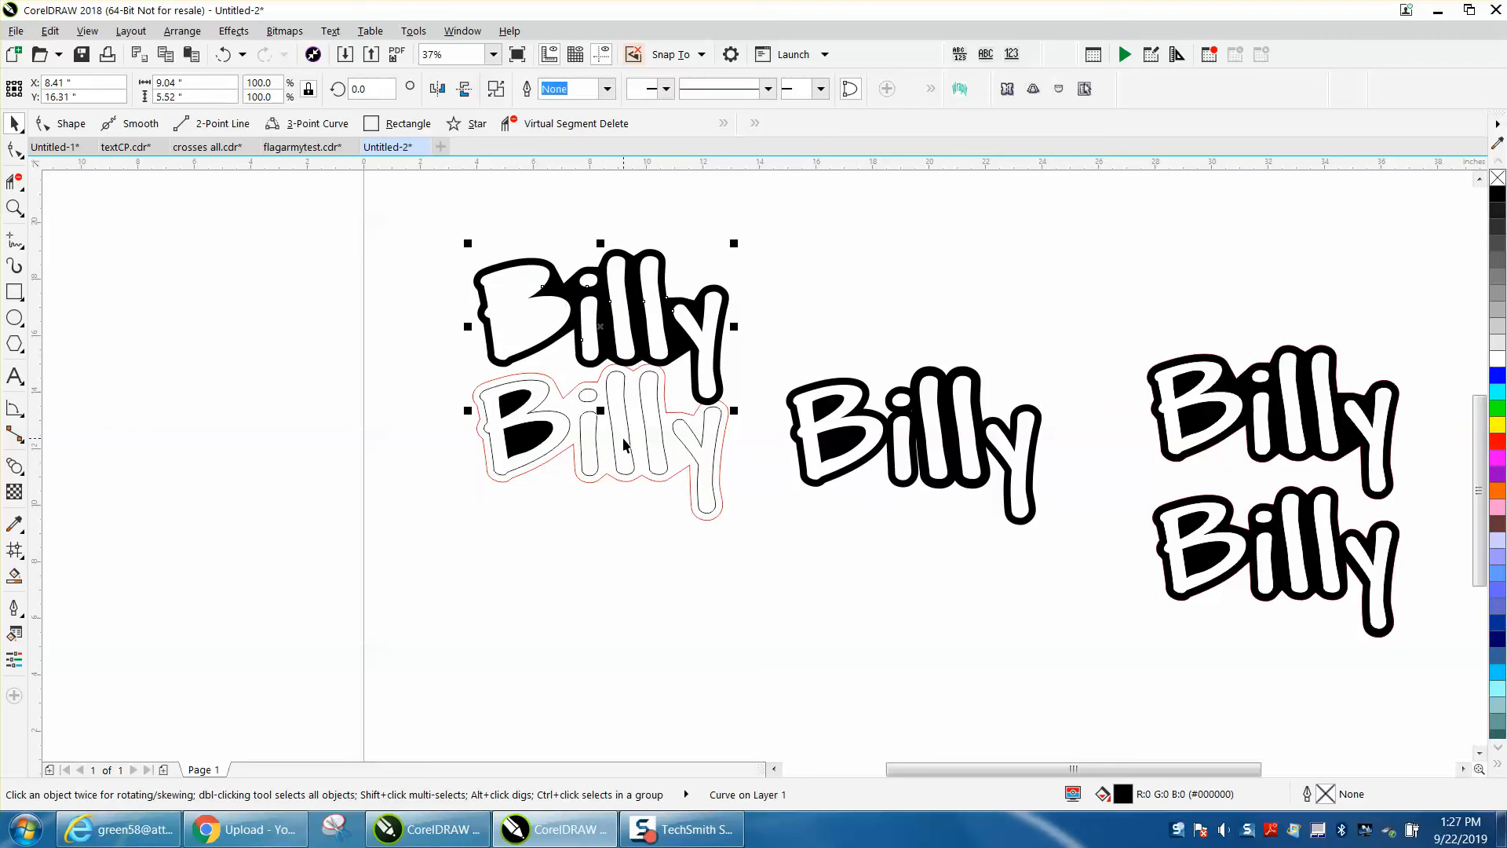
mouse_move(957, 474)
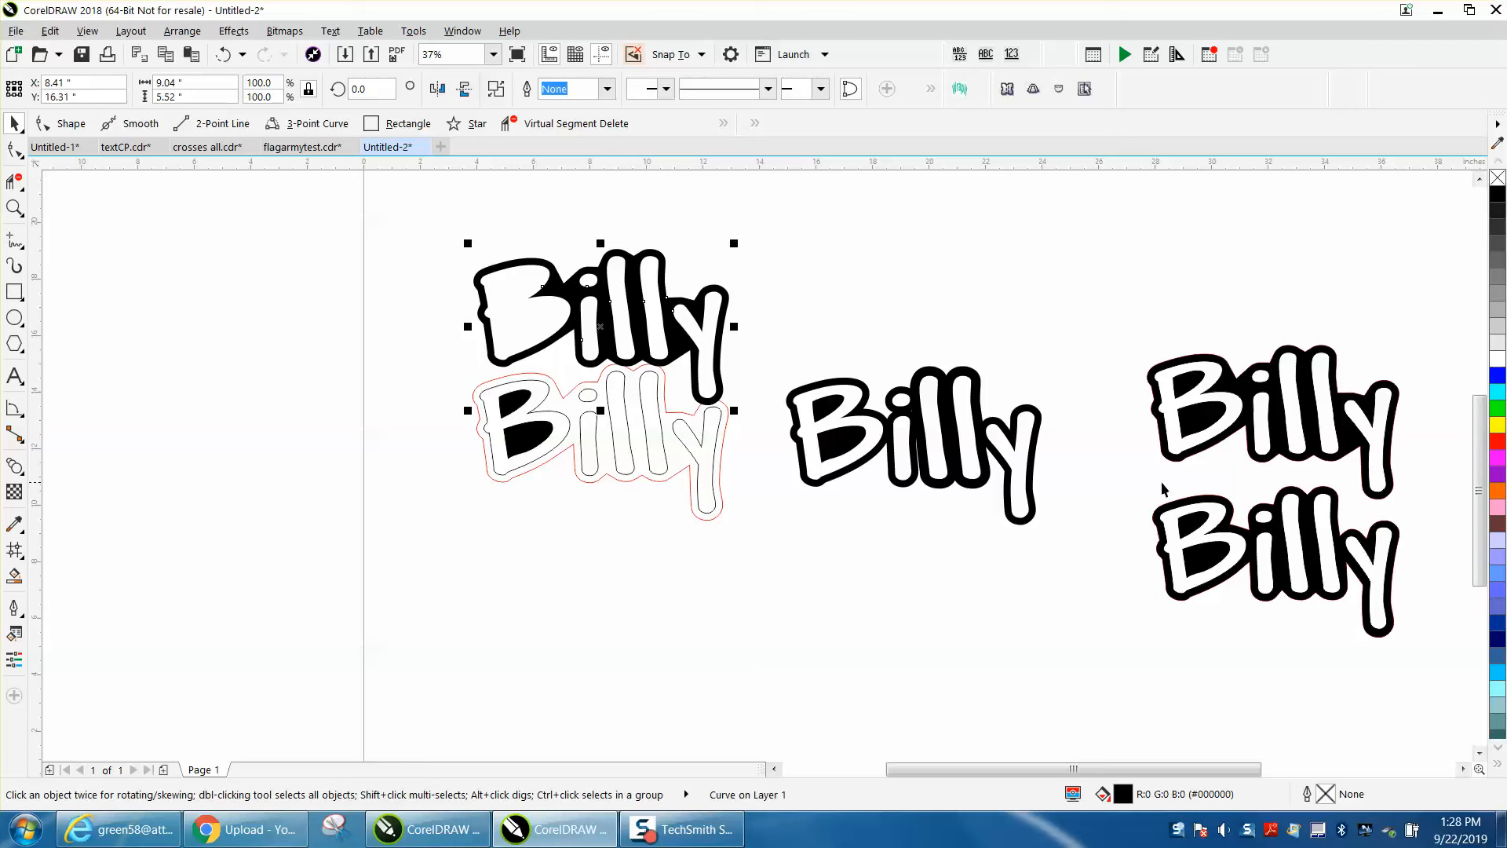
left_click(1273, 567)
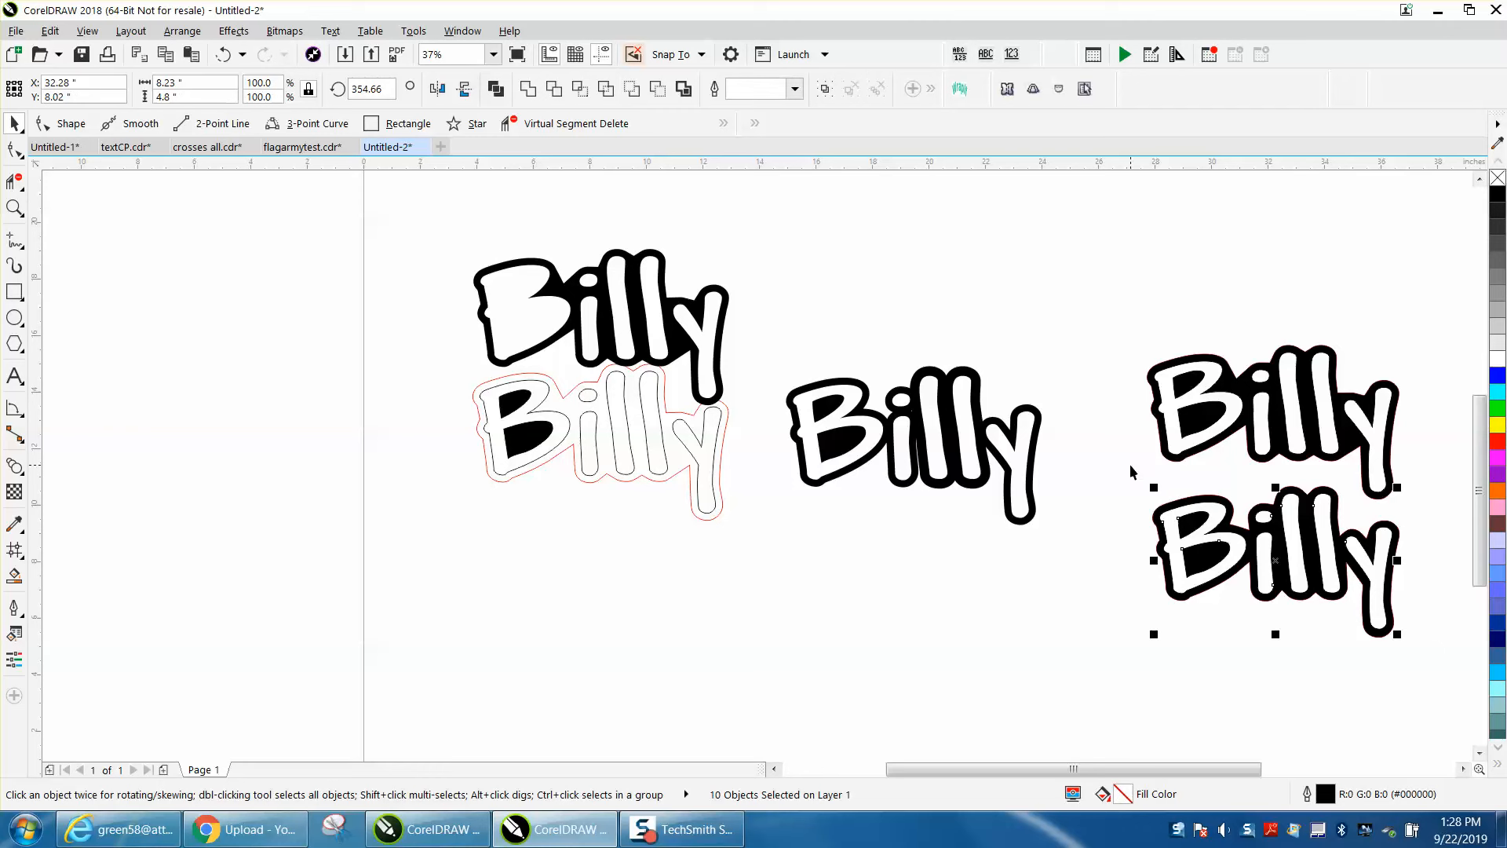
left_click(16, 209)
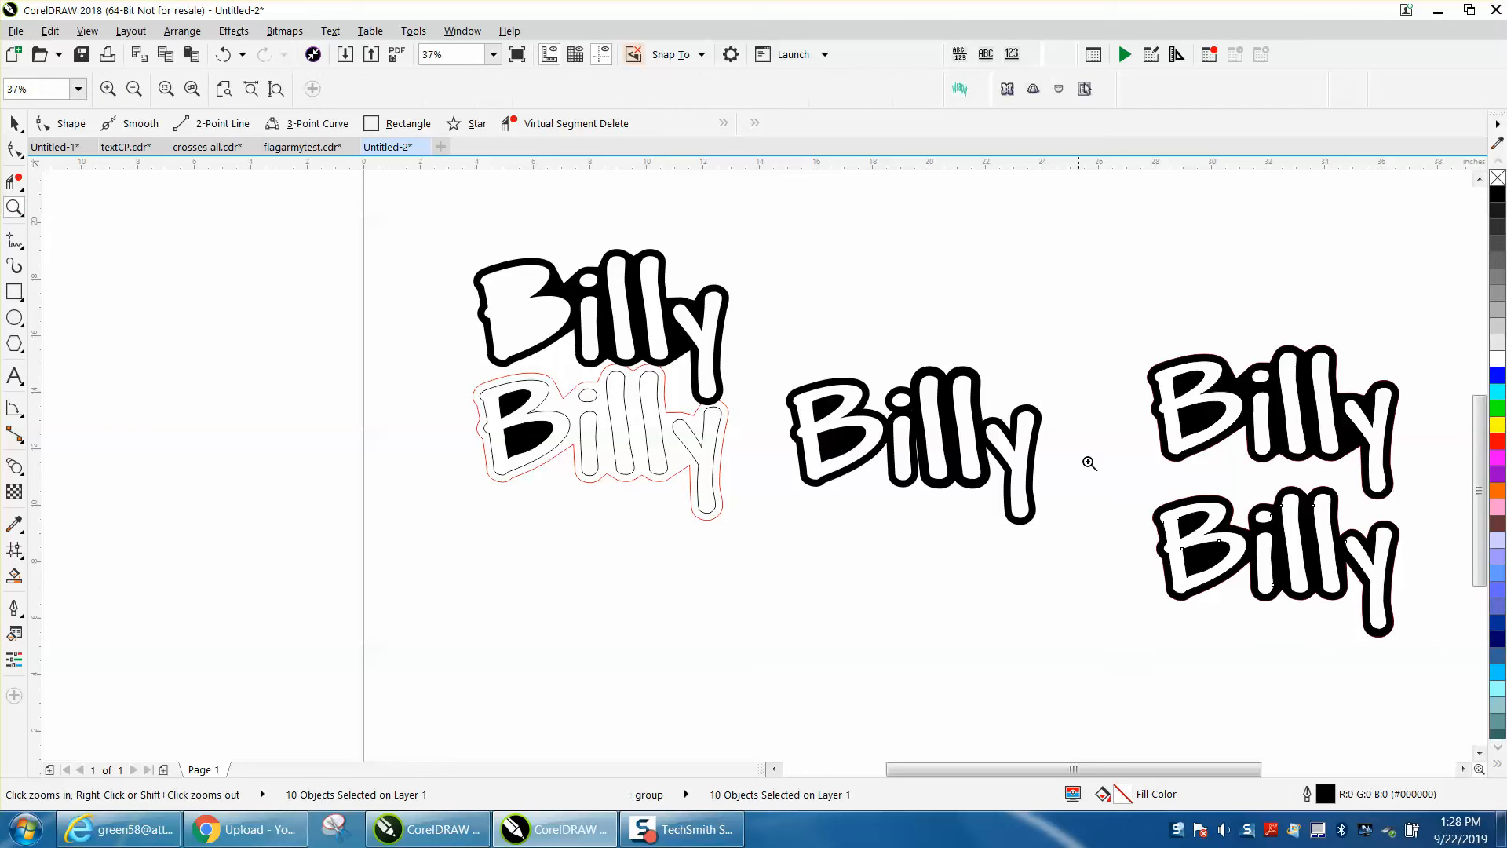
left_click(1089, 465)
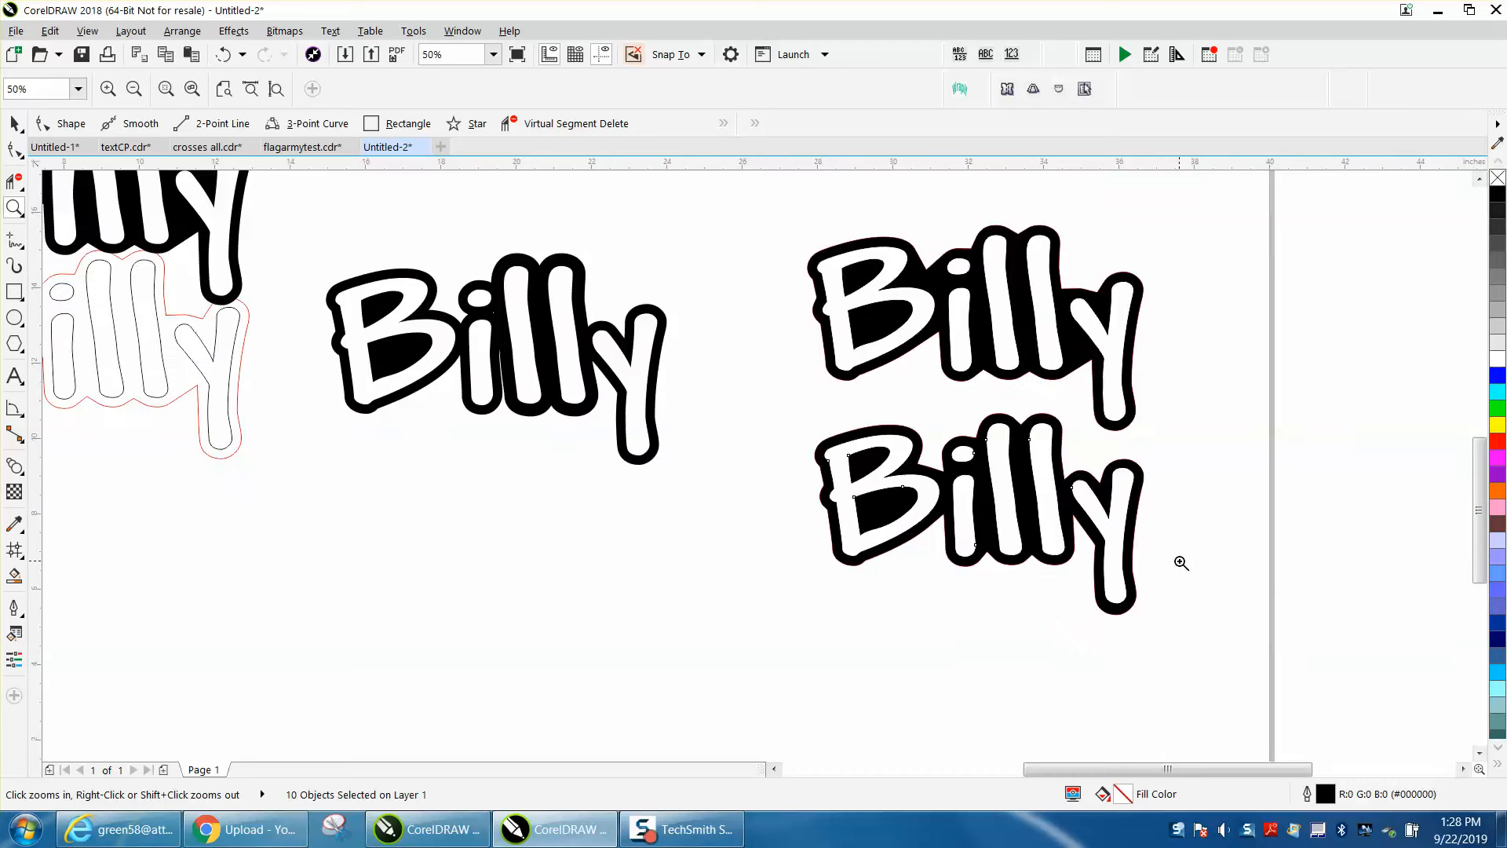
mouse_move(1193, 556)
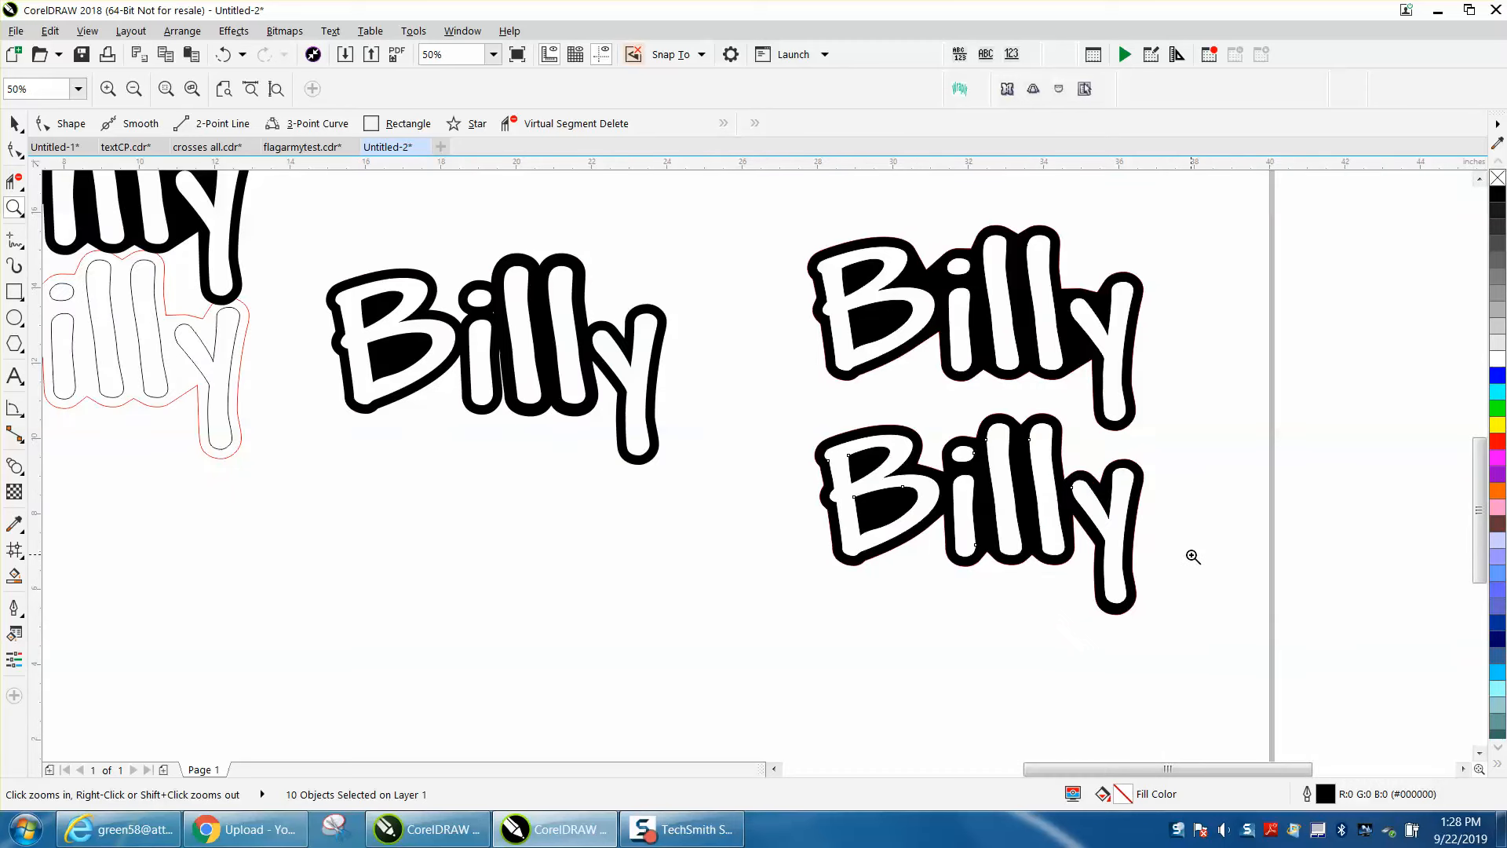